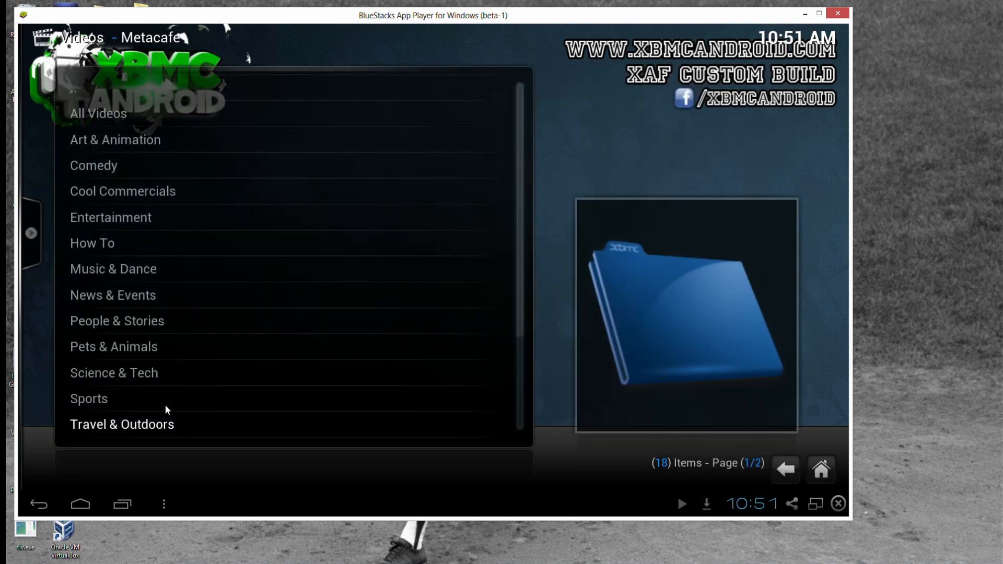
- Enter Metacafe's Travel & Outdoors category and start the Travel Guide: Florida video
{"action": "left_click", "coordinate": [121, 424]}
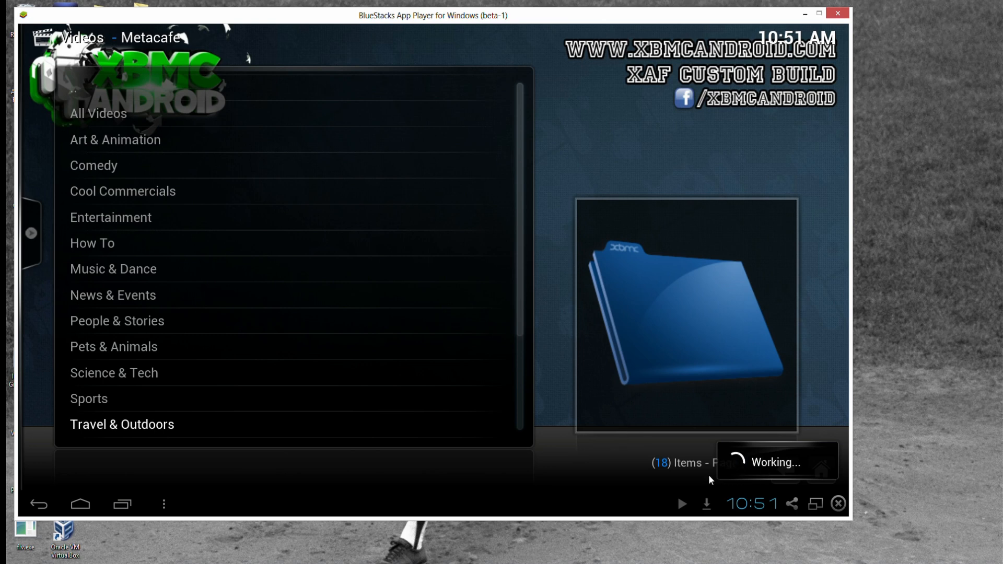
{"action": "left_click", "coordinate": [121, 425]}
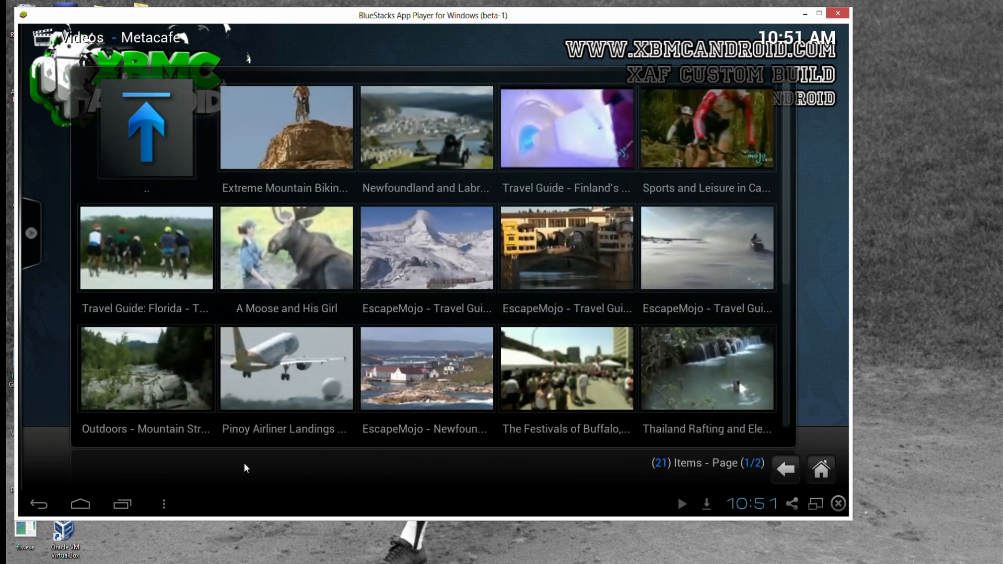
{"action": "mouse_move", "coordinate": [129, 278]}
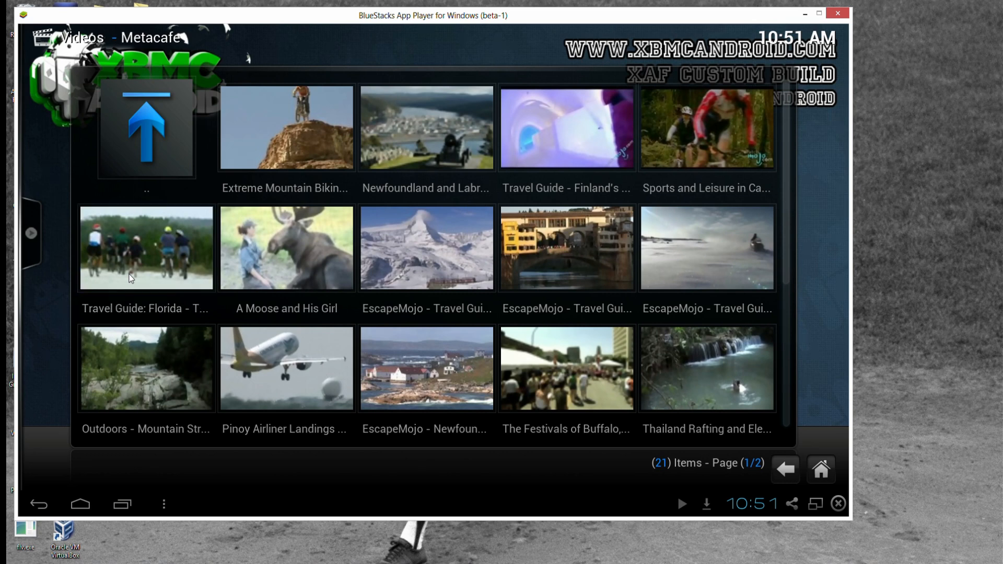
{"action": "left_click", "coordinate": [146, 249]}
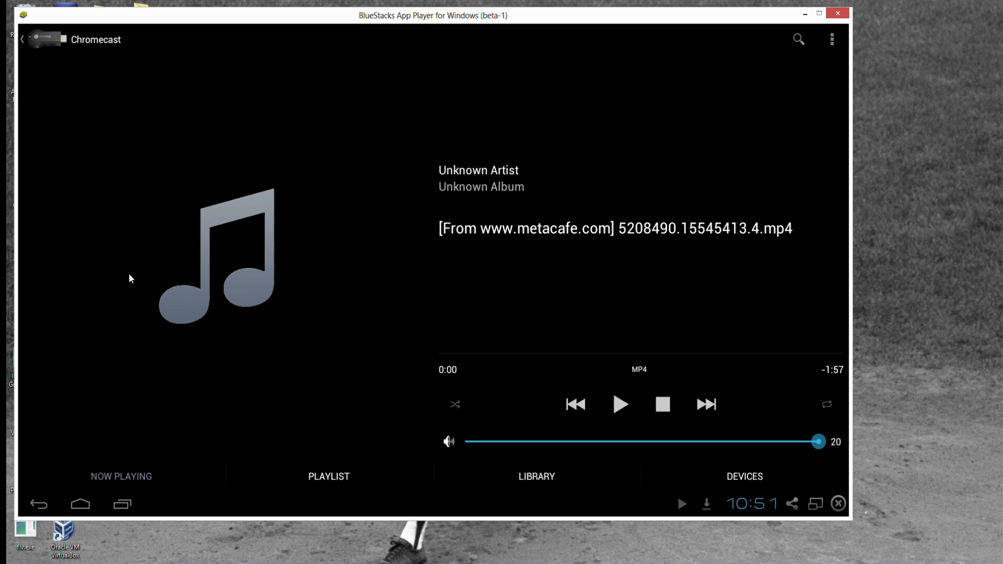
{"action": "mouse_move", "coordinate": [117, 50]}
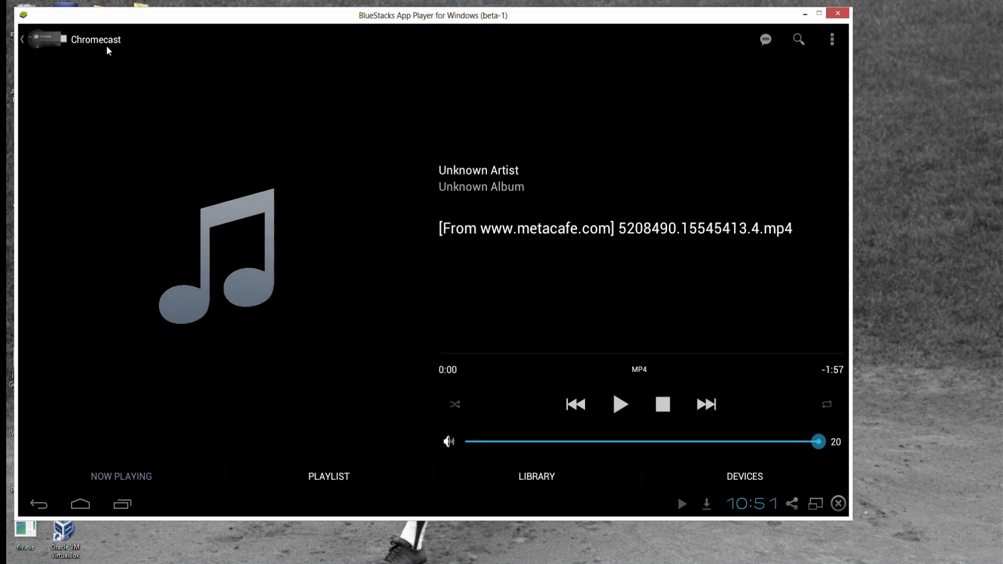
- Confirm Chromecast as the renderer for the Metacafe MP4 on the Now Playing screen
{"action": "left_click", "coordinate": [620, 404]}
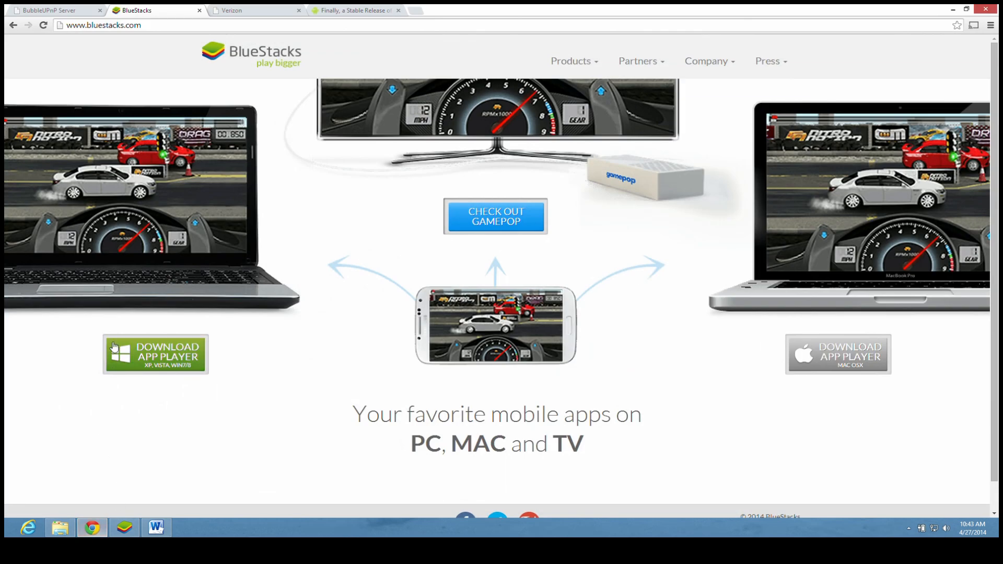
- Start the BubbleUPnP Server Windows Installer download from its project page, then cancel it
{"action": "left_click", "coordinate": [51, 11]}
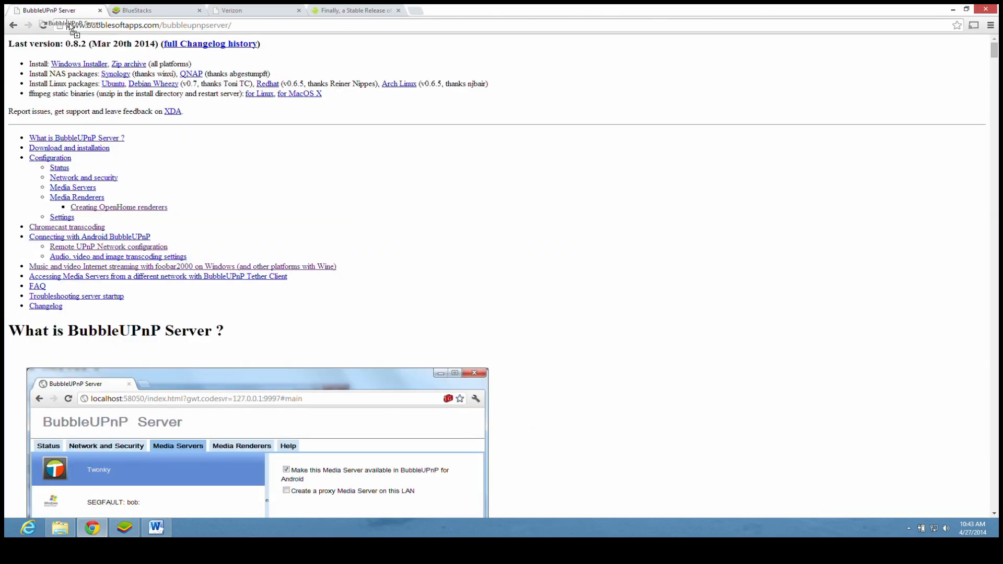
{"action": "left_click", "coordinate": [147, 24]}
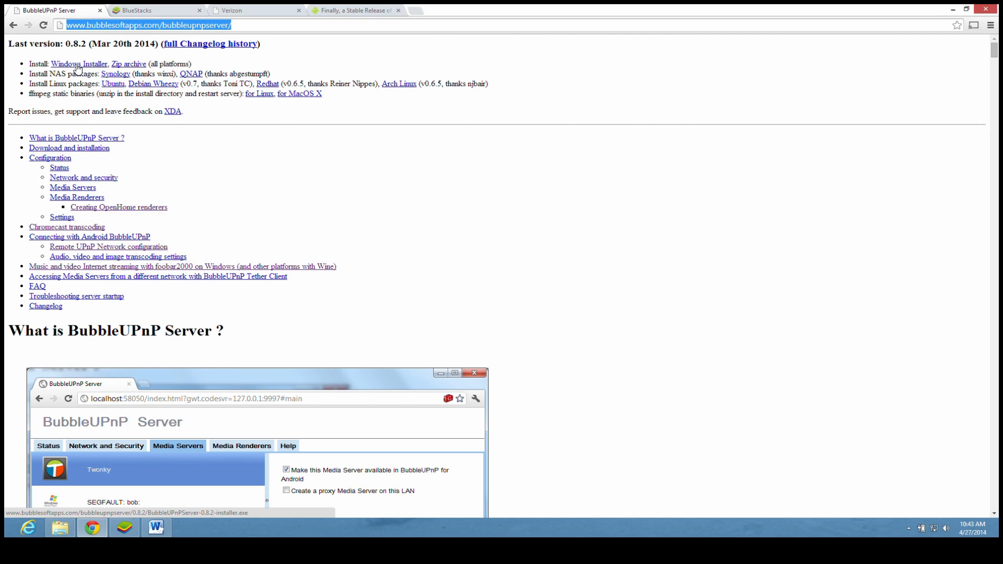
{"action": "left_click", "coordinate": [79, 63]}
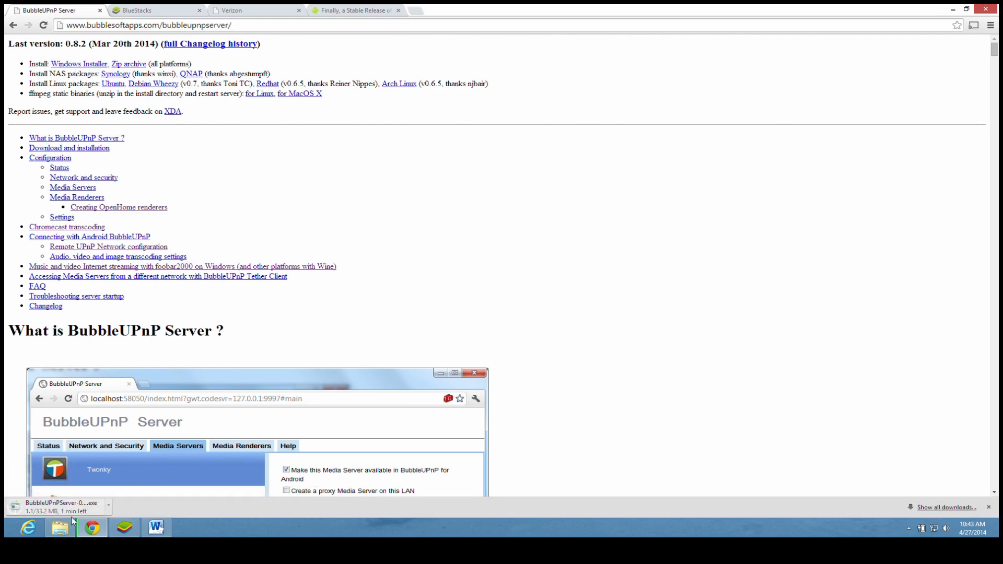
{"action": "left_click", "coordinate": [107, 508]}
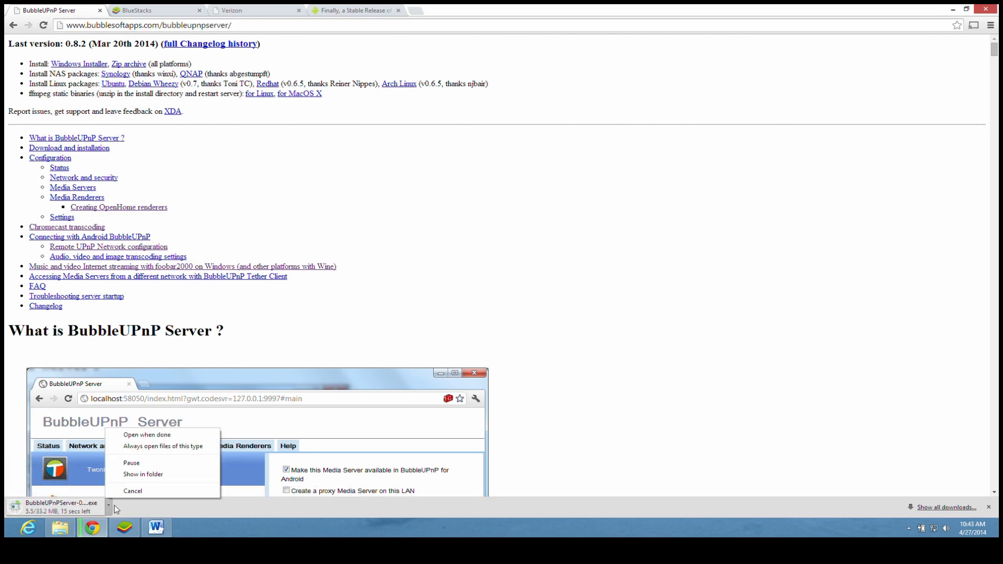
{"action": "left_click", "coordinate": [132, 491]}
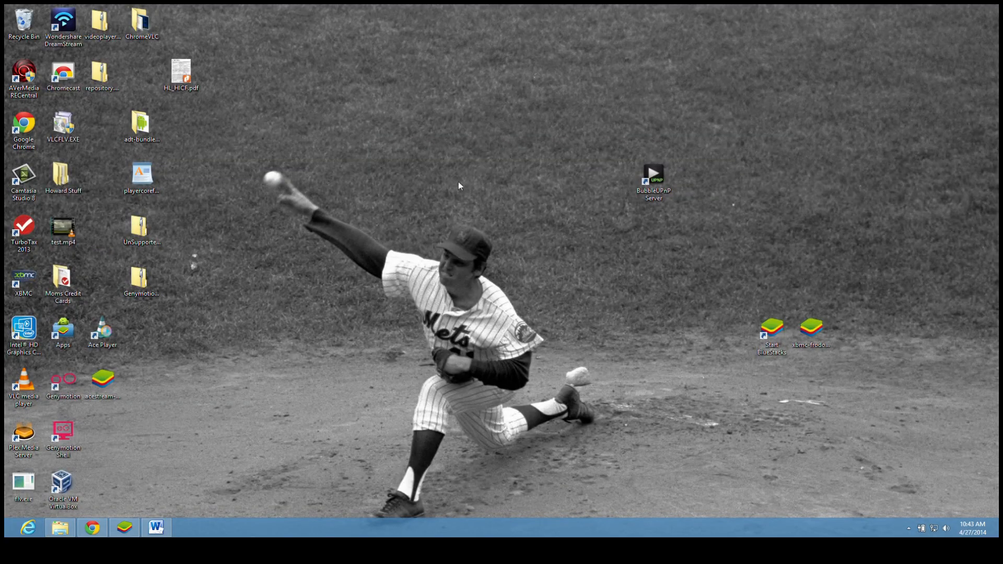
- Launch BubbleUPnP Server from the desktop and view its Network and Security settings with the public host name
{"action": "left_click", "coordinate": [652, 179]}
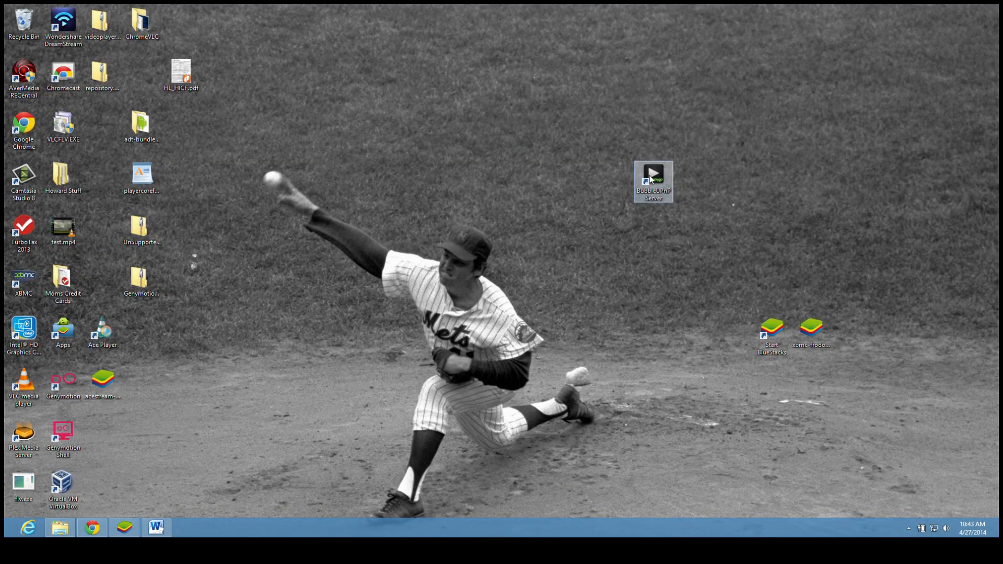
{"action": "double_click", "coordinate": [653, 181]}
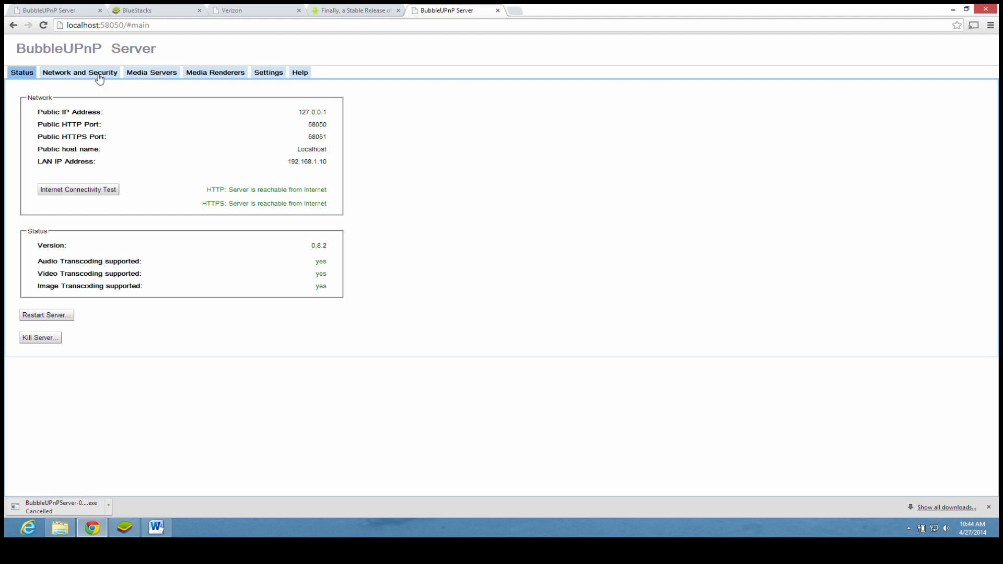
{"action": "left_click", "coordinate": [80, 72]}
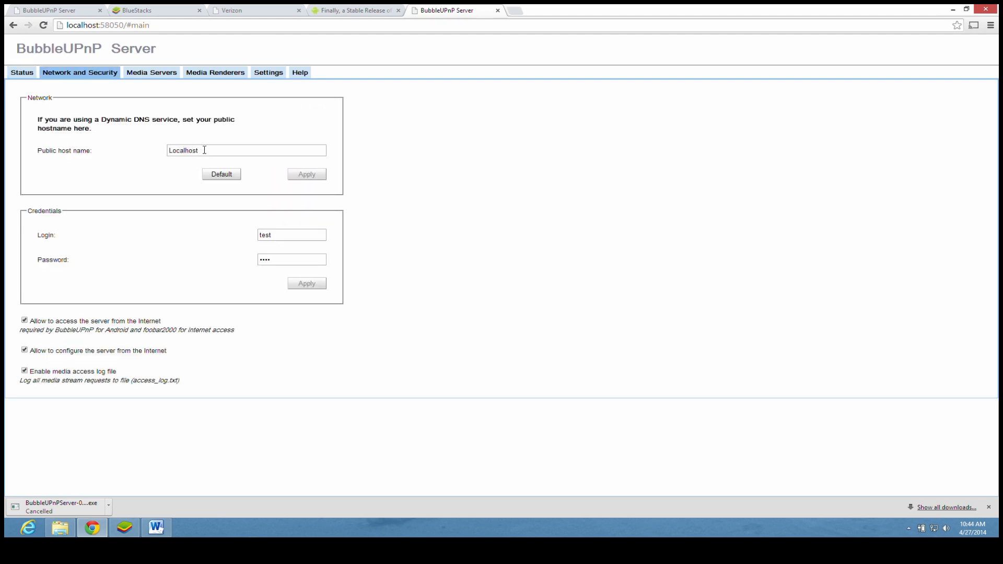
{"action": "double_click", "coordinate": [183, 150]}
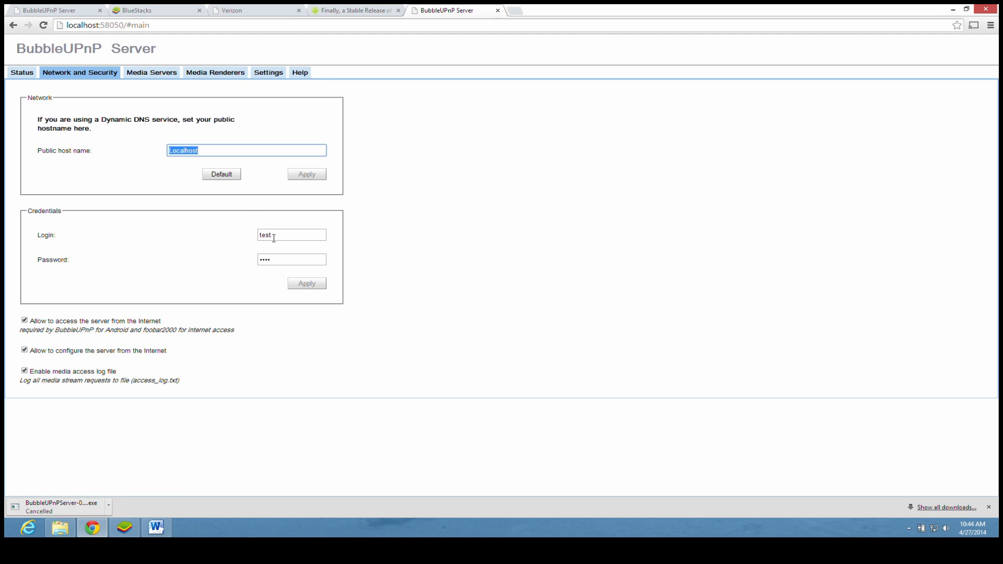
{"action": "mouse_move", "coordinate": [8, 319]}
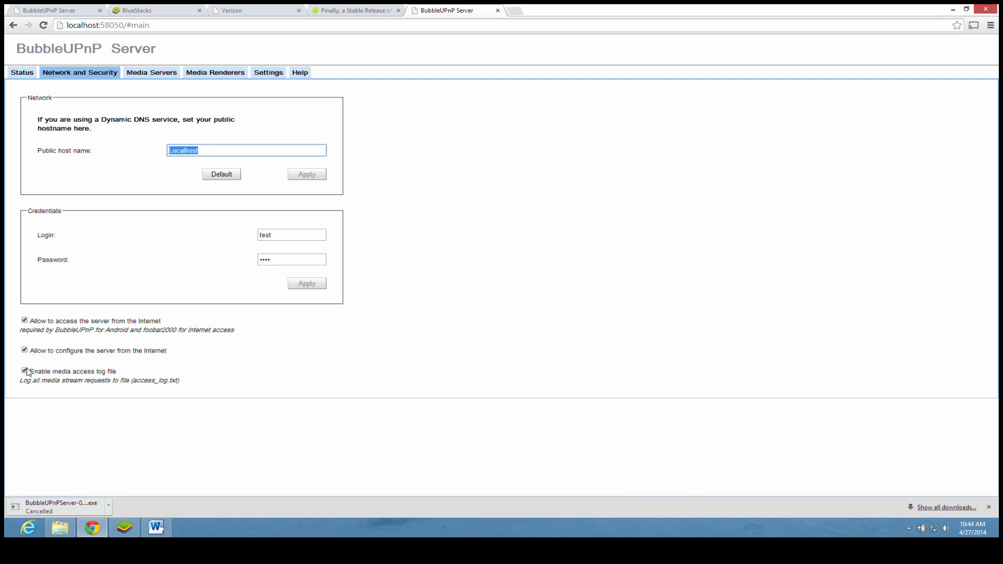
{"action": "left_click", "coordinate": [255, 11]}
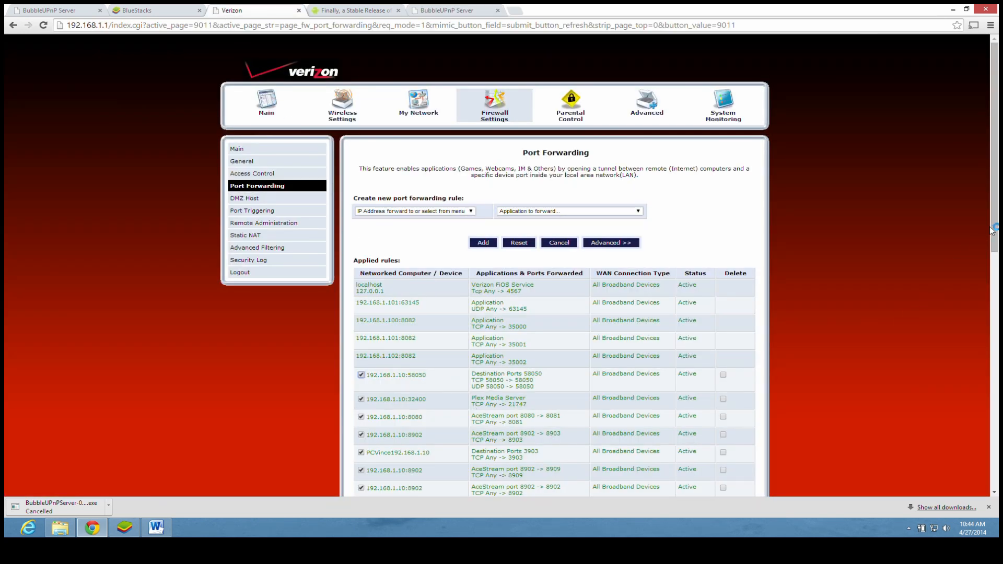
- Highlight the port forwarding rule sending port 58050 to 192.168.1.10 in the router admin
{"action": "scroll", "scroll_direction": "down", "scroll_amount": 3}
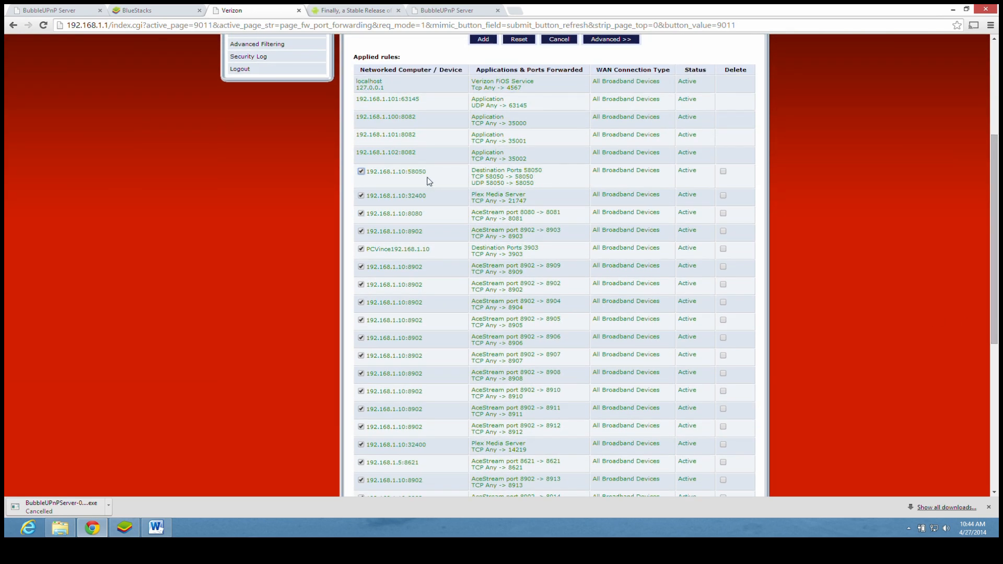
{"action": "double_click", "coordinate": [397, 171]}
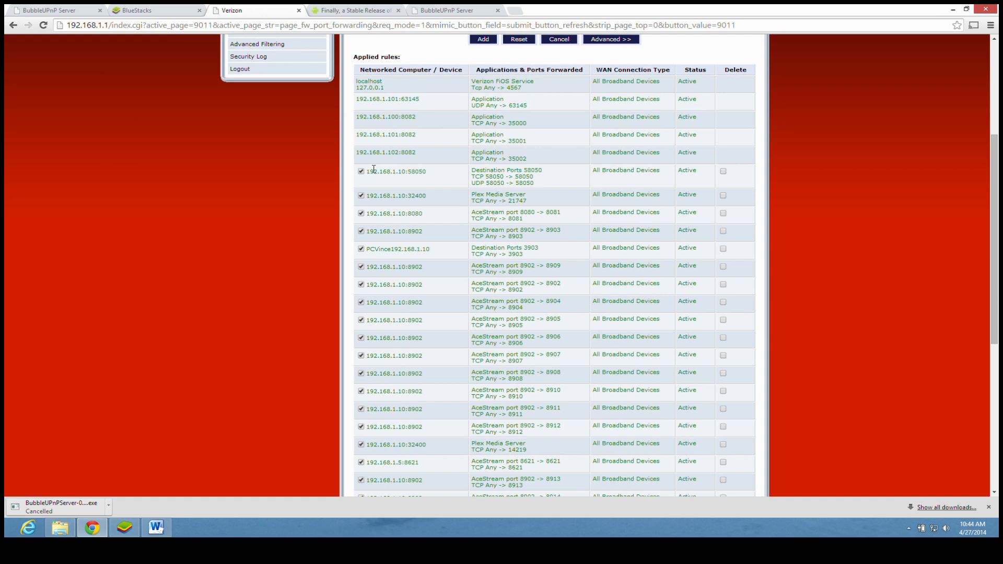
{"action": "double_click", "coordinate": [395, 171]}
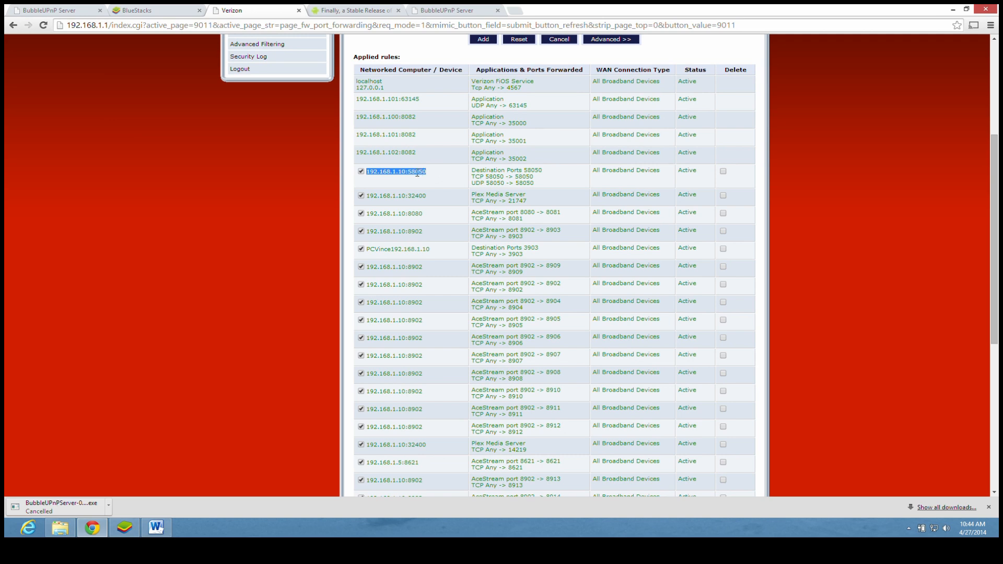
{"action": "left_click", "coordinate": [153, 10]}
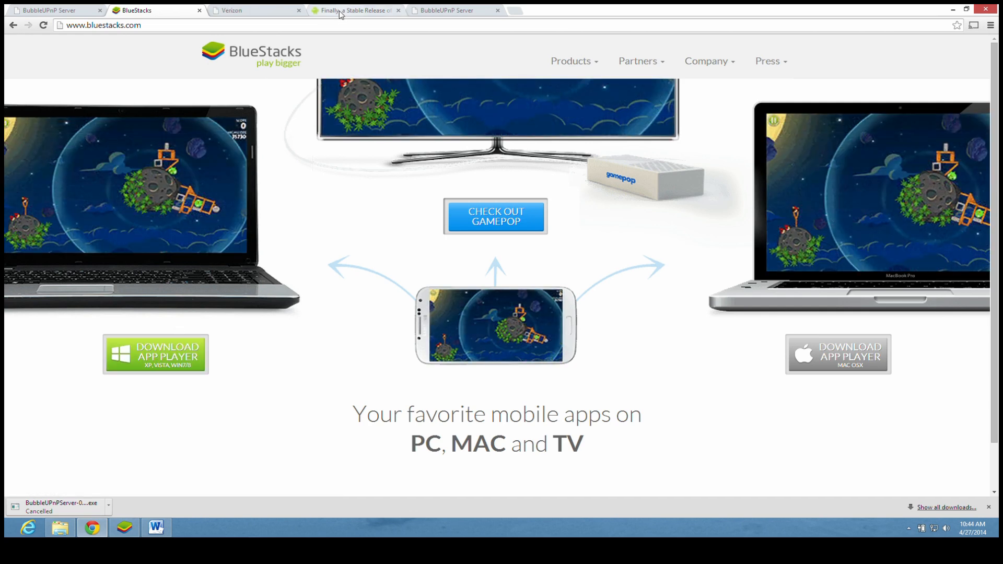
- Read through the XBMC for Android install steps, then minimize Chrome to show the desktop
{"action": "left_click", "coordinate": [354, 10]}
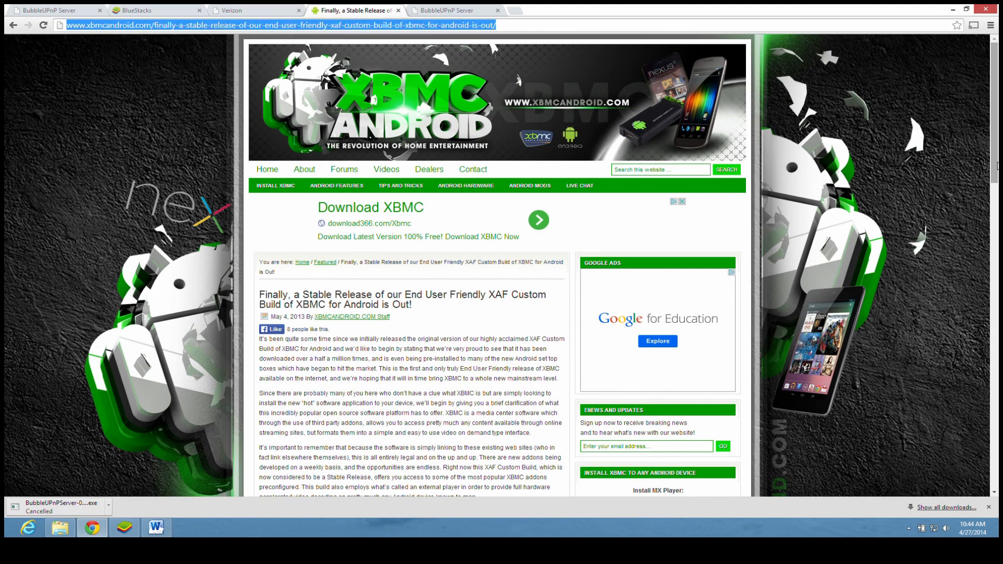
{"action": "scroll", "scroll_direction": "down", "scroll_amount": 3}
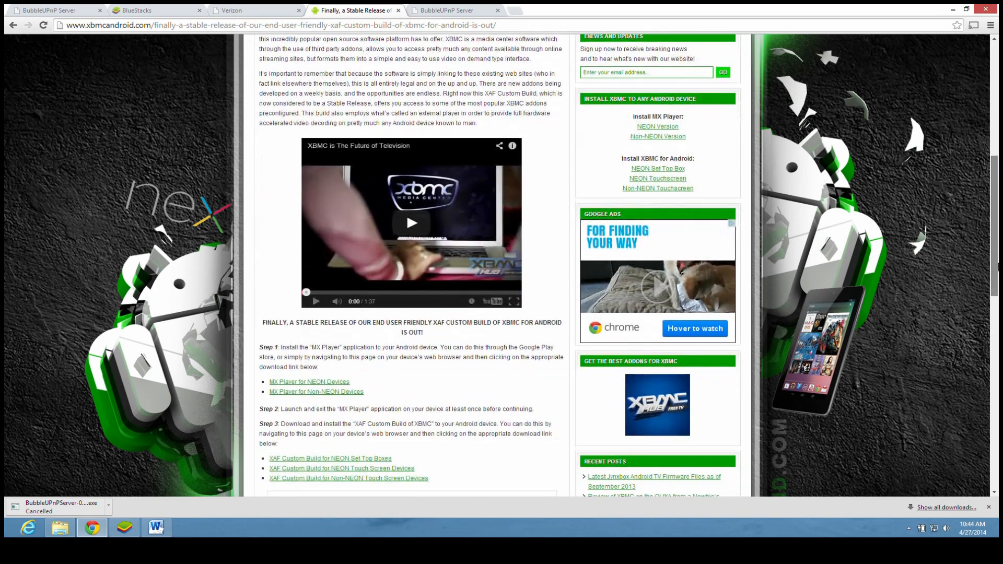
{"action": "scroll", "scroll_direction": "down", "scroll_amount": 3}
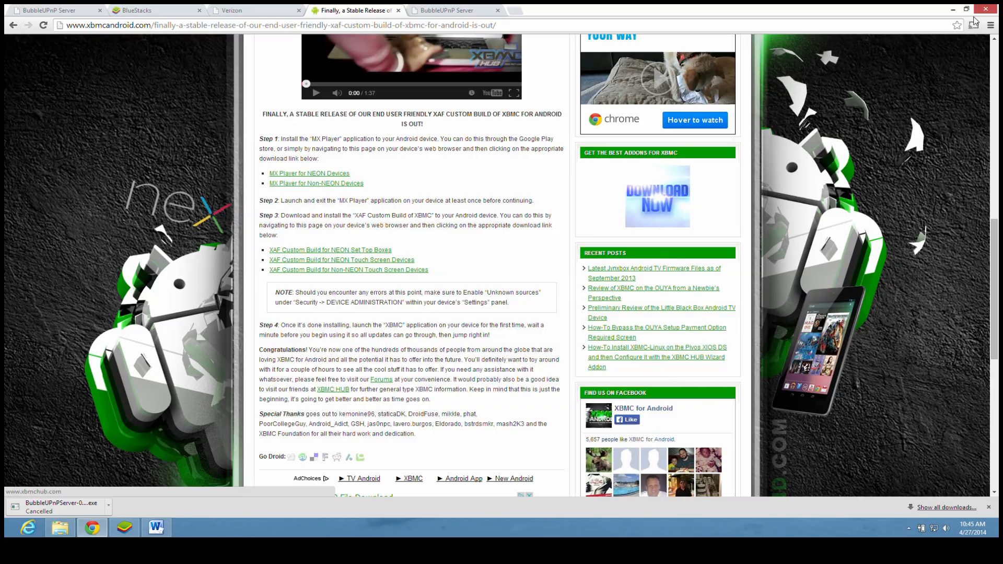
{"action": "left_click", "coordinate": [965, 9]}
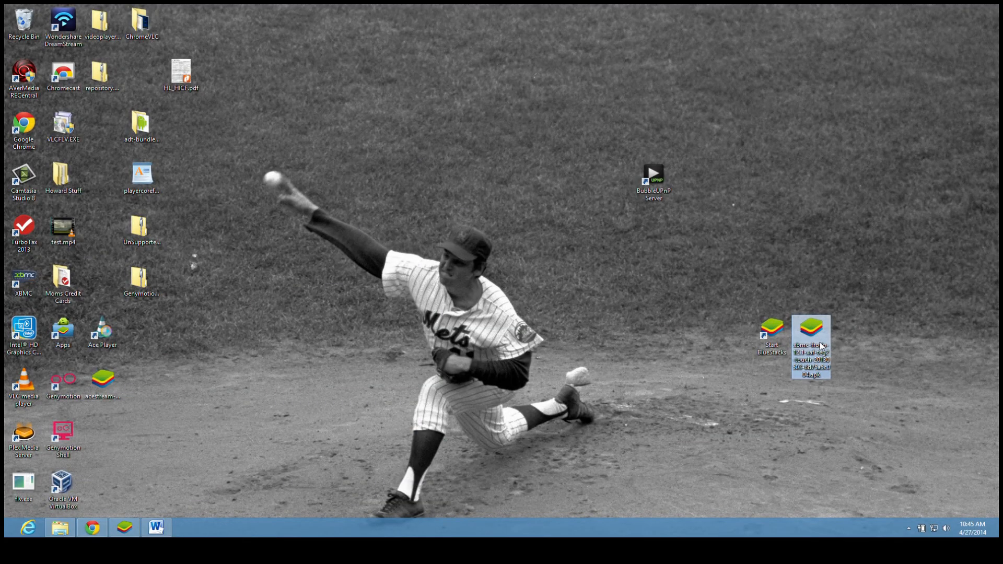
{"action": "mouse_move", "coordinate": [811, 335]}
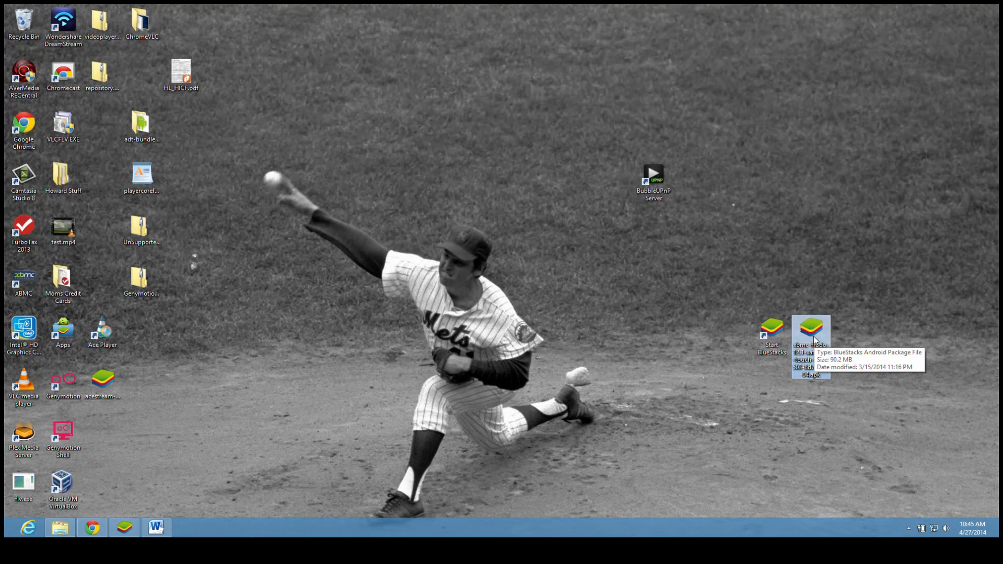
{"action": "mouse_move", "coordinate": [281, 494]}
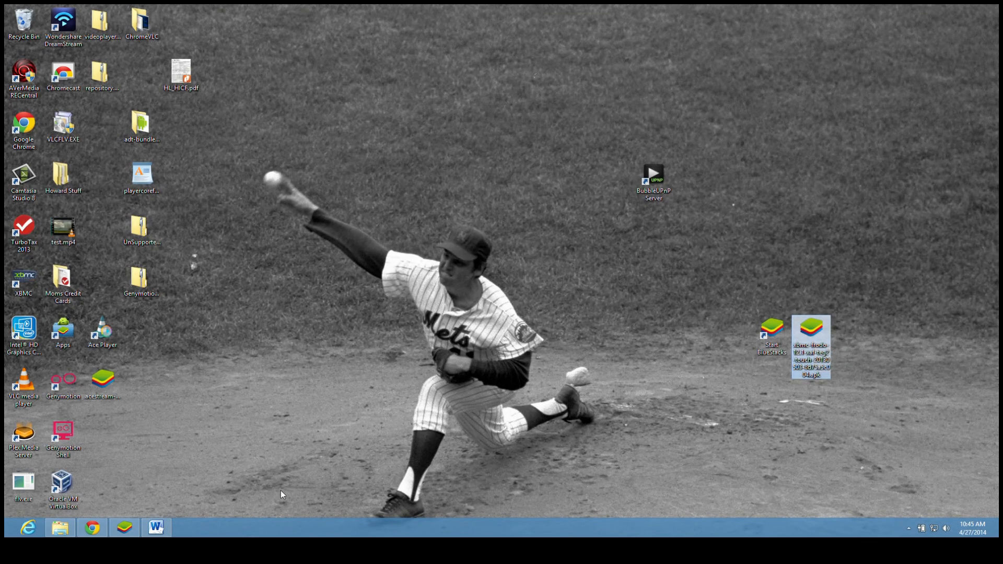
{"action": "left_click", "coordinate": [123, 526]}
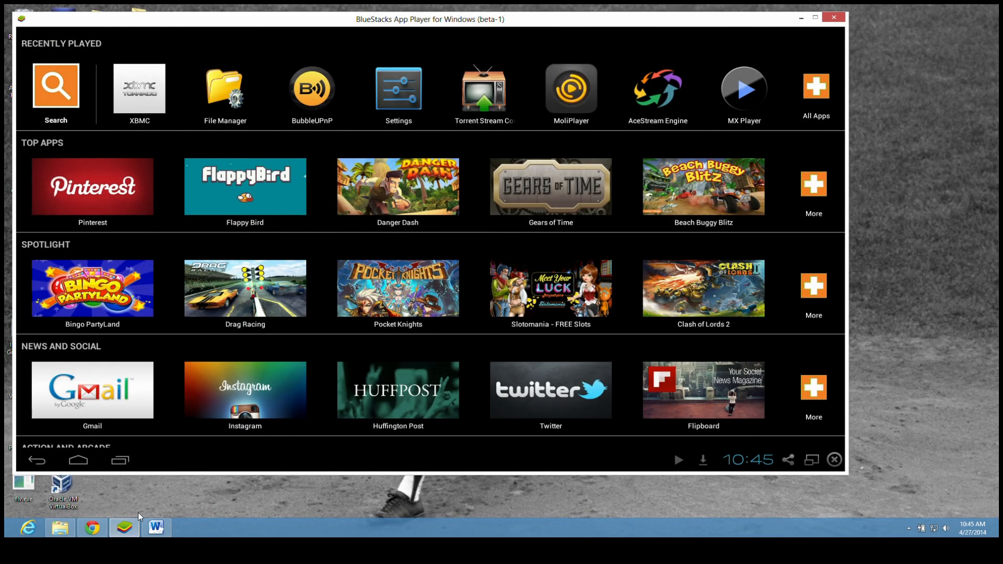
{"action": "mouse_move", "coordinate": [220, 161]}
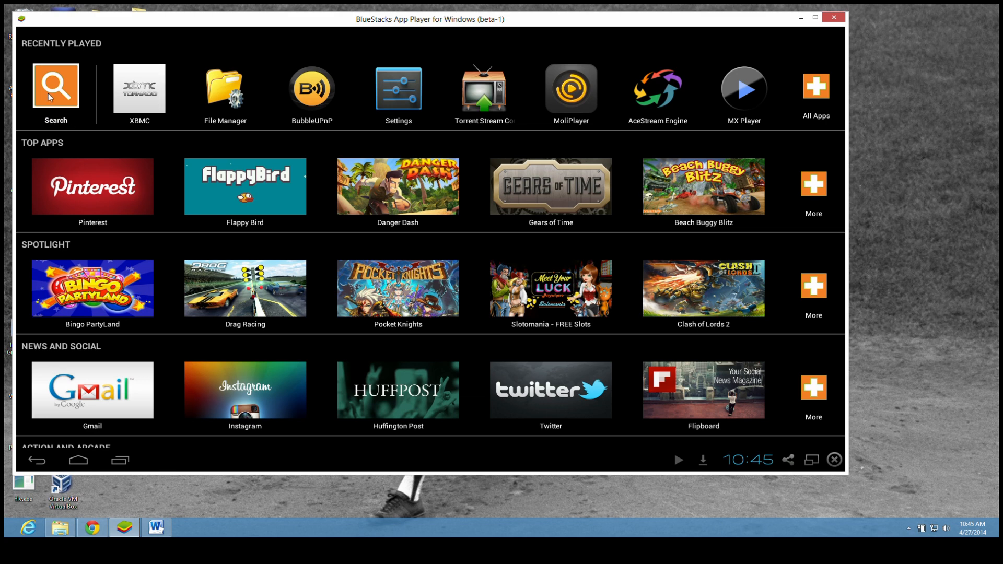
{"action": "left_click", "coordinate": [55, 88]}
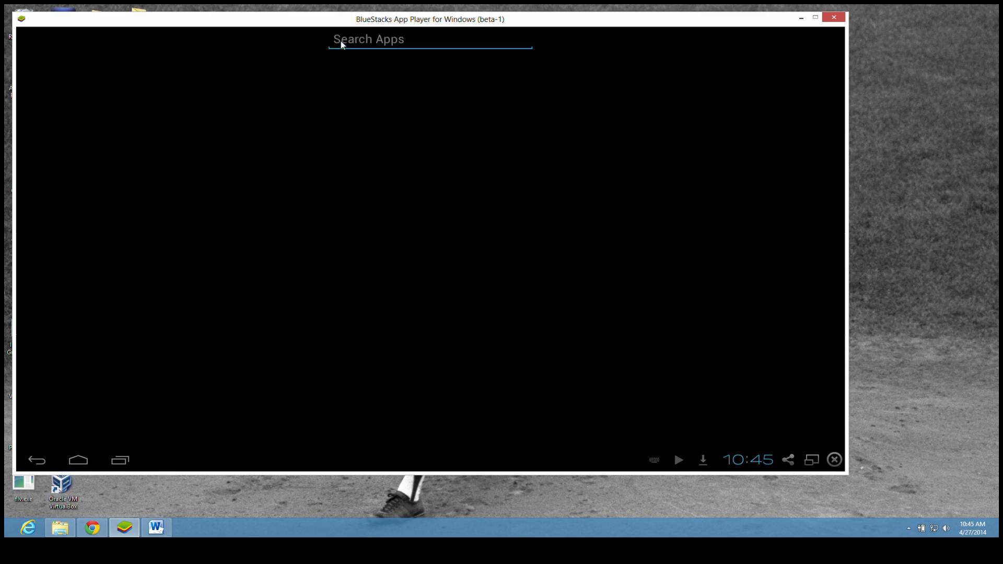
{"action": "type", "text": "bubbleup"}
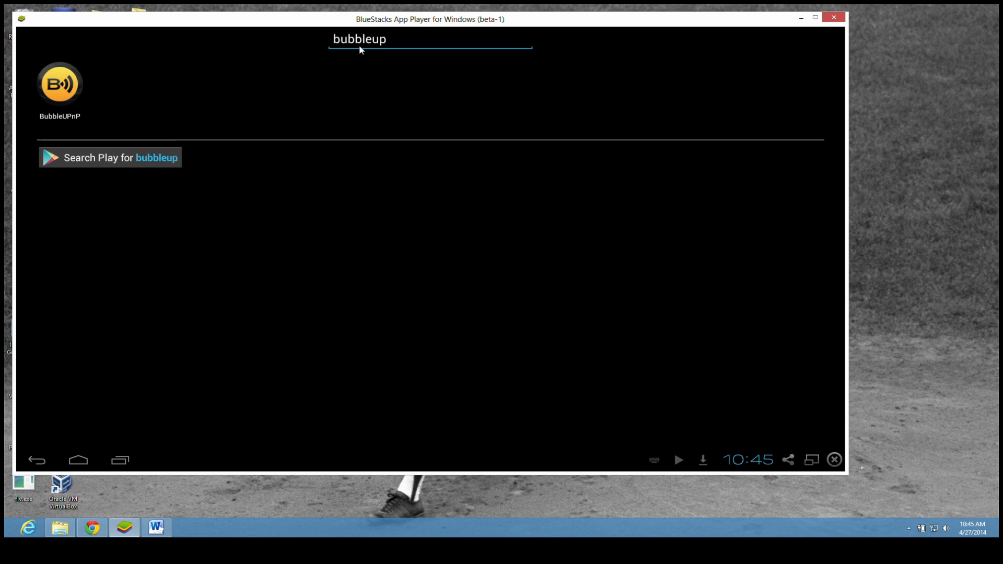
{"action": "type", "text": "np"}
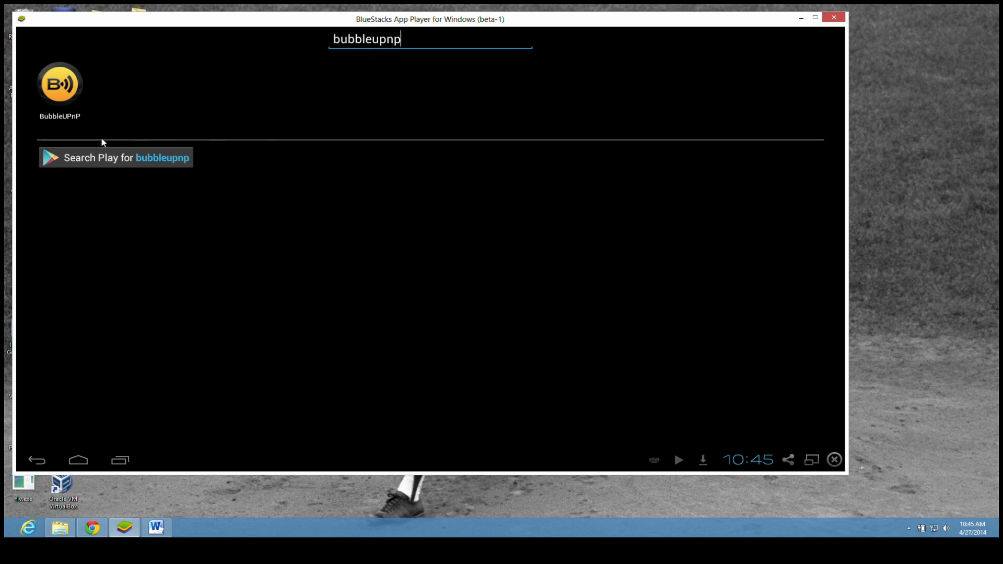
{"action": "left_click", "coordinate": [115, 158]}
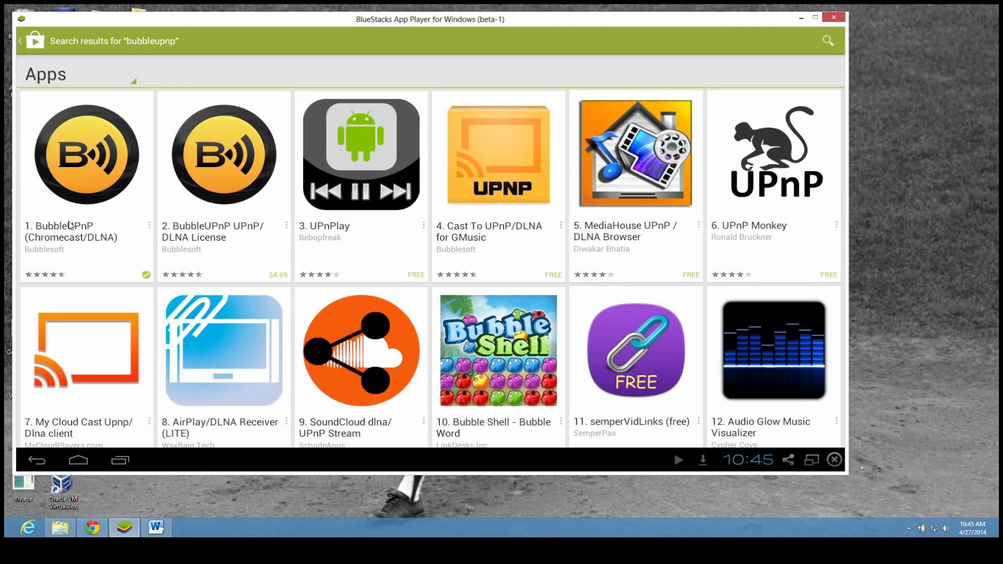
{"action": "mouse_move", "coordinate": [232, 235]}
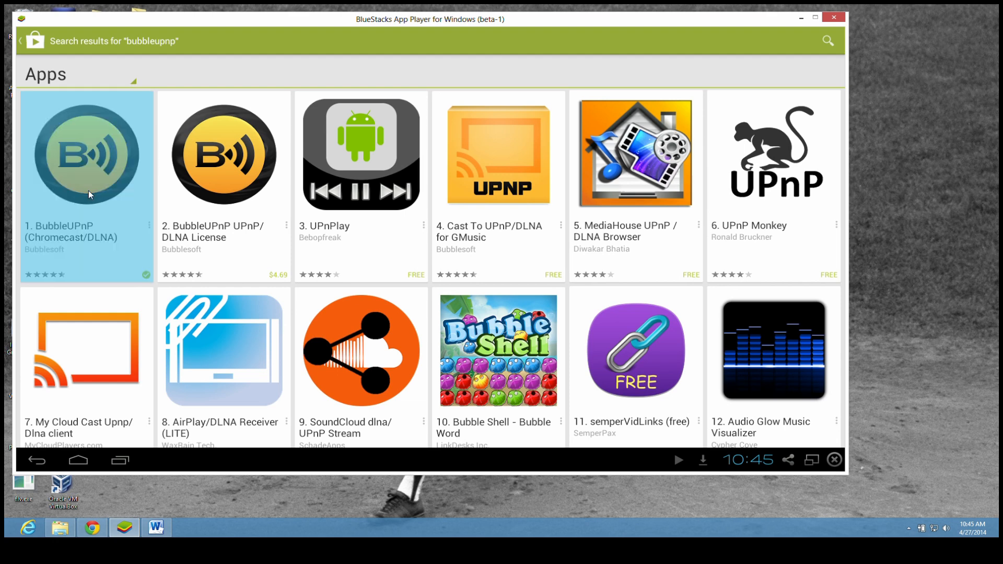
{"action": "left_click", "coordinate": [87, 153]}
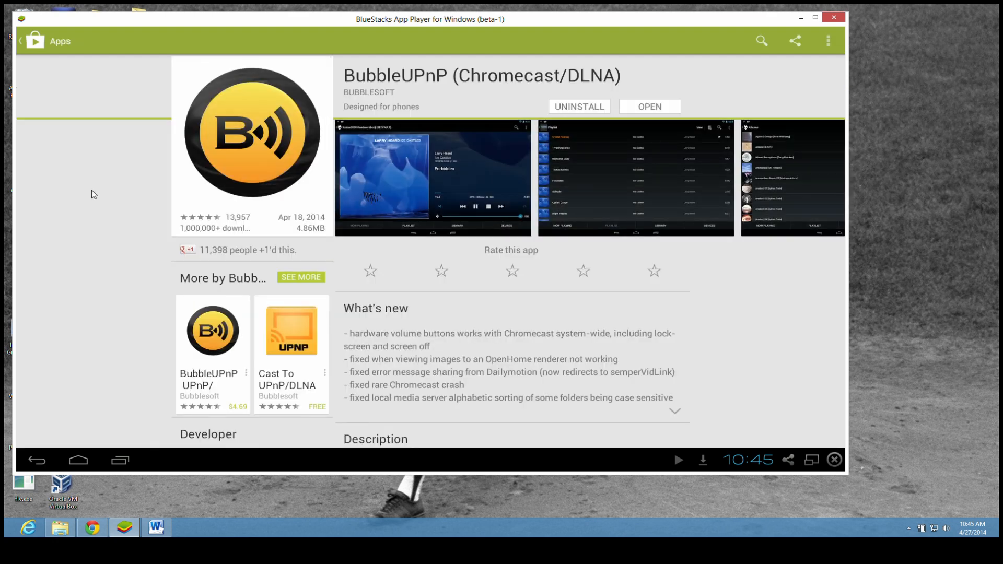
{"action": "mouse_move", "coordinate": [536, 105]}
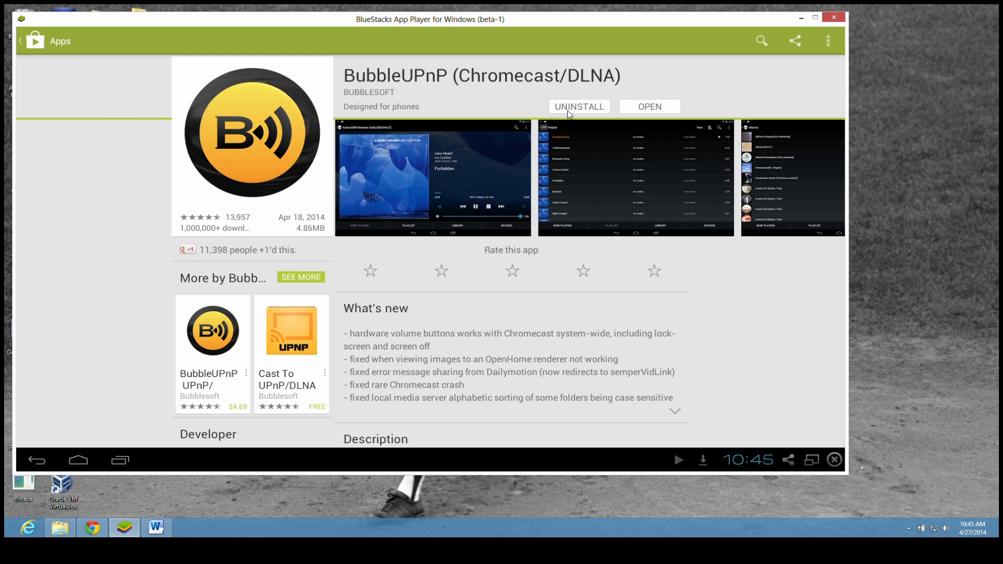
{"action": "mouse_move", "coordinate": [552, 116]}
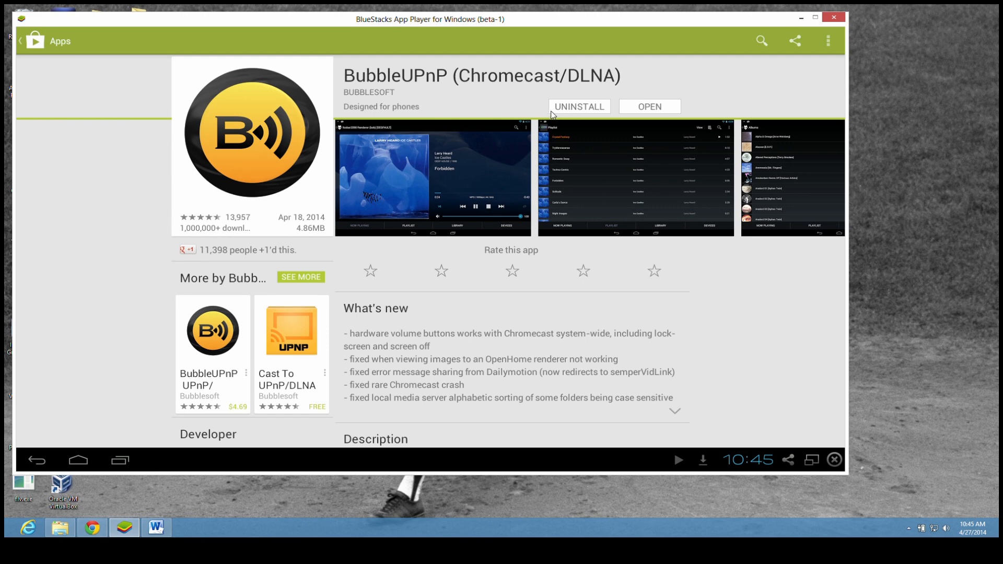
{"action": "mouse_move", "coordinate": [287, 114]}
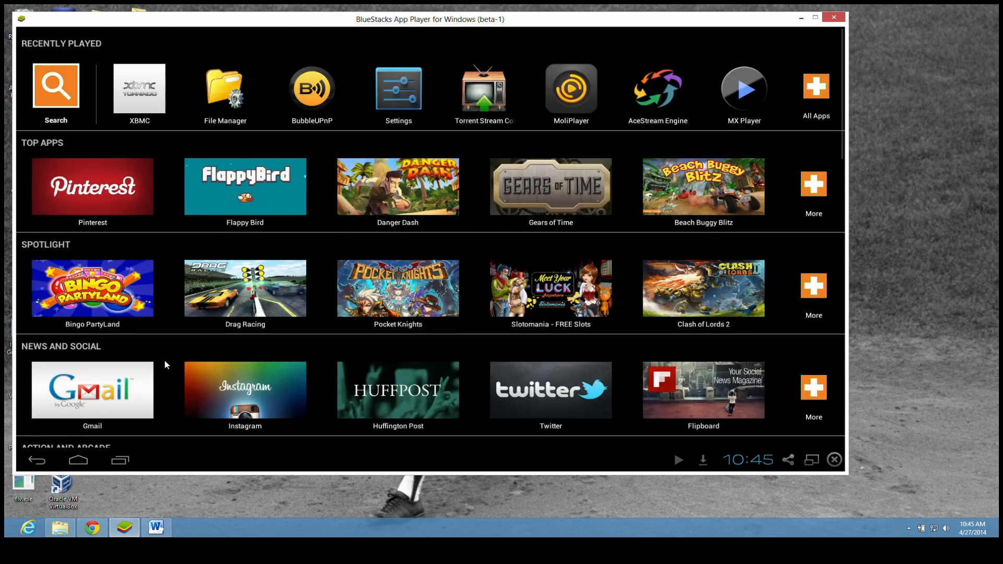
{"action": "mouse_move", "coordinate": [311, 121]}
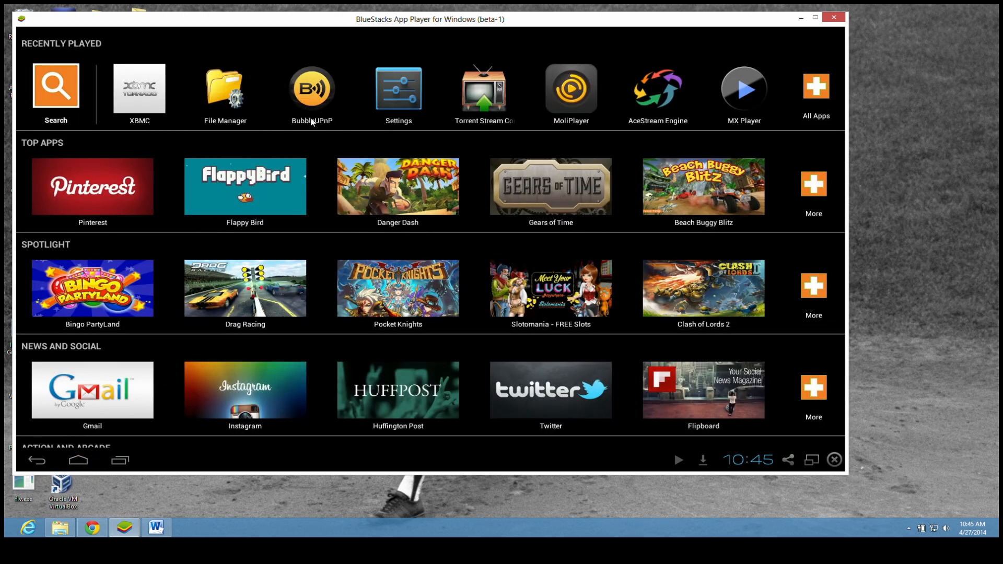
- Launch BubbleUPnP and reach its Networks and settings page
{"action": "left_click", "coordinate": [311, 88]}
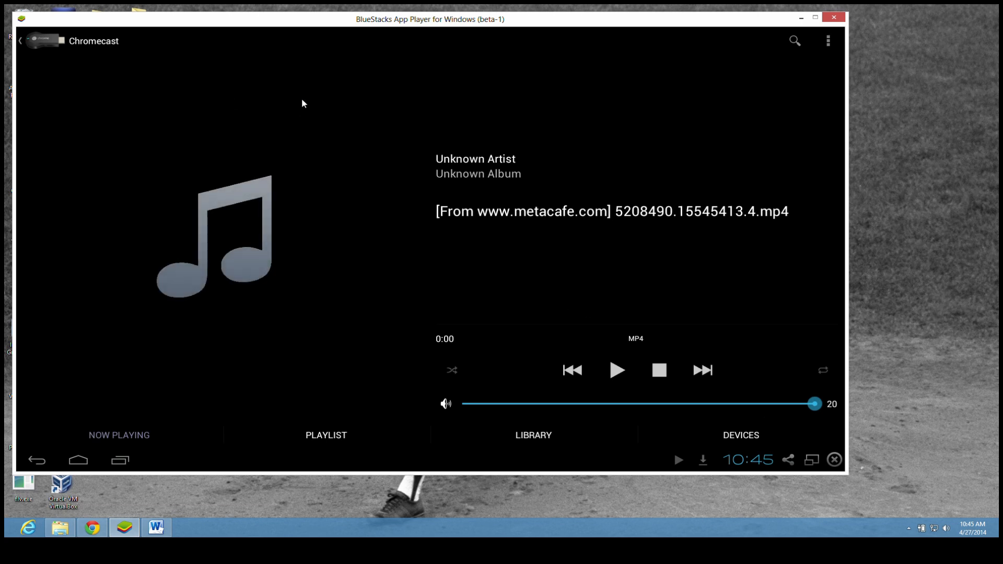
{"action": "mouse_move", "coordinate": [767, 75]}
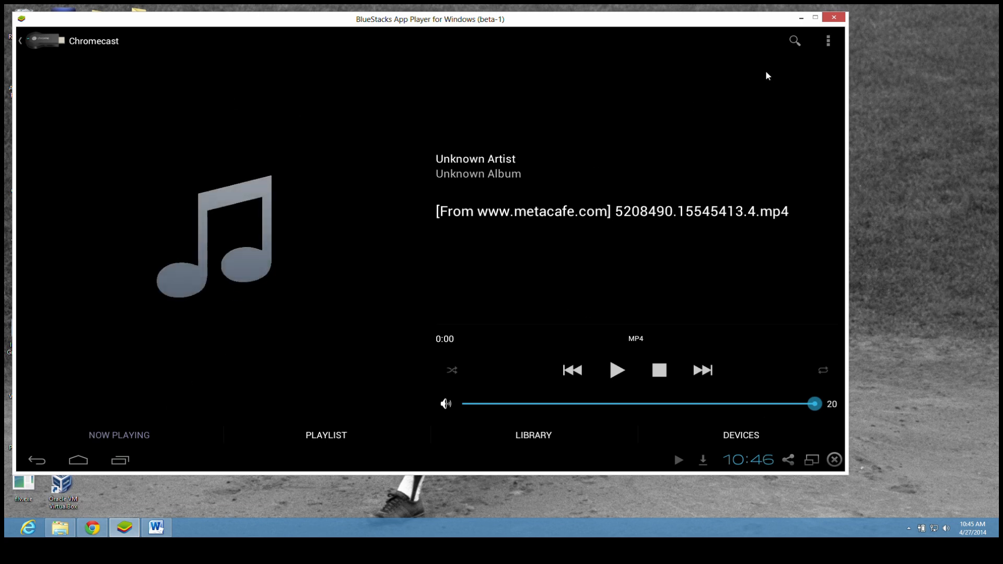
{"action": "mouse_move", "coordinate": [828, 47]}
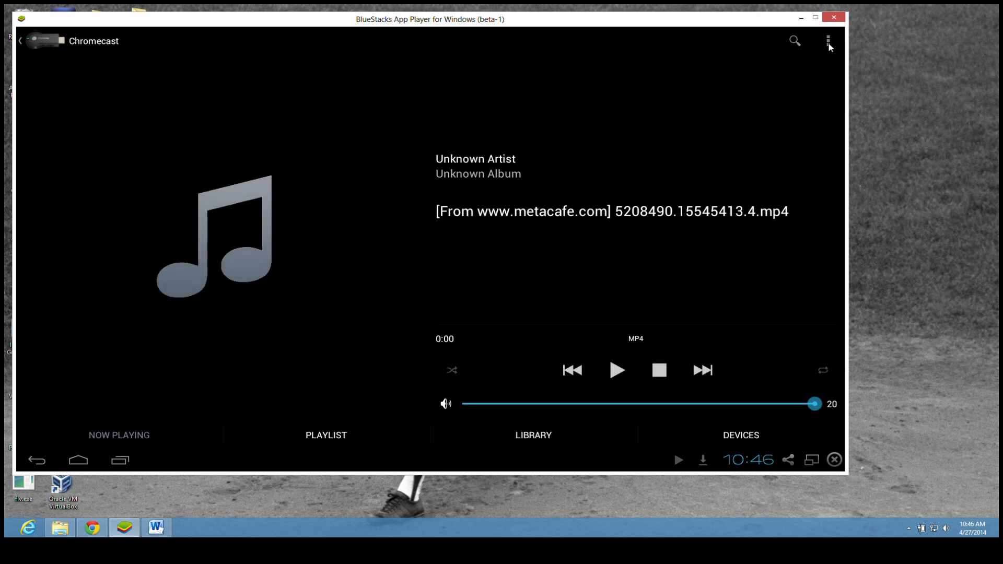
{"action": "left_click", "coordinate": [828, 40]}
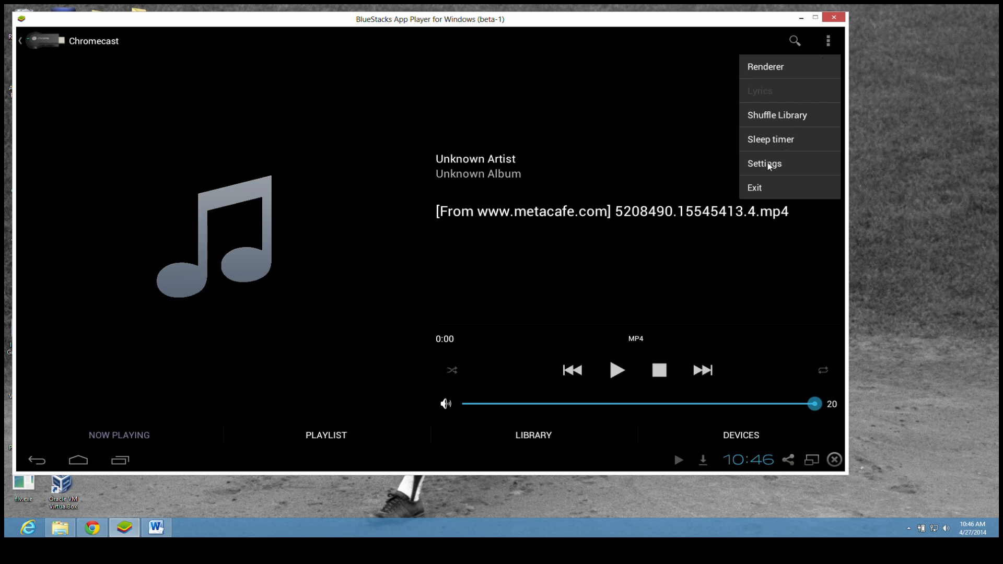
{"action": "mouse_move", "coordinate": [771, 167]}
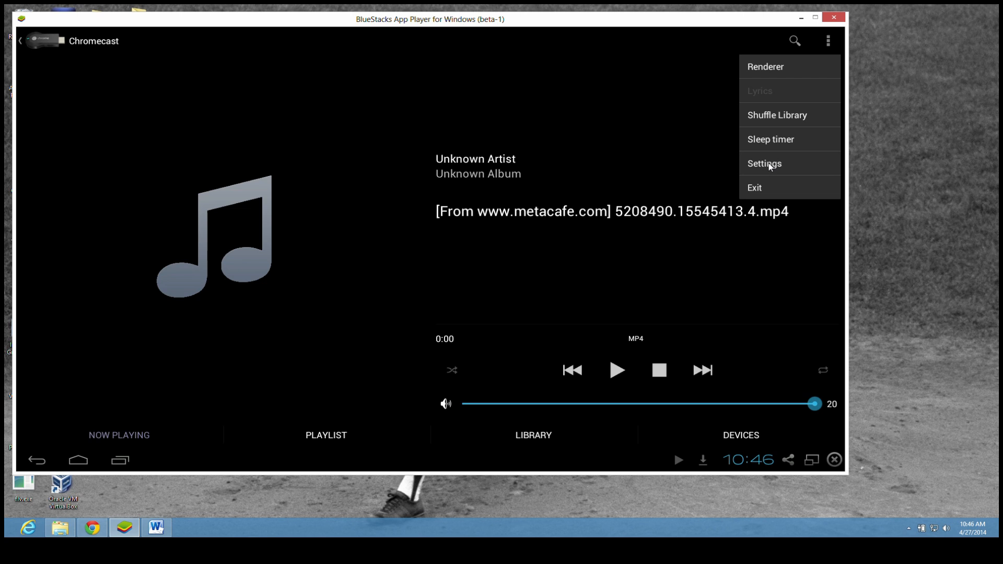
{"action": "left_click", "coordinate": [764, 163]}
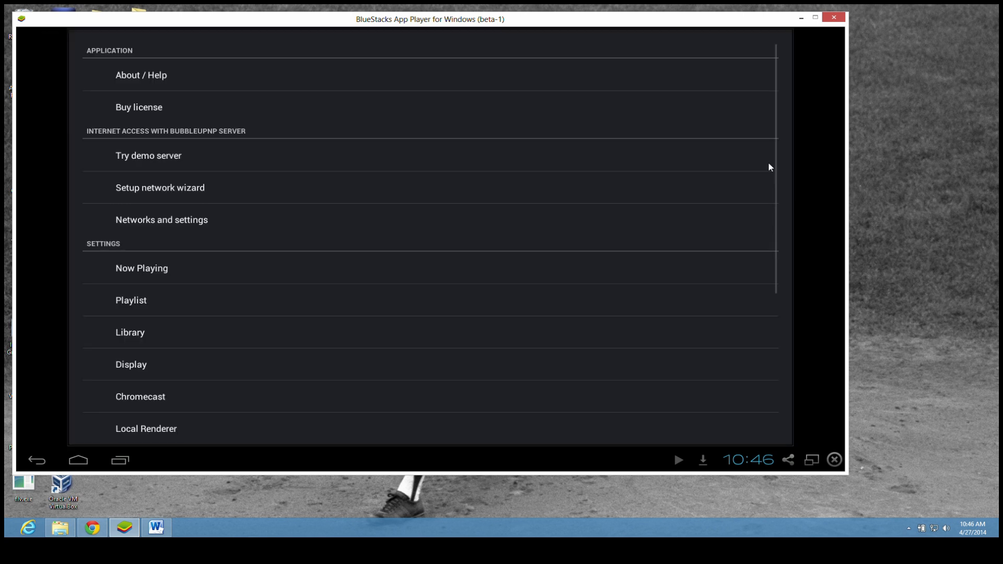
{"action": "mouse_move", "coordinate": [147, 220]}
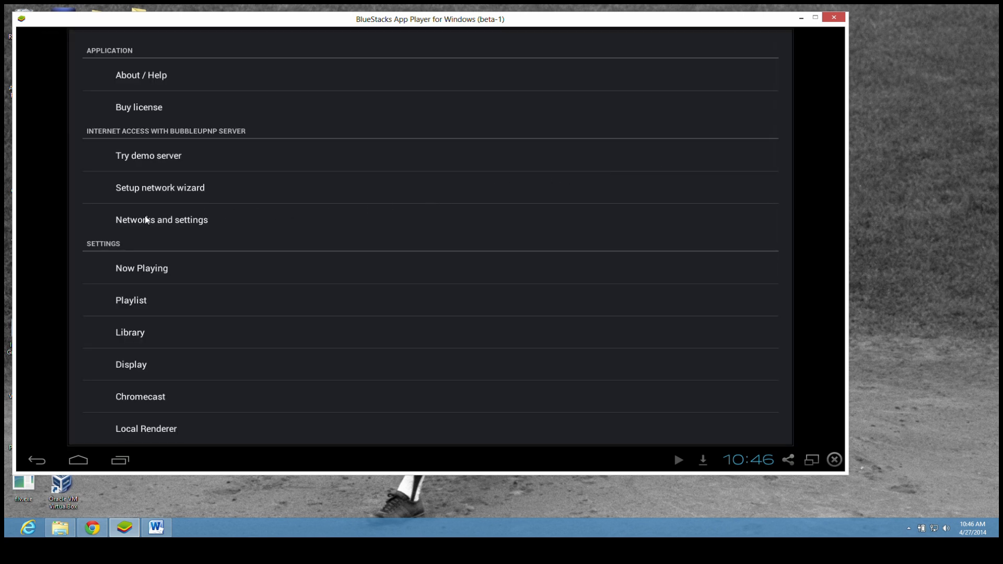
{"action": "left_click", "coordinate": [160, 219]}
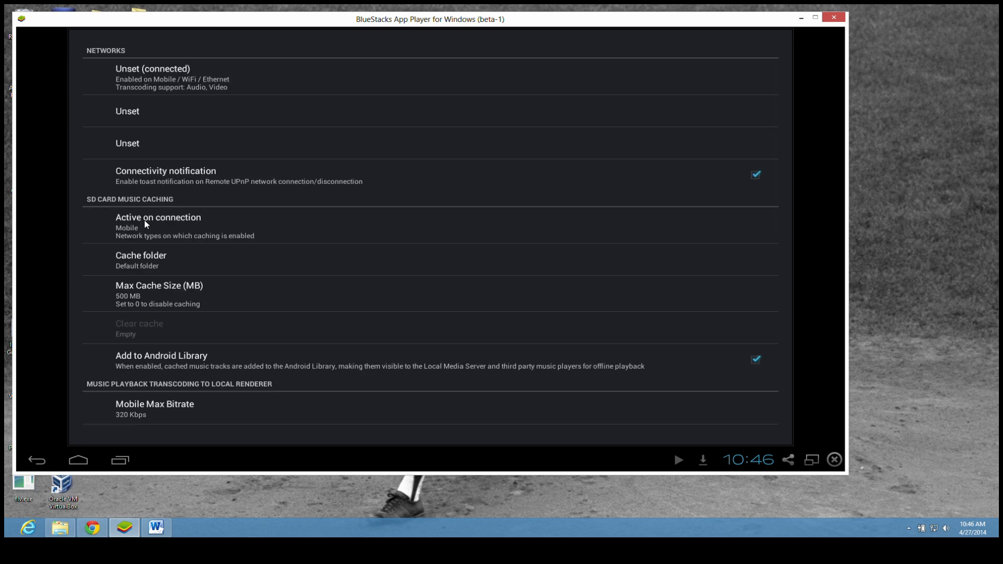
{"action": "mouse_move", "coordinate": [143, 75]}
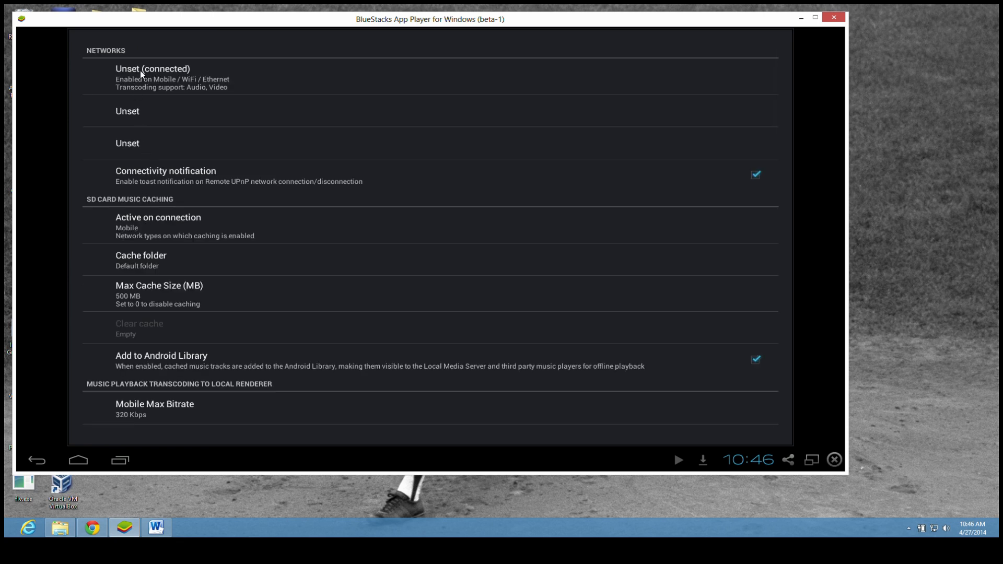
{"action": "left_click", "coordinate": [153, 69]}
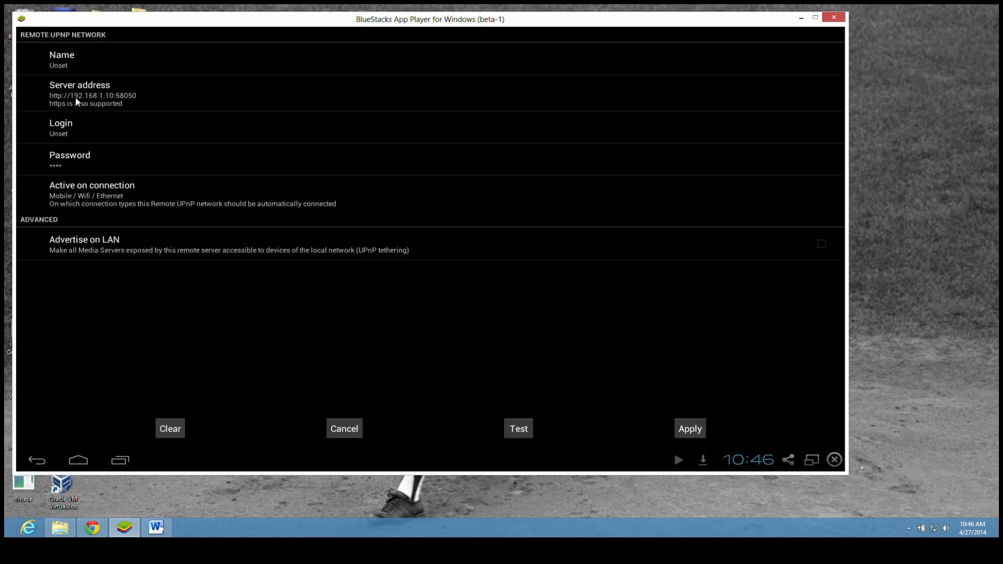
{"action": "mouse_move", "coordinate": [108, 102]}
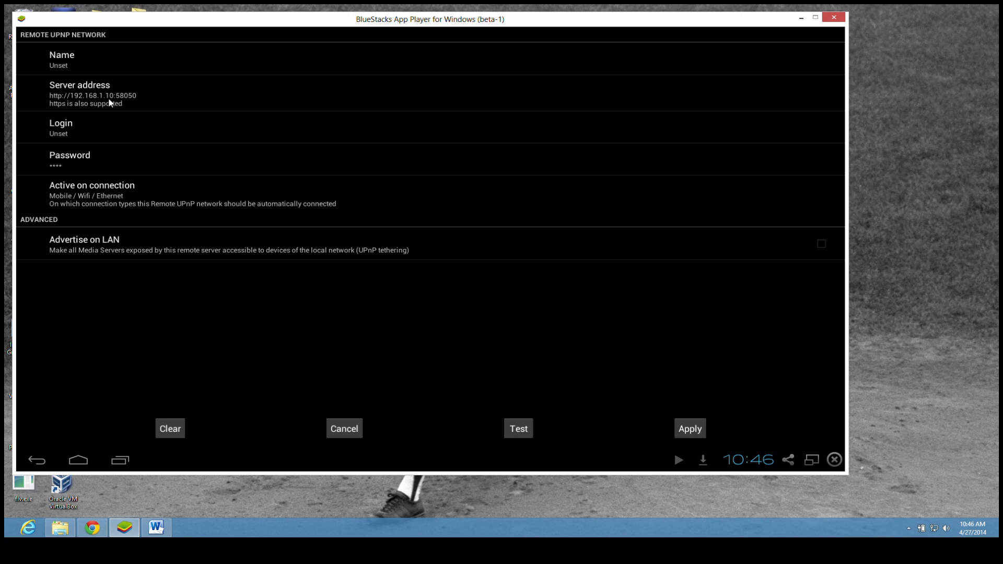
{"action": "mouse_move", "coordinate": [118, 102]}
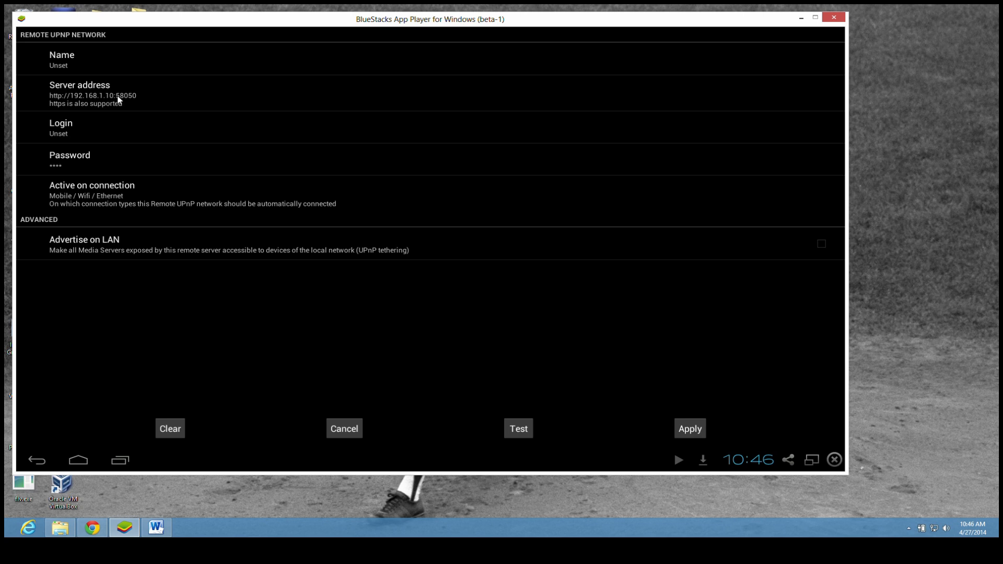
{"action": "mouse_move", "coordinate": [134, 102]}
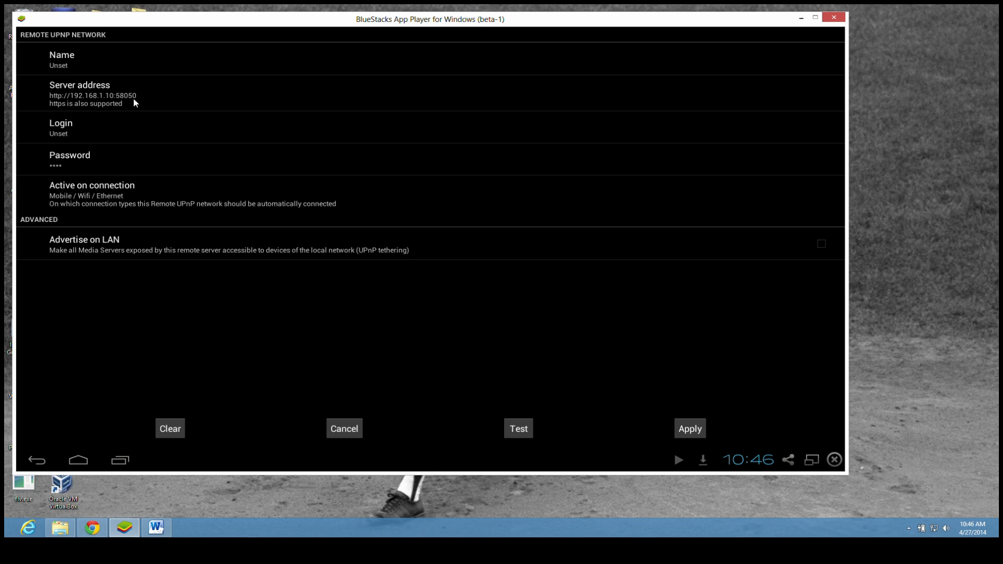
{"action": "mouse_move", "coordinate": [141, 213]}
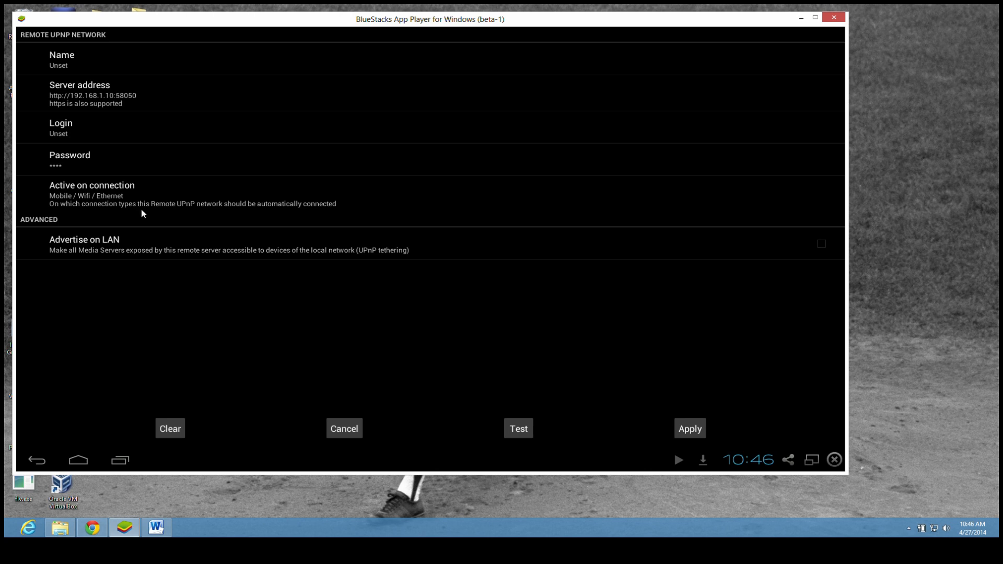
{"action": "mouse_move", "coordinate": [98, 151]}
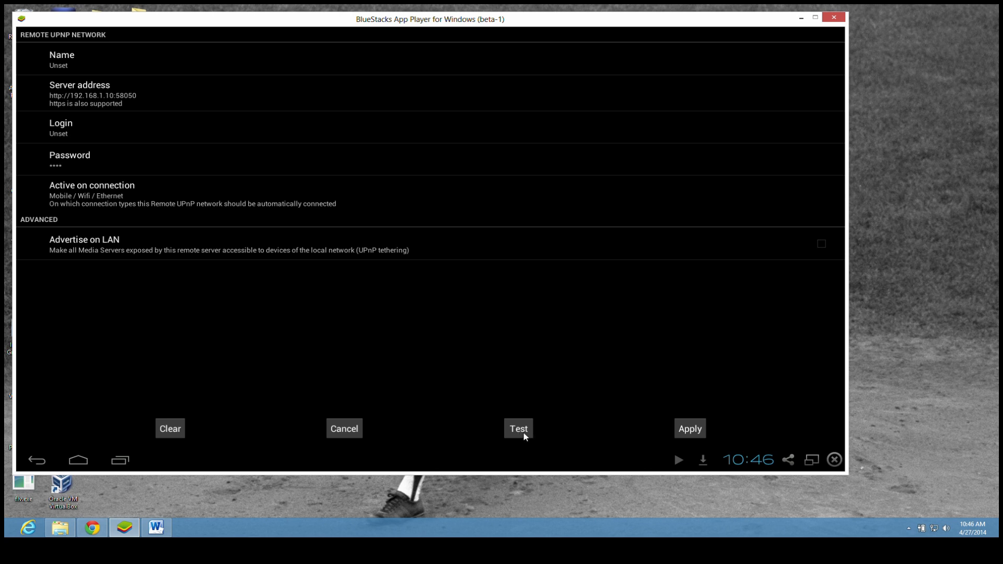
{"action": "left_click", "coordinate": [517, 428]}
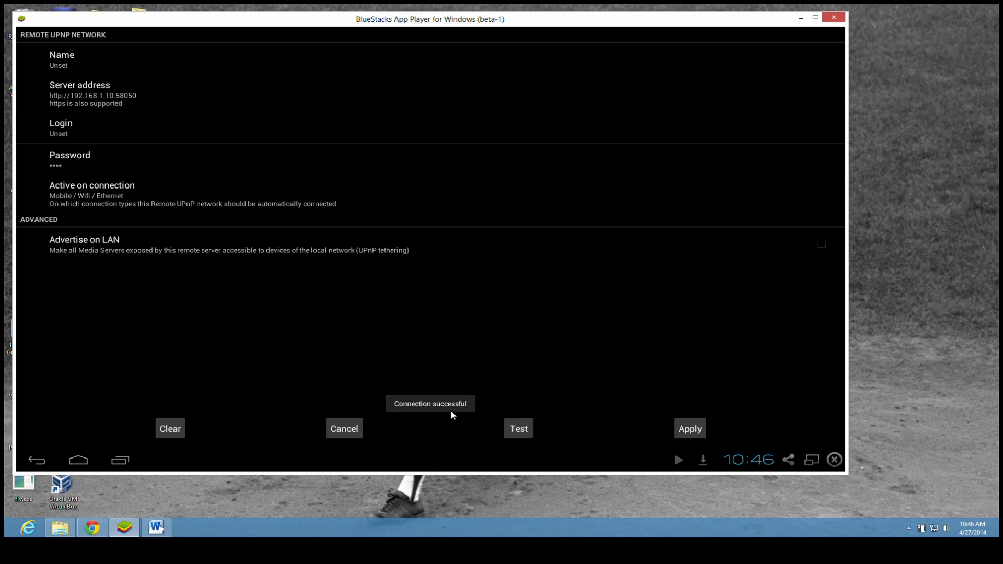
{"action": "left_click", "coordinate": [690, 428]}
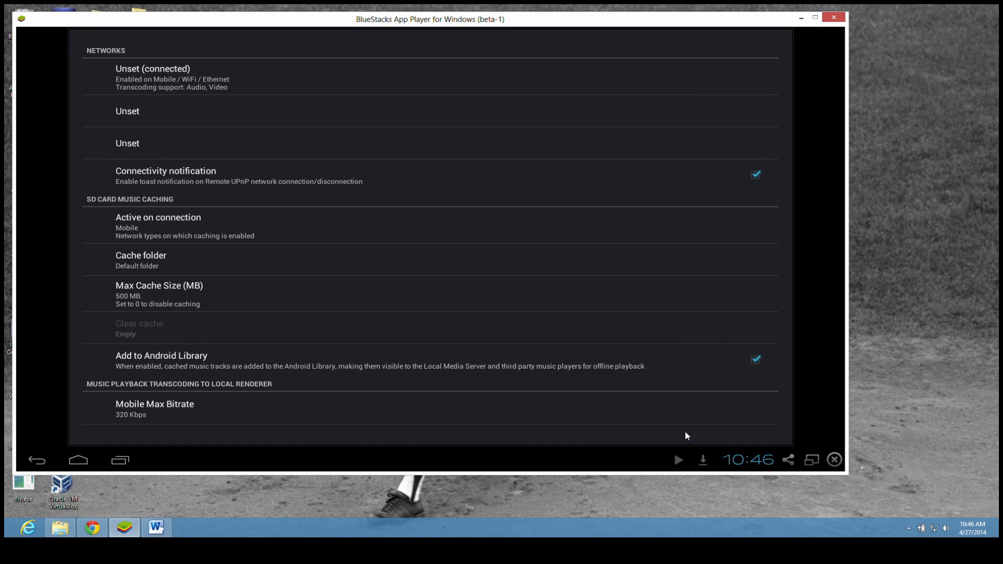
{"action": "scroll", "scroll_direction": "down", "scroll_amount": 3}
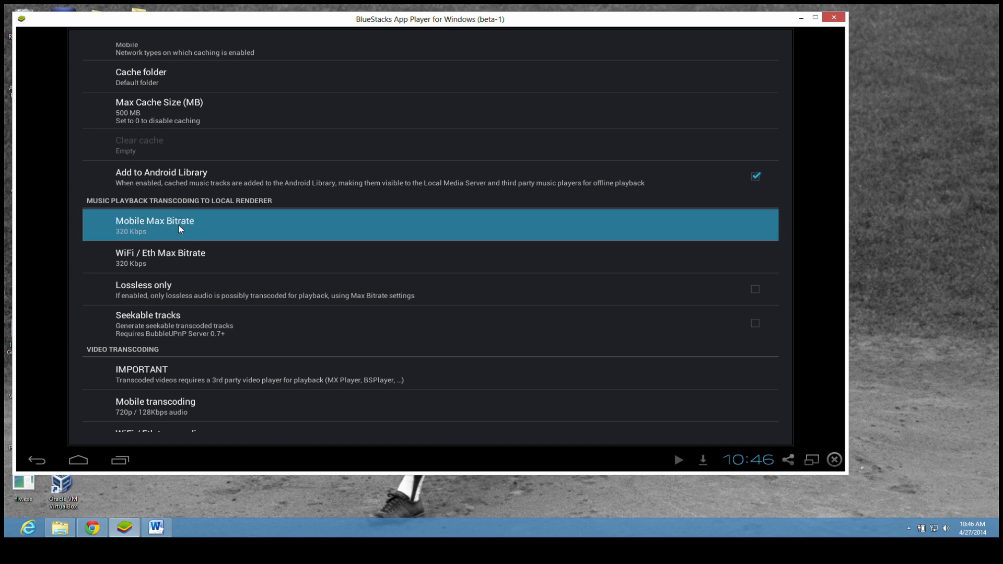
{"action": "left_click", "coordinate": [155, 221]}
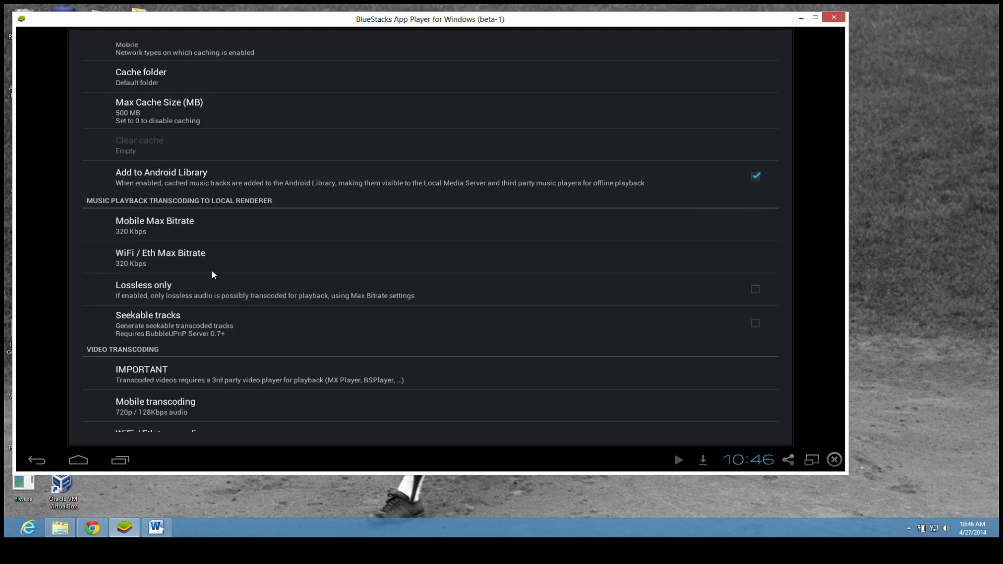
{"action": "left_click", "coordinate": [160, 257]}
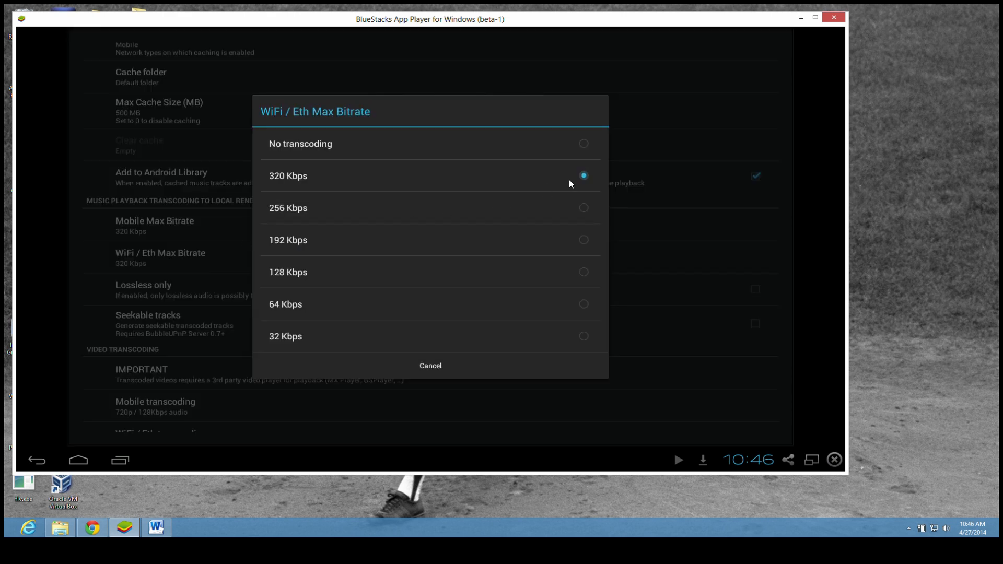
{"action": "left_click", "coordinate": [429, 366]}
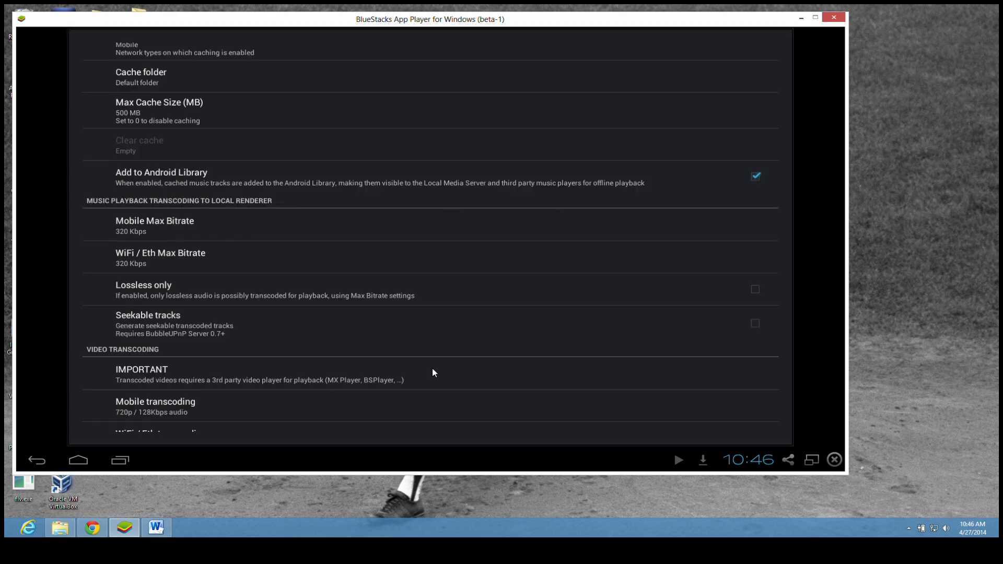
{"action": "scroll", "scroll_direction": "down", "scroll_amount": 3}
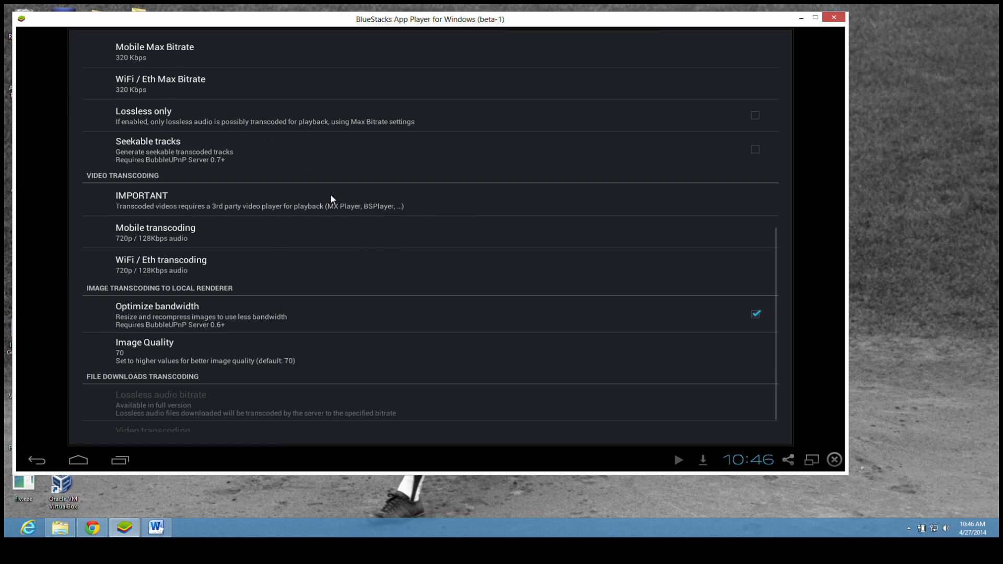
{"action": "mouse_move", "coordinate": [147, 235]}
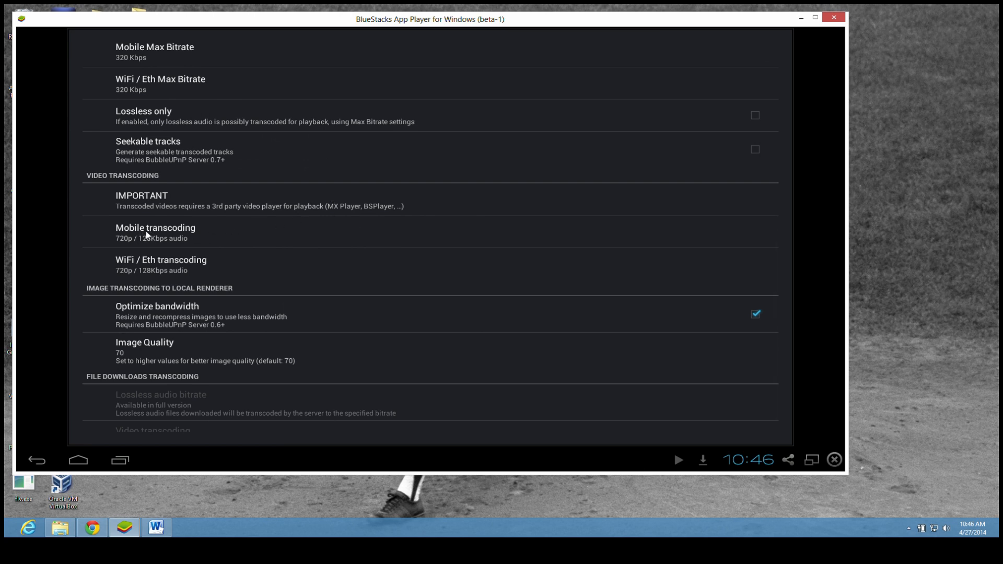
{"action": "left_click", "coordinate": [154, 232]}
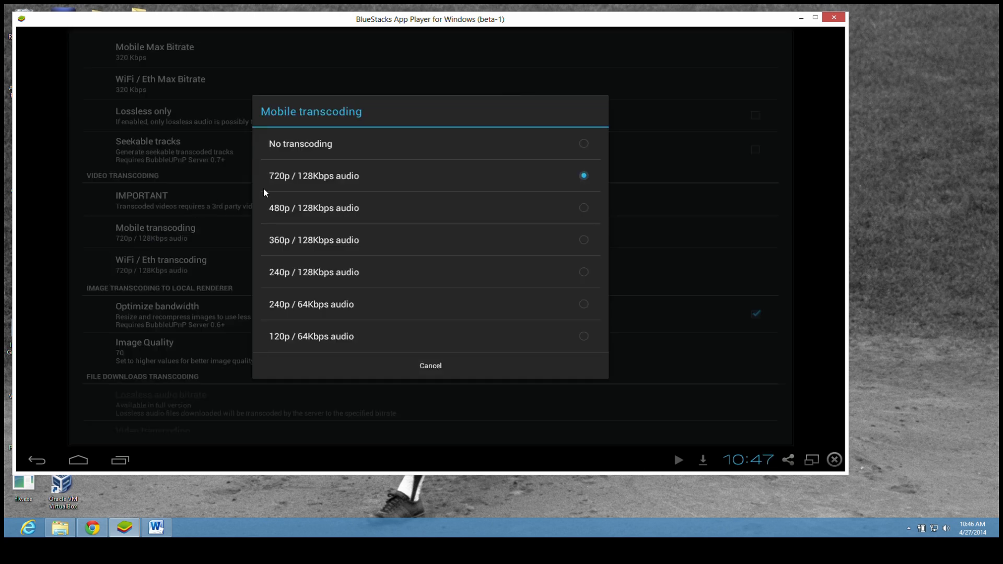
{"action": "left_click", "coordinate": [429, 366]}
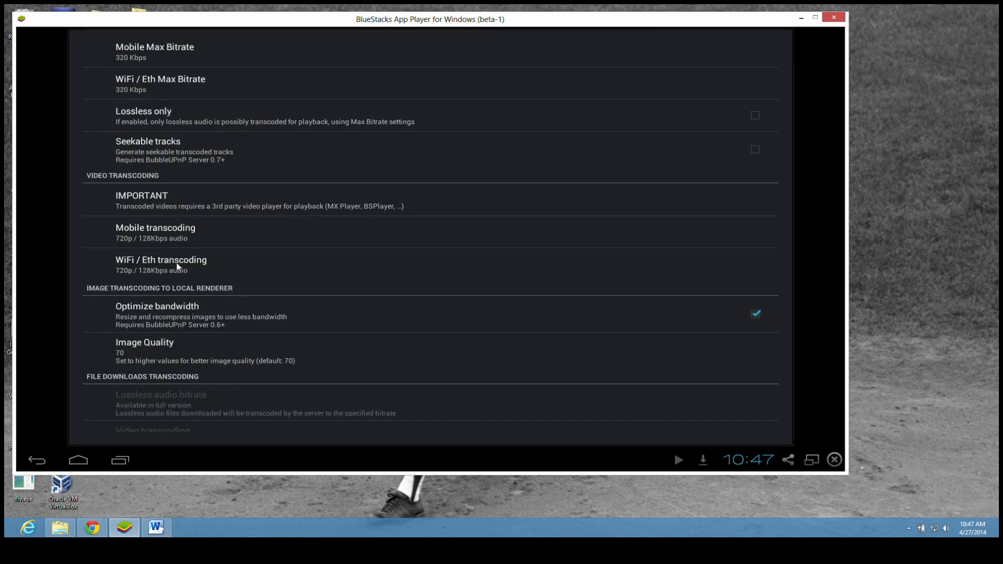
{"action": "left_click", "coordinate": [161, 260]}
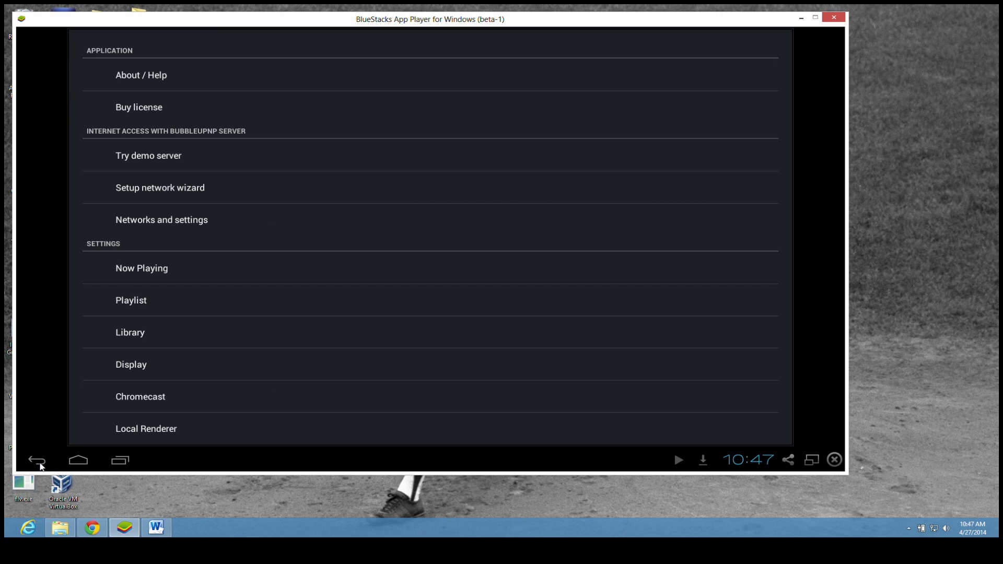
{"action": "mouse_move", "coordinate": [141, 404]}
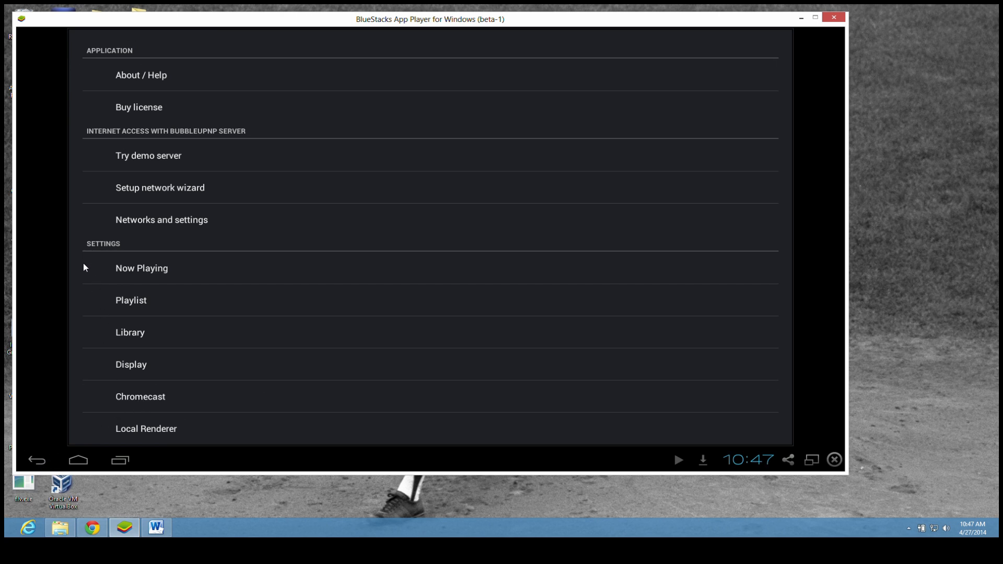
{"action": "mouse_move", "coordinate": [134, 403]}
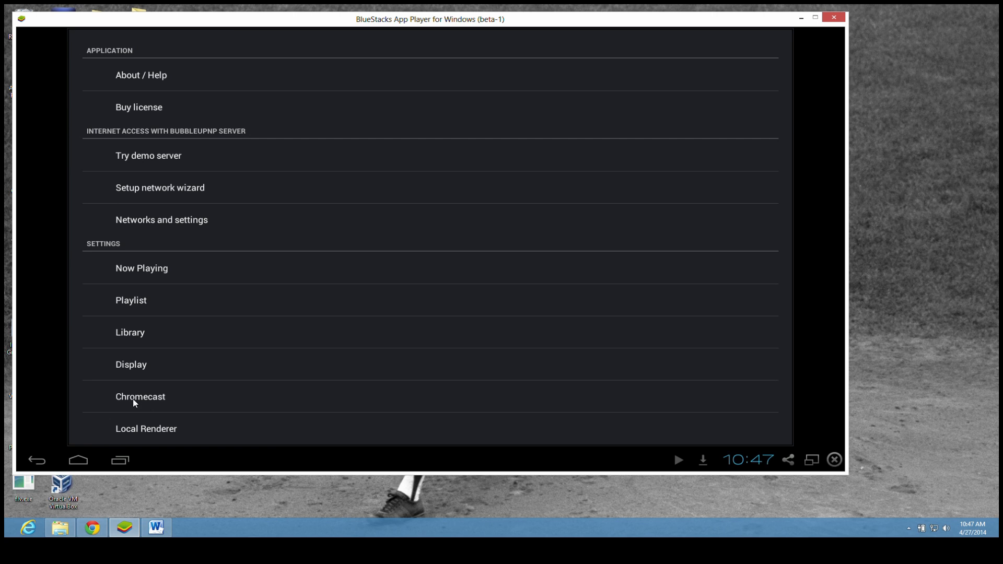
- Verify Enable transcoding is ticked in Chromecast settings and return to the settings list
{"action": "left_click", "coordinate": [139, 396]}
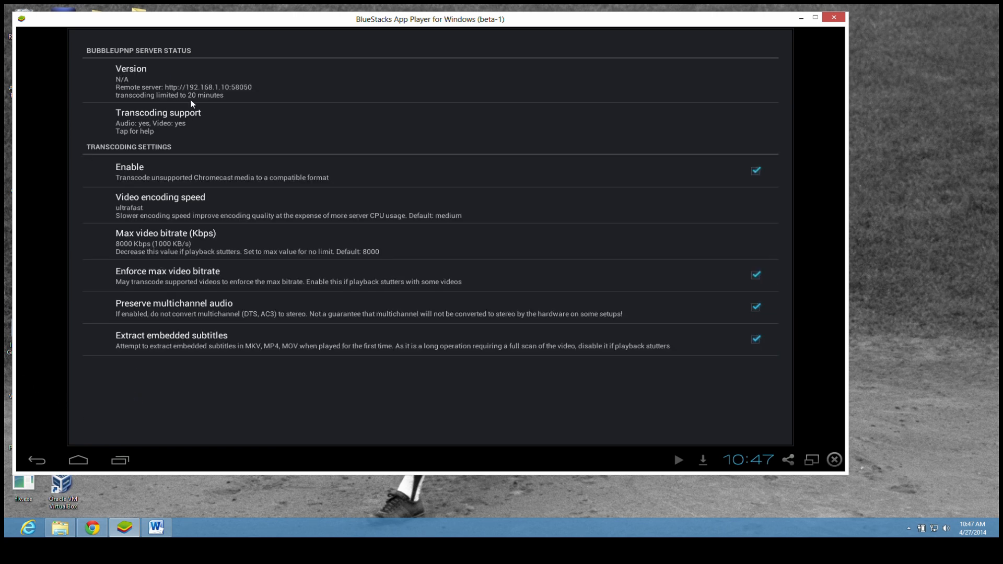
{"action": "mouse_move", "coordinate": [146, 130]}
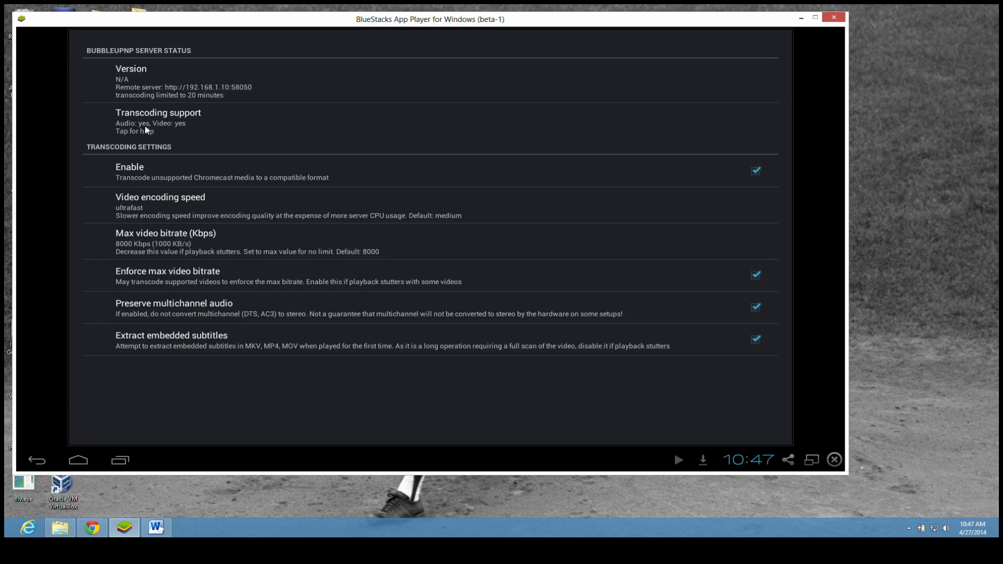
{"action": "mouse_move", "coordinate": [217, 177]}
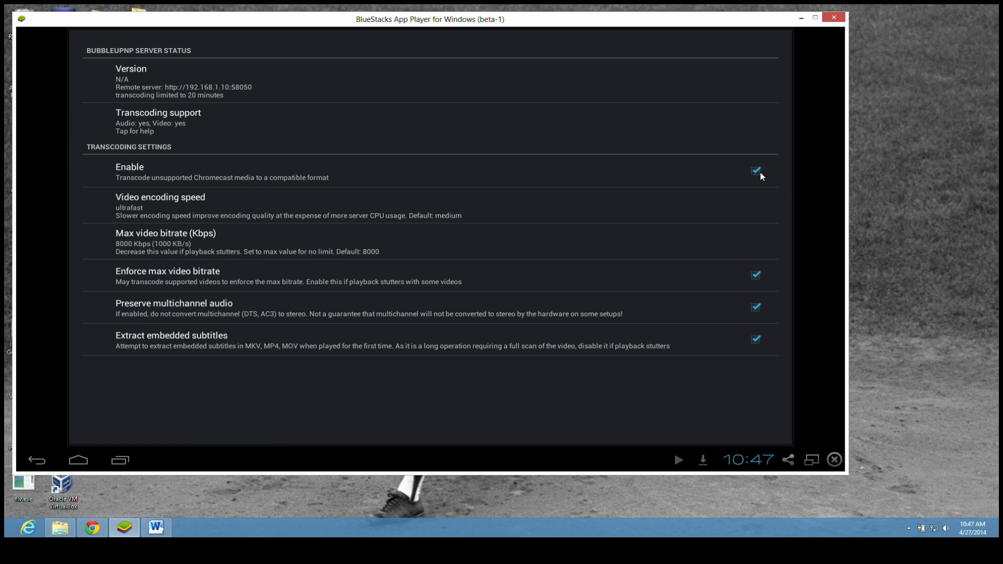
{"action": "mouse_move", "coordinate": [680, 203]}
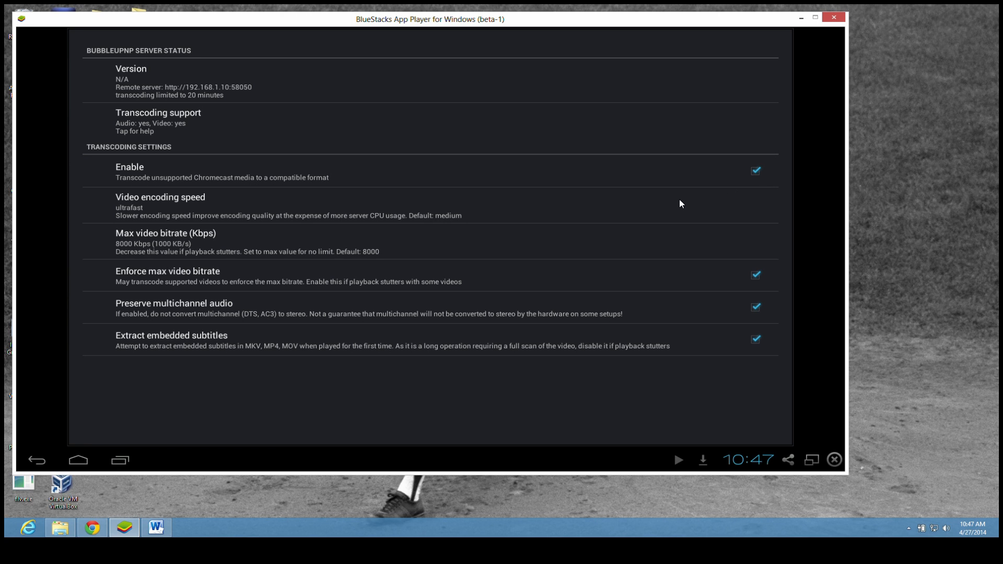
{"action": "left_click", "coordinate": [35, 460]}
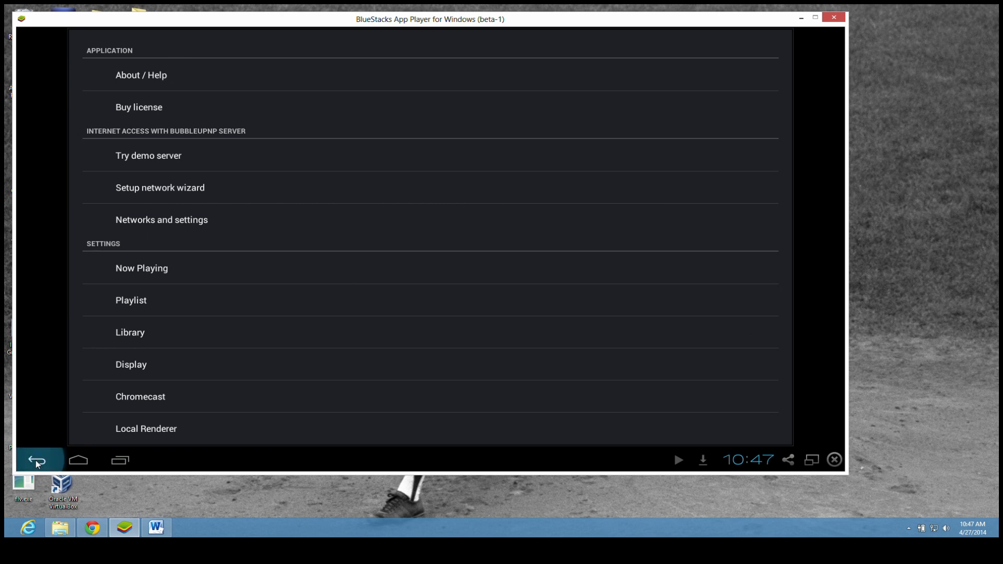
- Confirm Chromecast as the renderer and show the Devices list with Local Media Server as library
{"action": "left_click", "coordinate": [35, 461]}
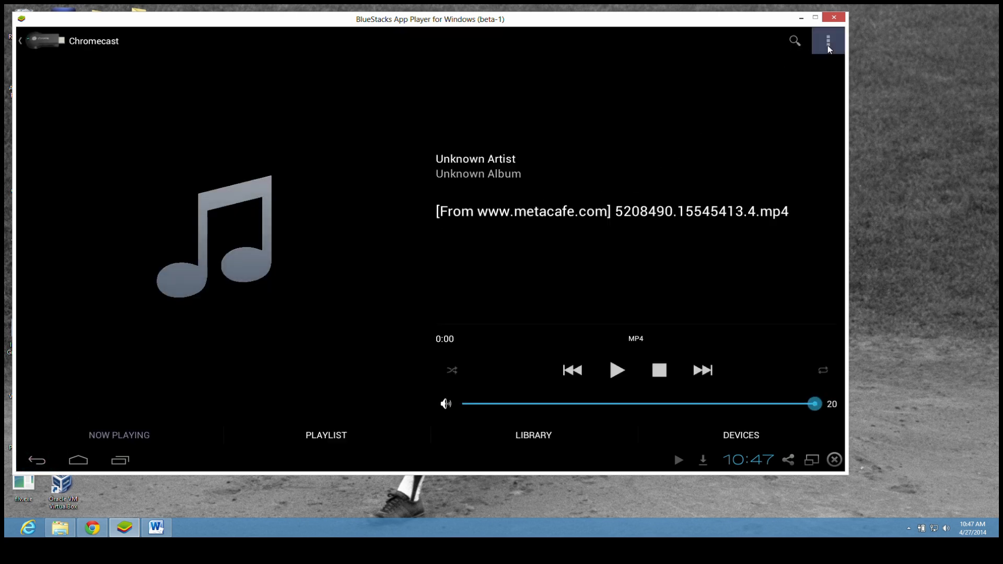
{"action": "left_click", "coordinate": [827, 41]}
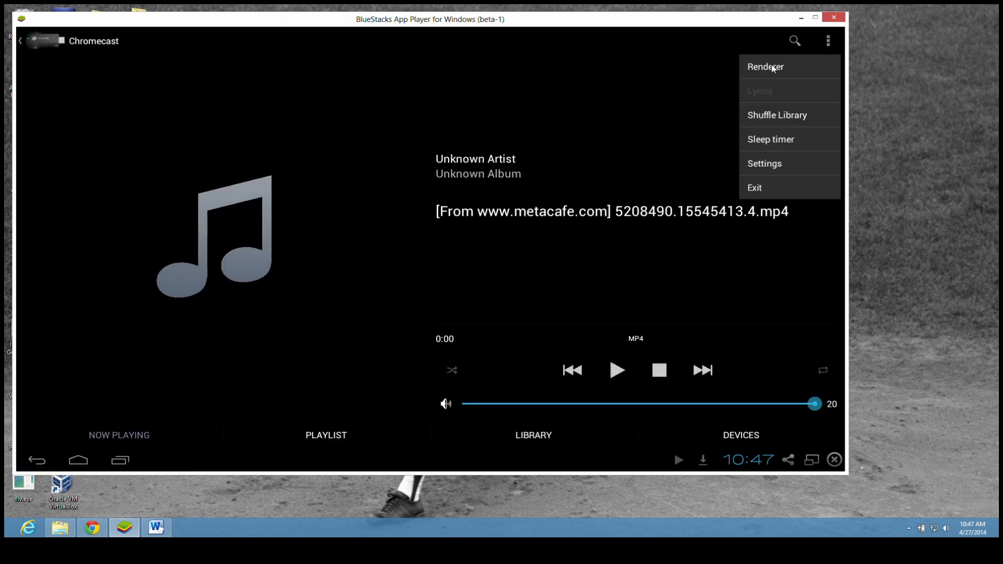
{"action": "left_click", "coordinate": [764, 66]}
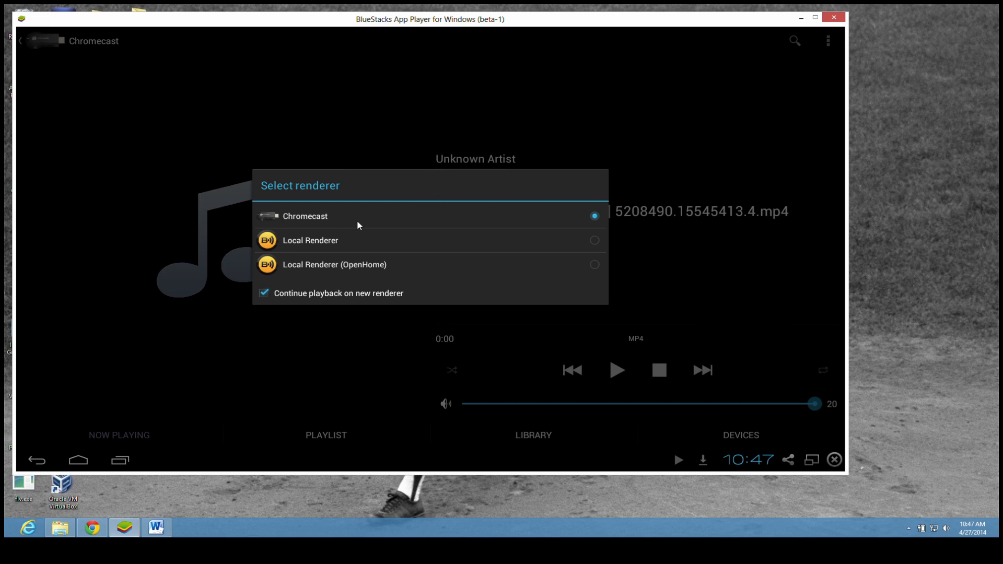
{"action": "mouse_move", "coordinate": [815, 53]}
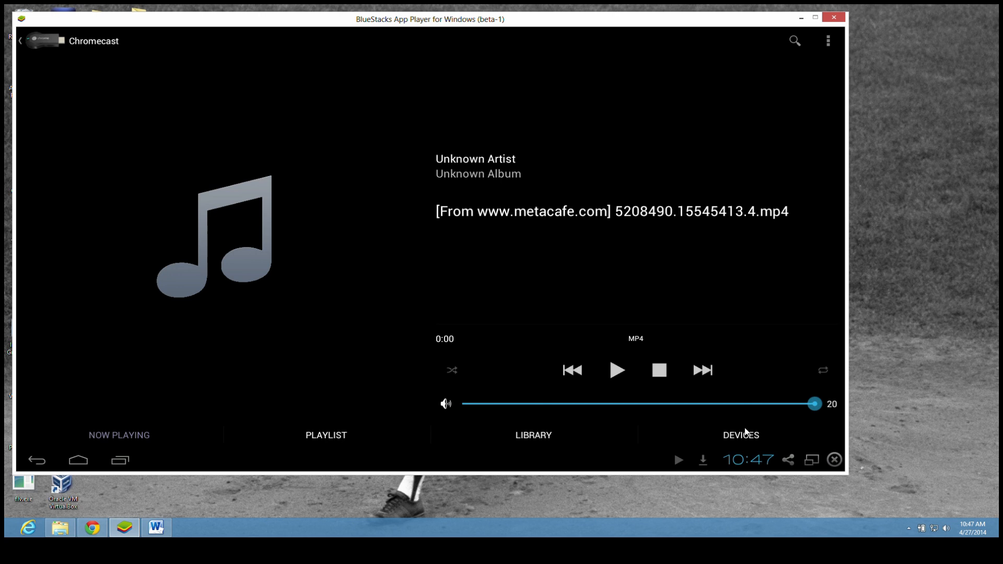
{"action": "left_click", "coordinate": [741, 434]}
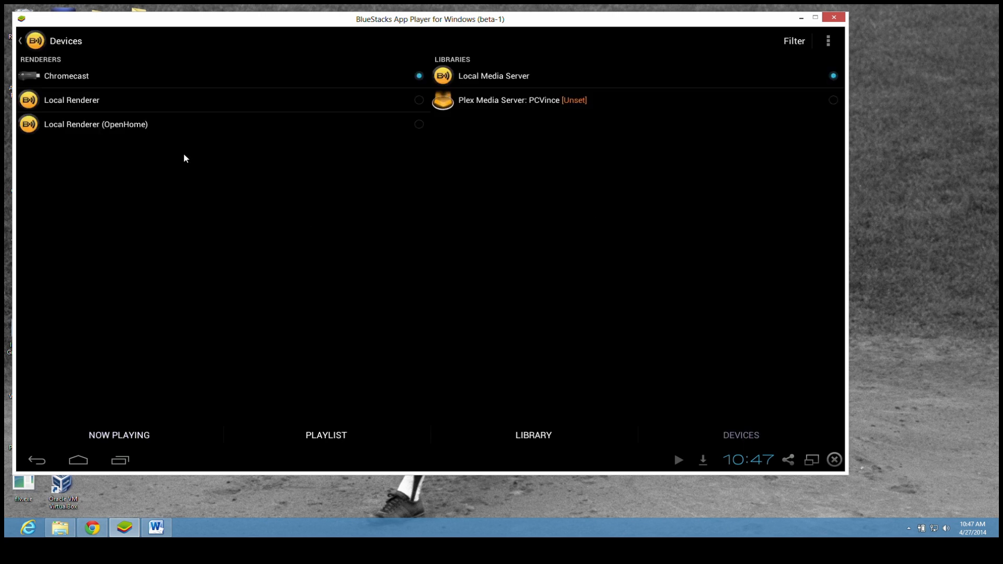
{"action": "mouse_move", "coordinate": [488, 86]}
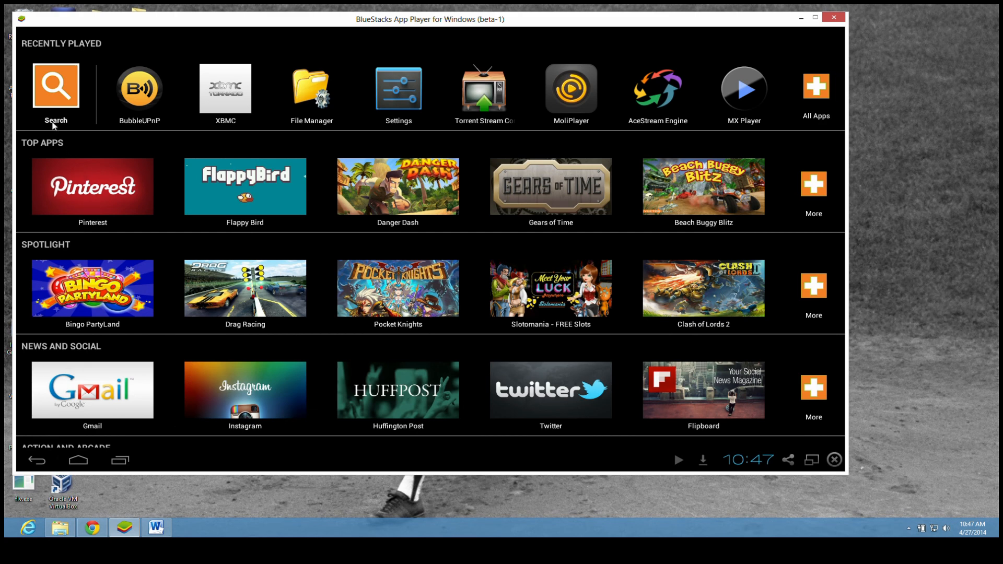
{"action": "left_click", "coordinate": [56, 88]}
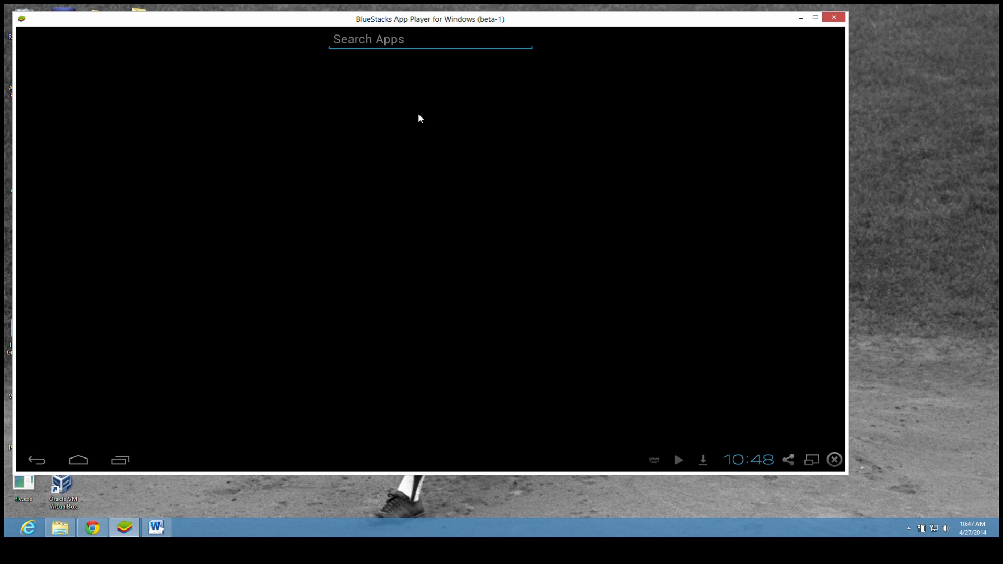
{"action": "type", "text": "file"}
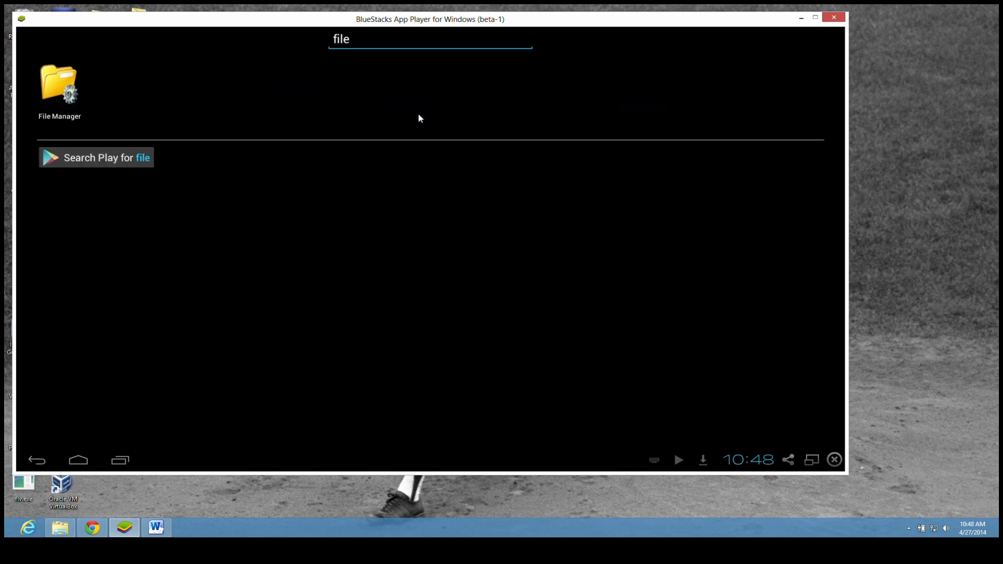
{"action": "type", "text": "mana"}
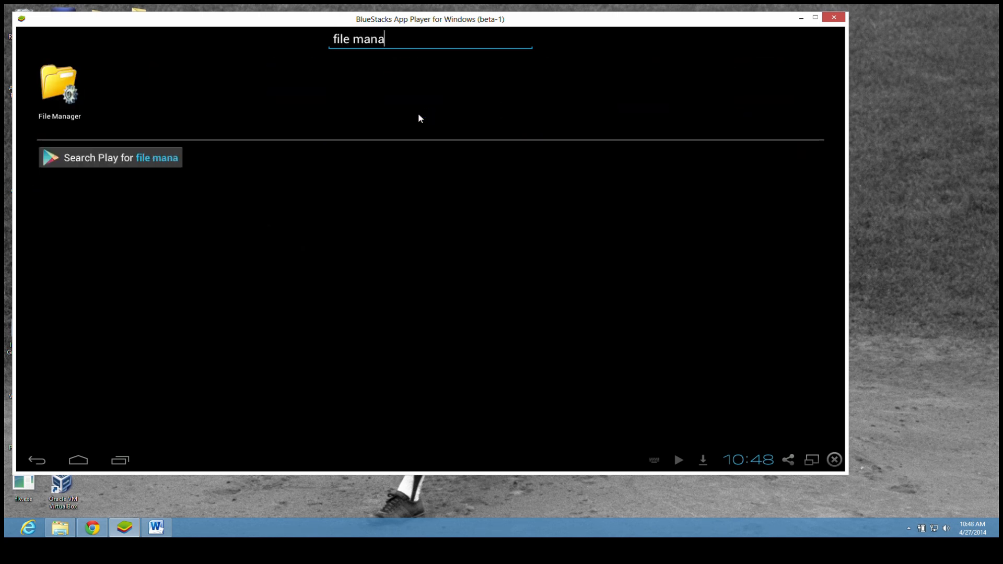
{"action": "type", "text": "ger"}
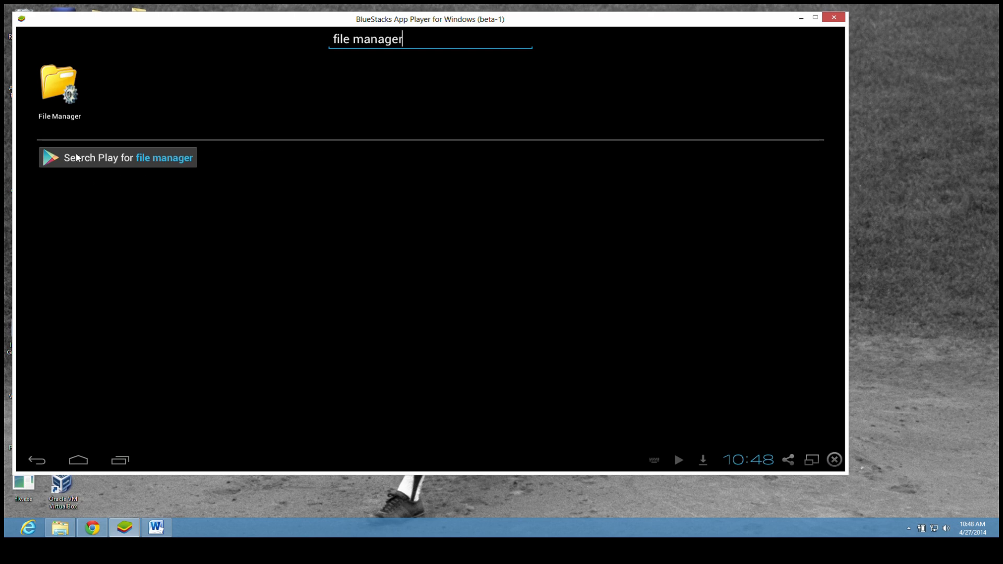
{"action": "left_click", "coordinate": [117, 158]}
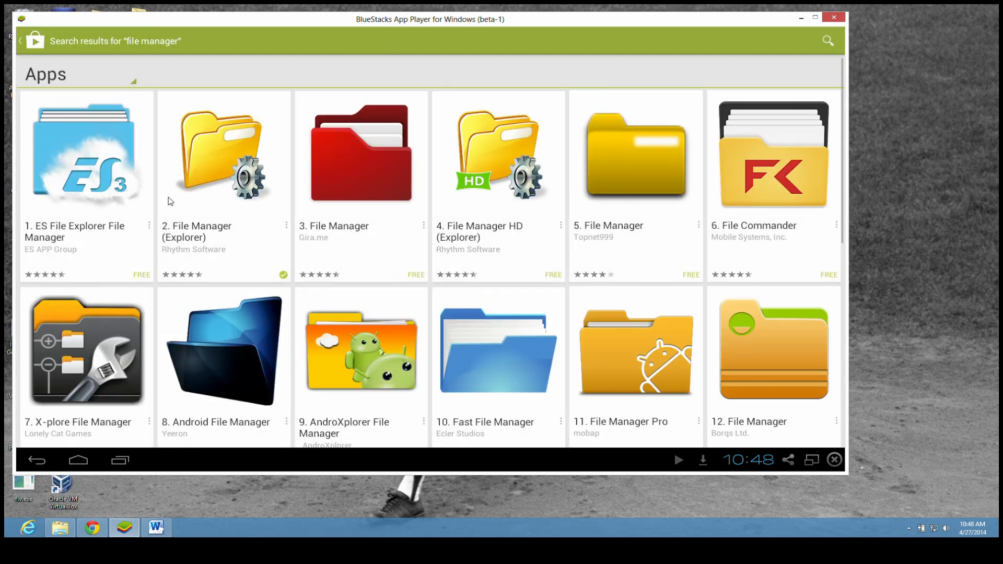
{"action": "mouse_move", "coordinate": [211, 179]}
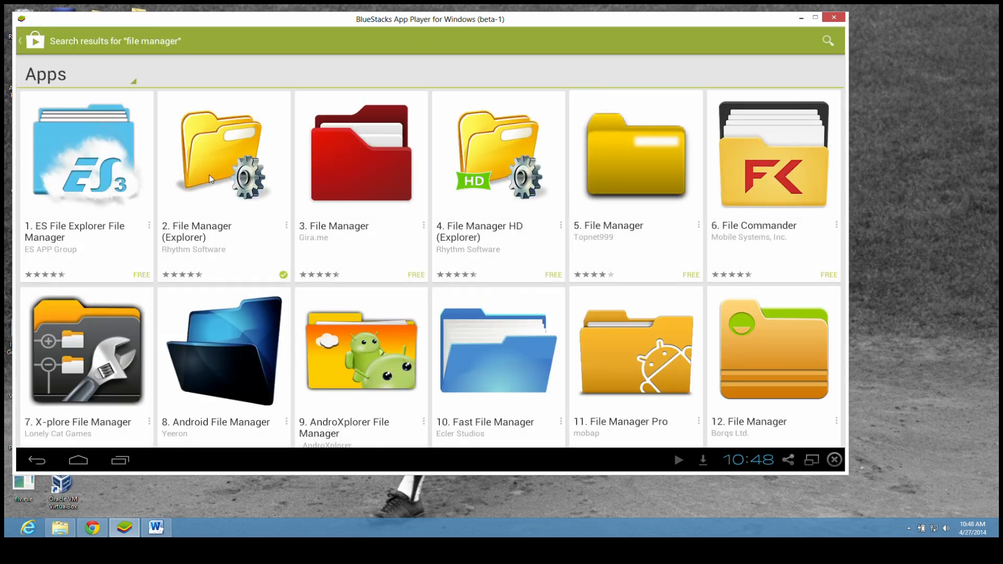
{"action": "left_click", "coordinate": [224, 154]}
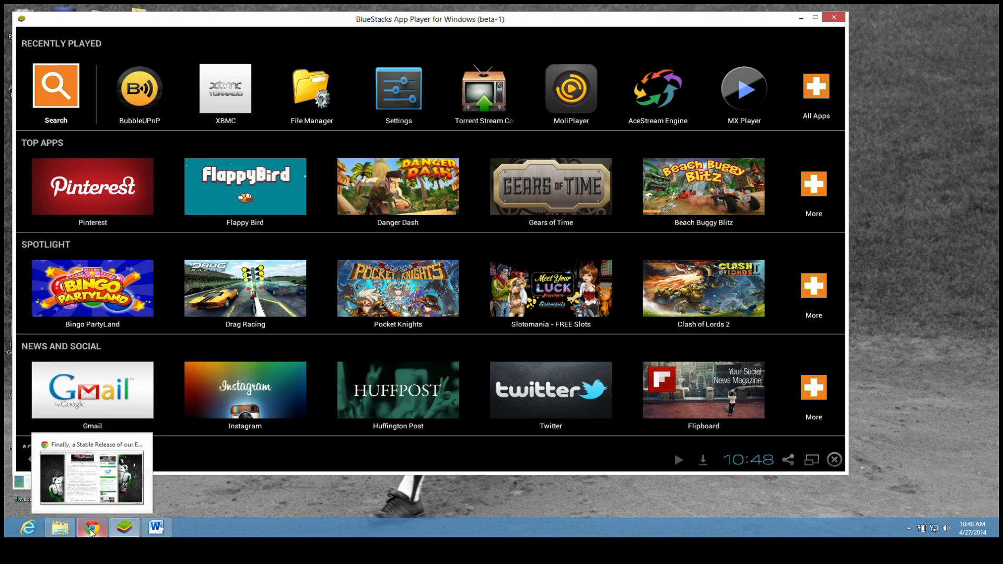
- Switch to the BubbleupnpComputer.rtf notes showing the playercorefactory.xml mediafire link
{"action": "left_click", "coordinate": [92, 527]}
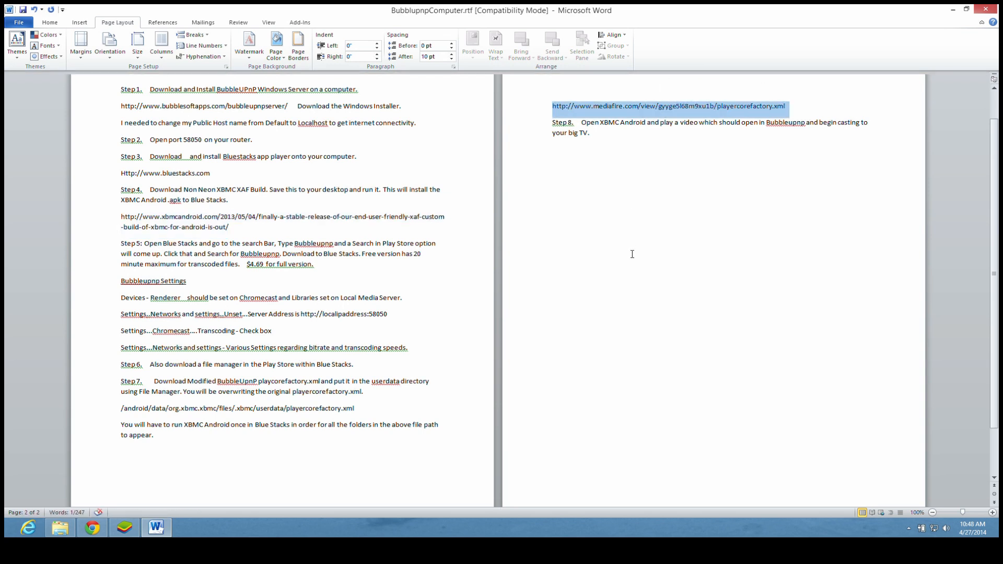
- Load the shared playercorefactory.xml page on MediaFire in a Chrome tab
{"action": "left_click", "coordinate": [92, 528]}
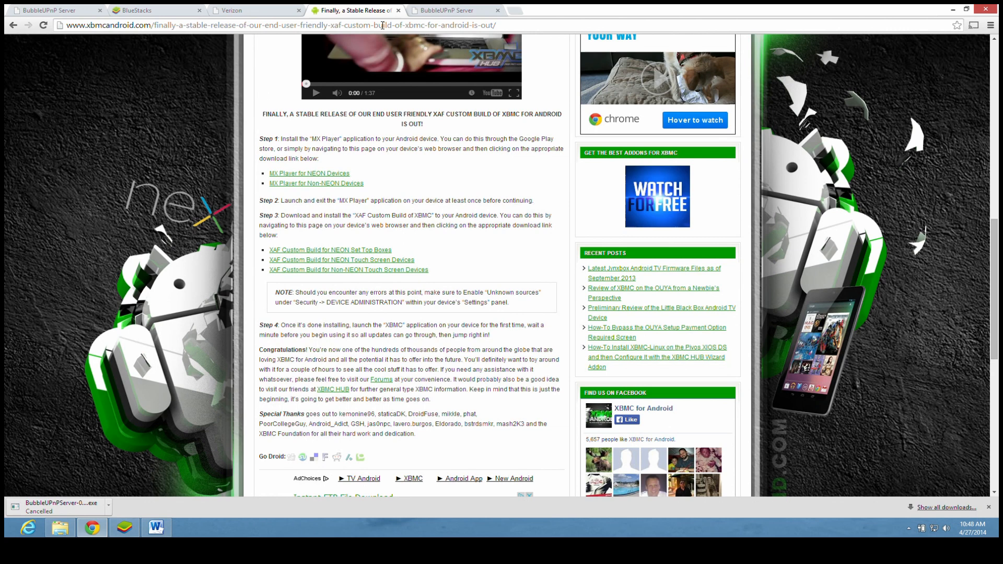
{"action": "left_click", "coordinate": [611, 11]}
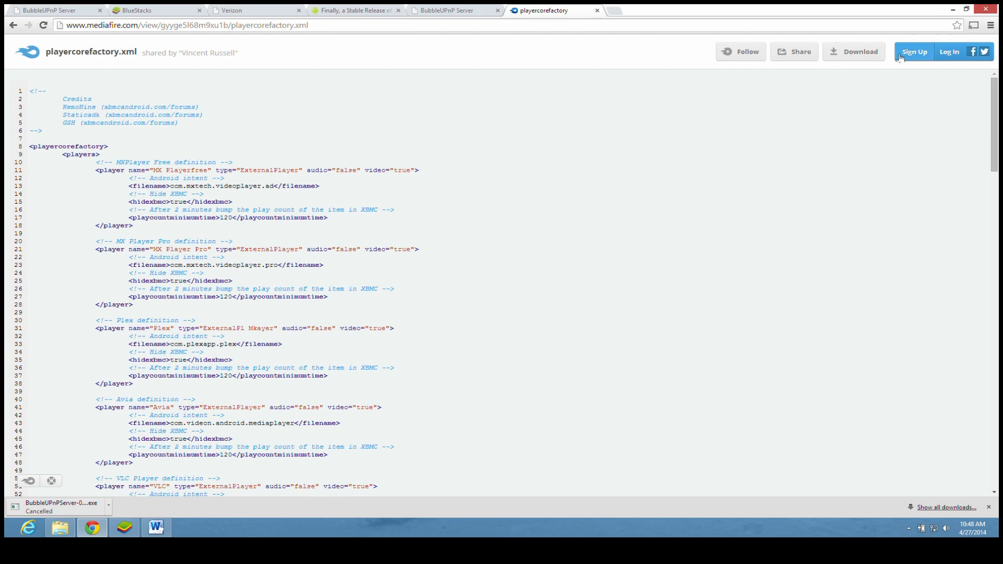
{"action": "left_click", "coordinate": [854, 52]}
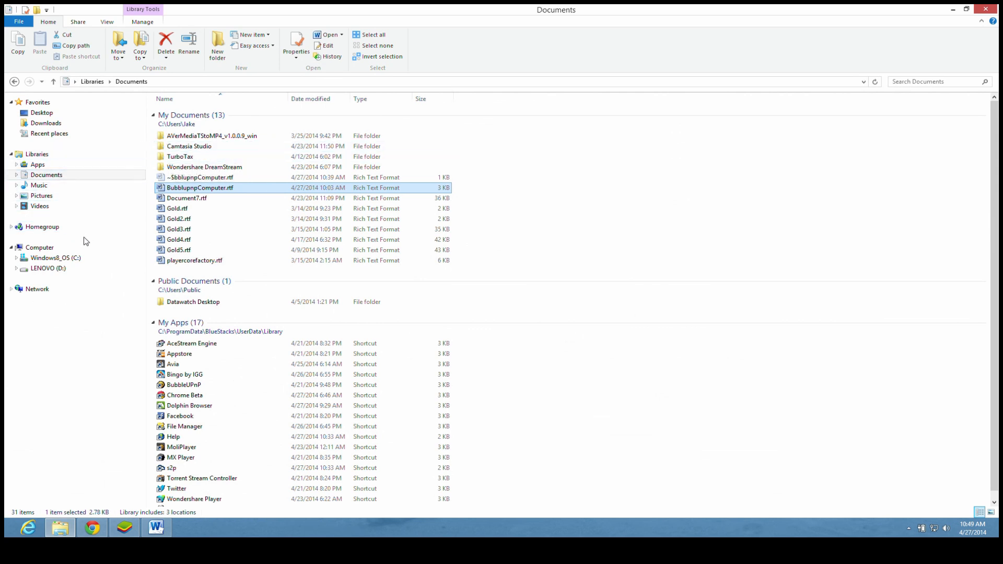
- Browse C:\ProgramData\BlueStacks\UserData\SharedFolder, which holds only a Chromecast shortcut
{"action": "left_click", "coordinate": [55, 257]}
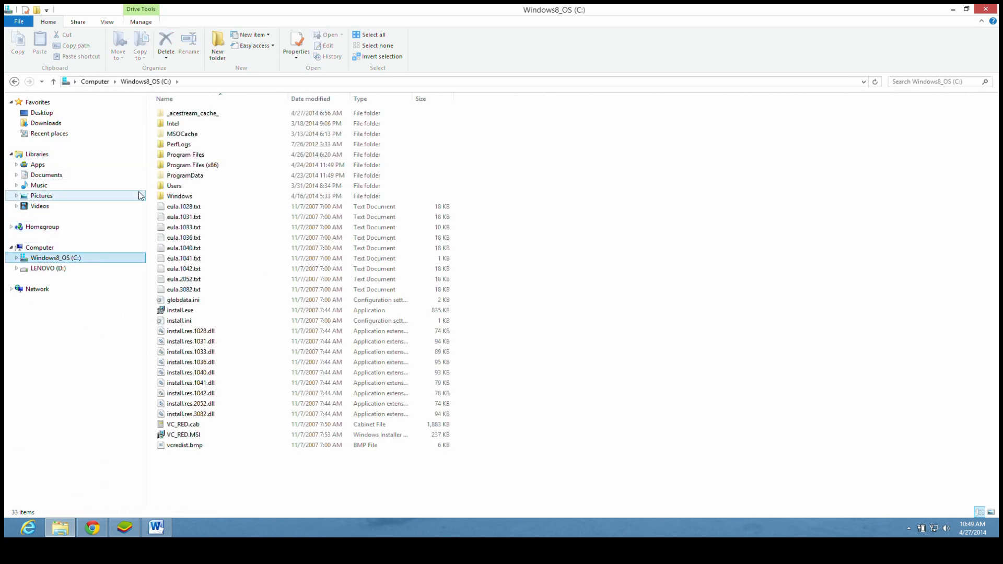
{"action": "left_click", "coordinate": [186, 174]}
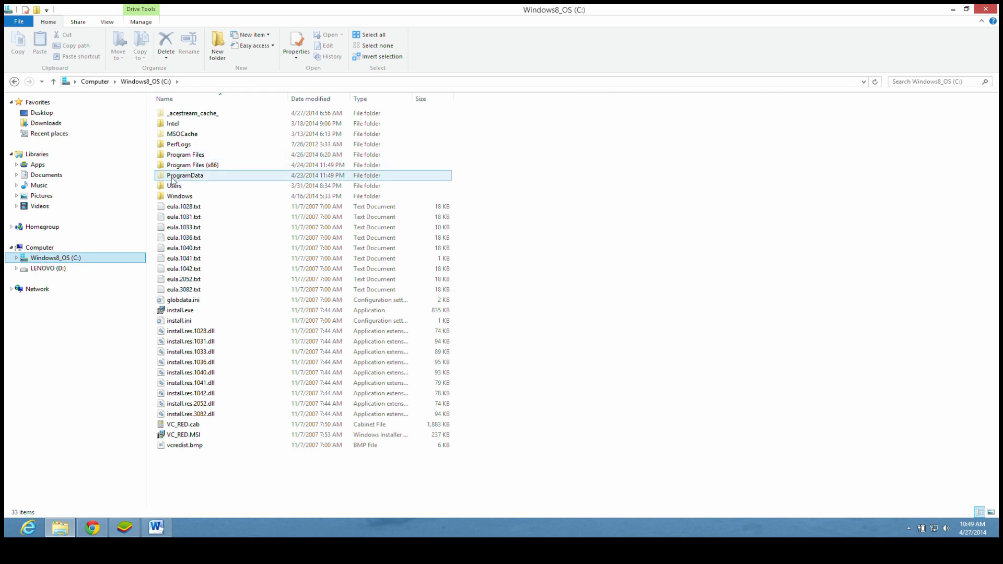
{"action": "left_click", "coordinate": [184, 175]}
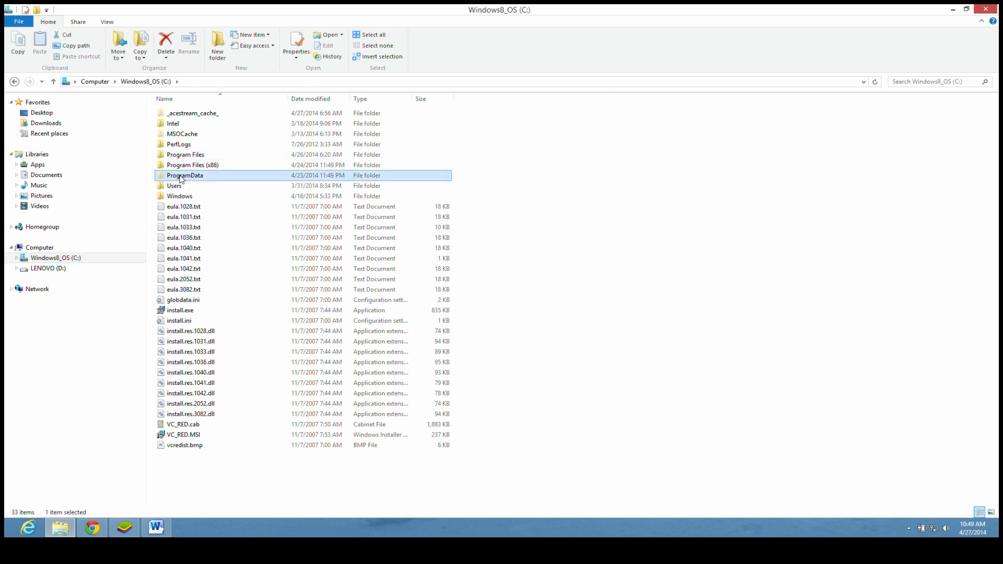
{"action": "double_click", "coordinate": [185, 175]}
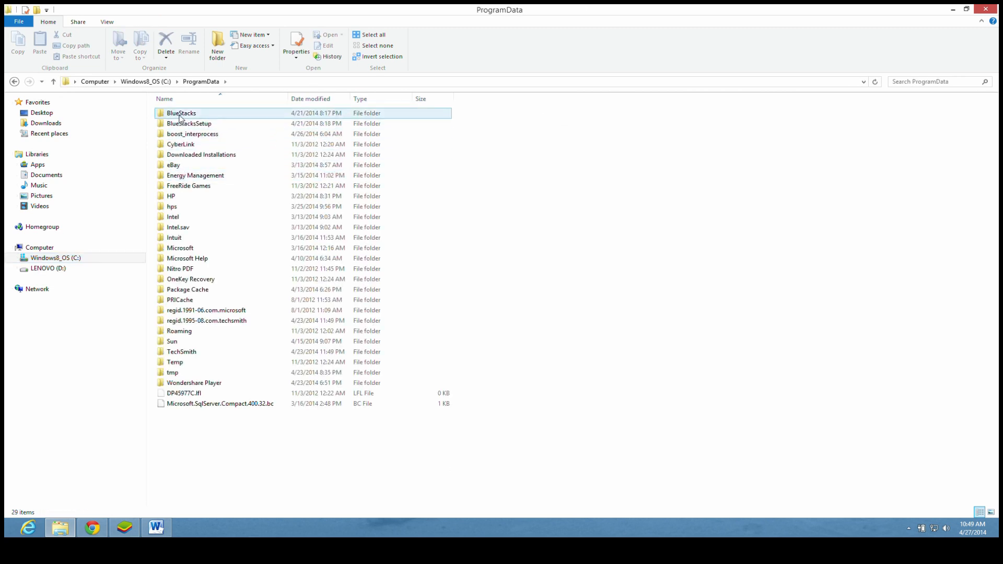
{"action": "double_click", "coordinate": [181, 113]}
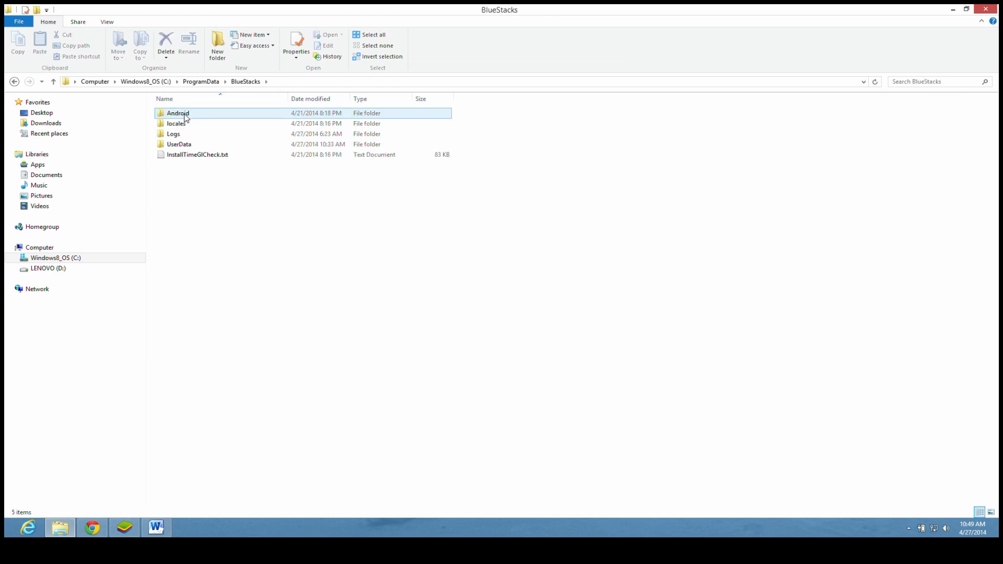
{"action": "mouse_move", "coordinate": [178, 144]}
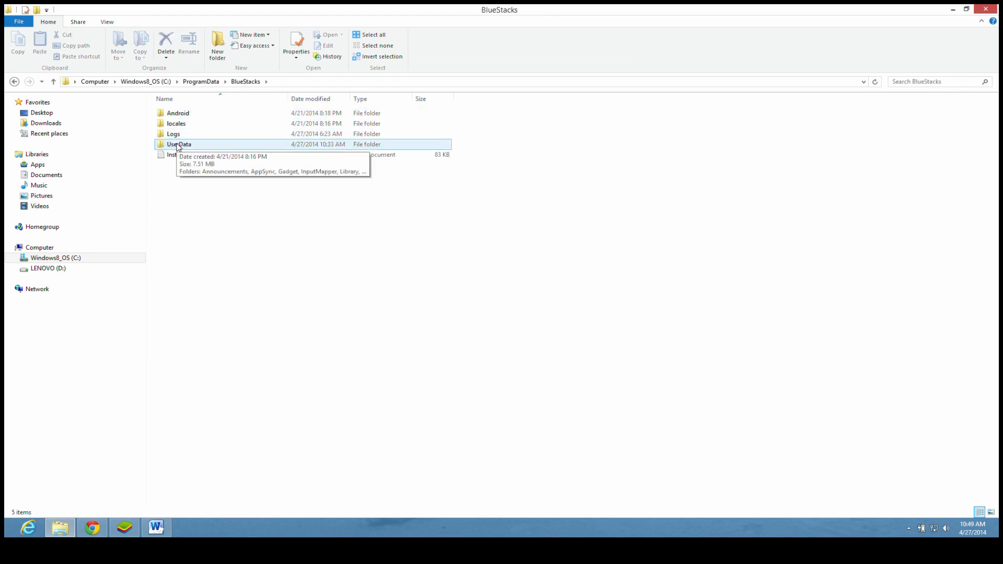
{"action": "left_click", "coordinate": [179, 144]}
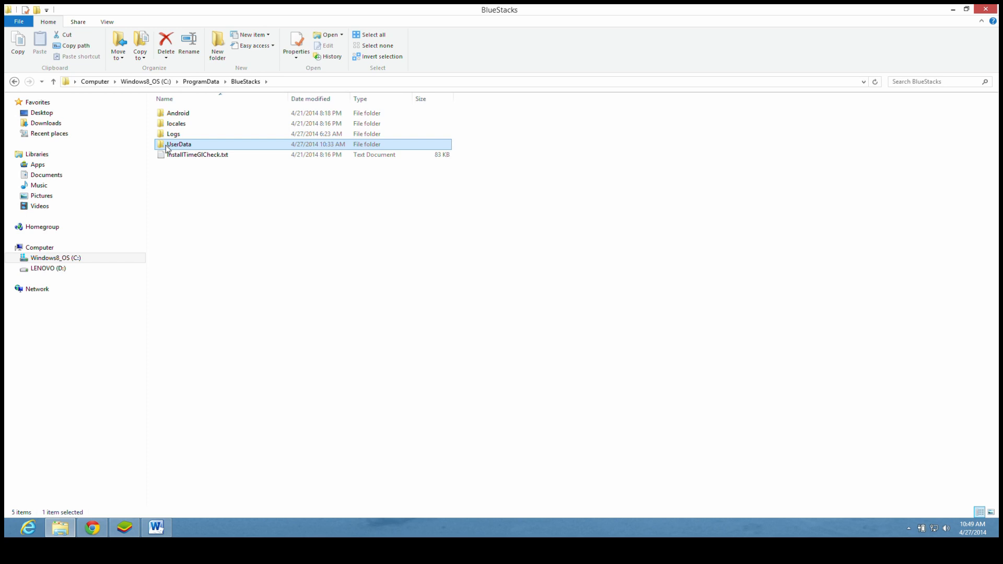
{"action": "double_click", "coordinate": [178, 144]}
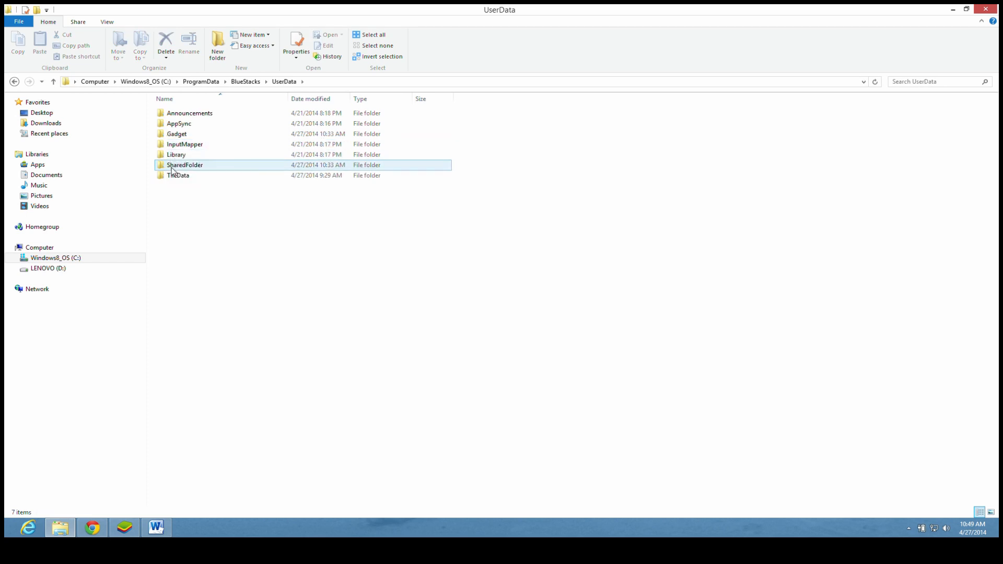
{"action": "double_click", "coordinate": [184, 165]}
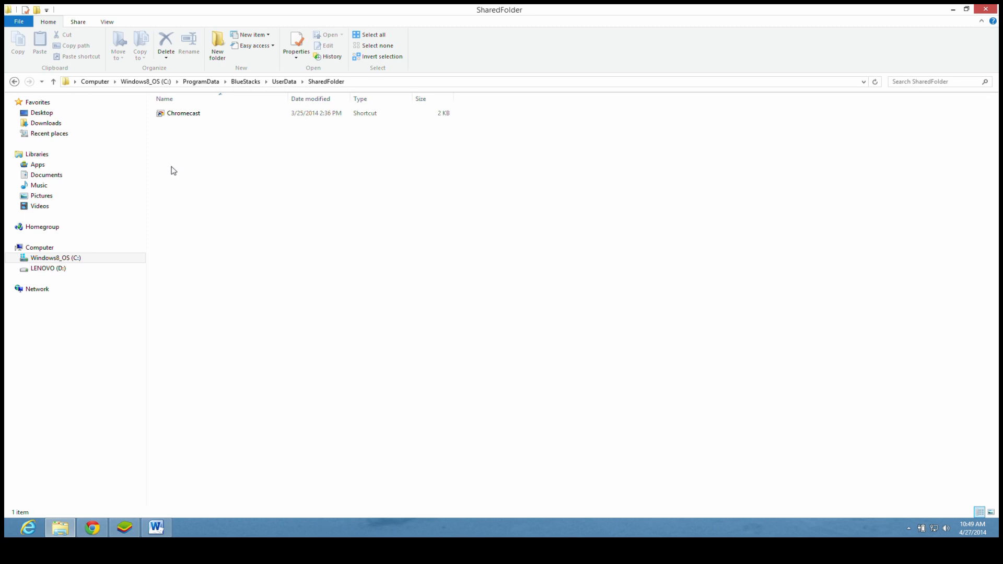
{"action": "mouse_move", "coordinate": [186, 142]}
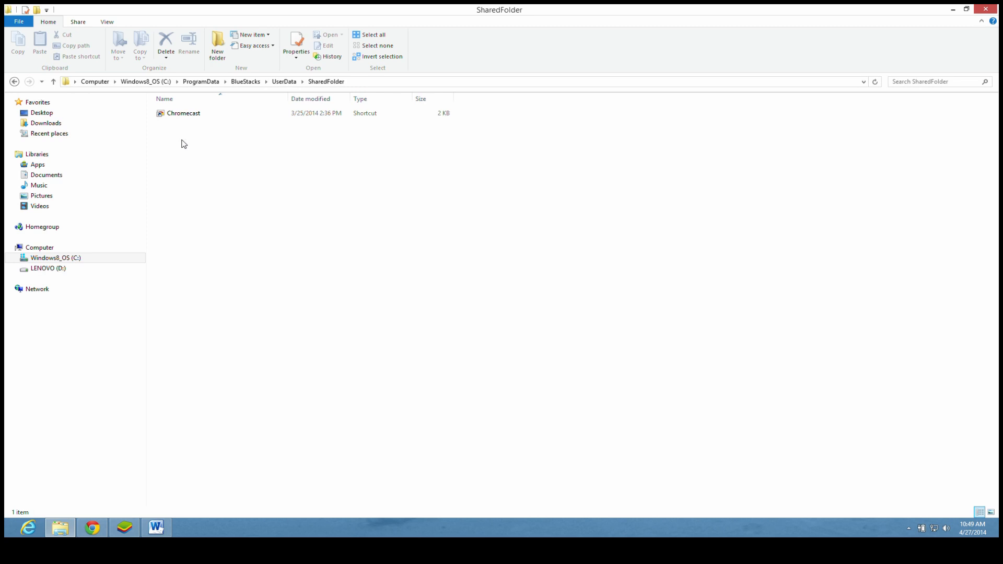
{"action": "mouse_move", "coordinate": [161, 214]}
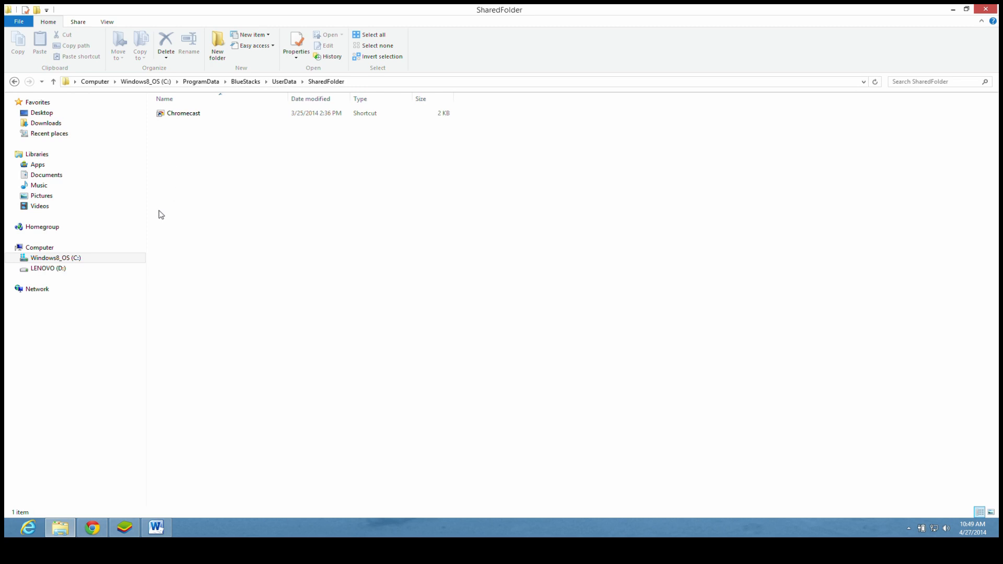
- Copy playercorefactory.xml from the Downloads folder
{"action": "left_click", "coordinate": [56, 257]}
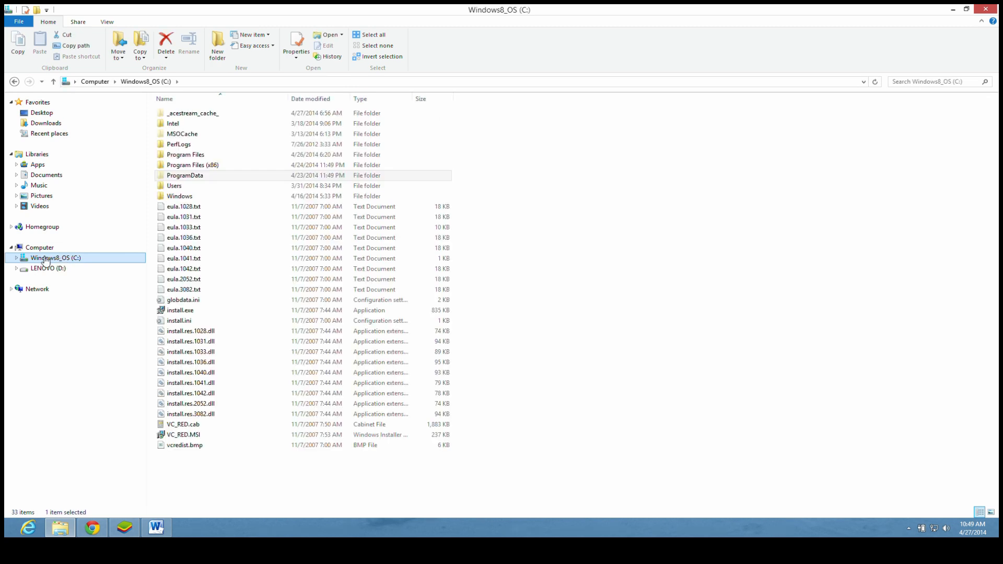
{"action": "left_click", "coordinate": [44, 123]}
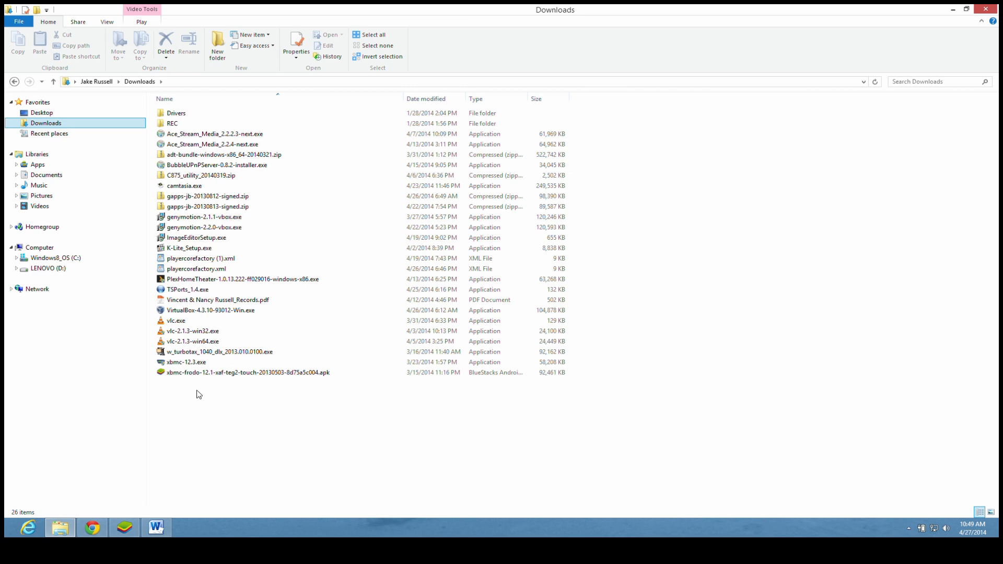
{"action": "left_click", "coordinate": [196, 269]}
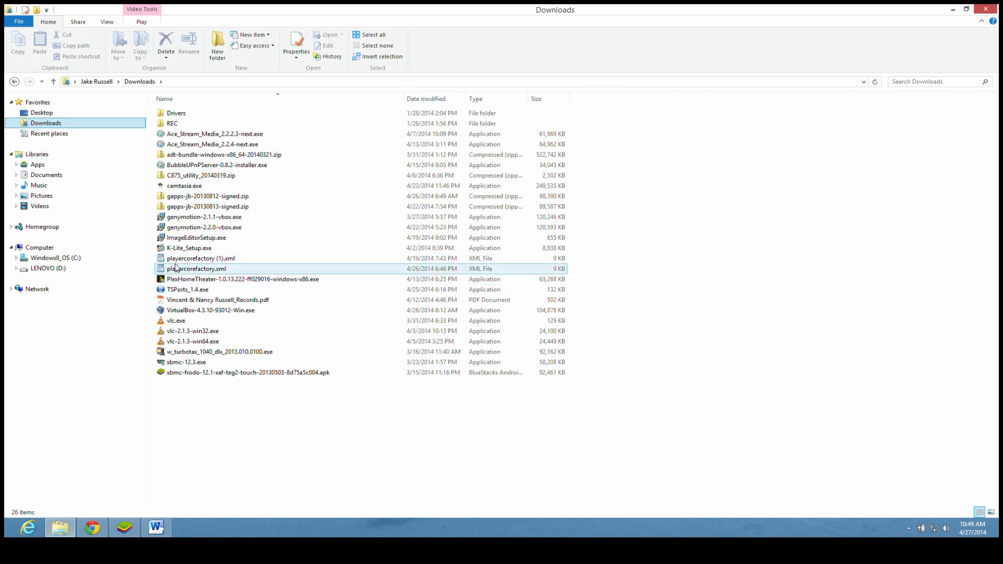
{"action": "left_click", "coordinate": [197, 268]}
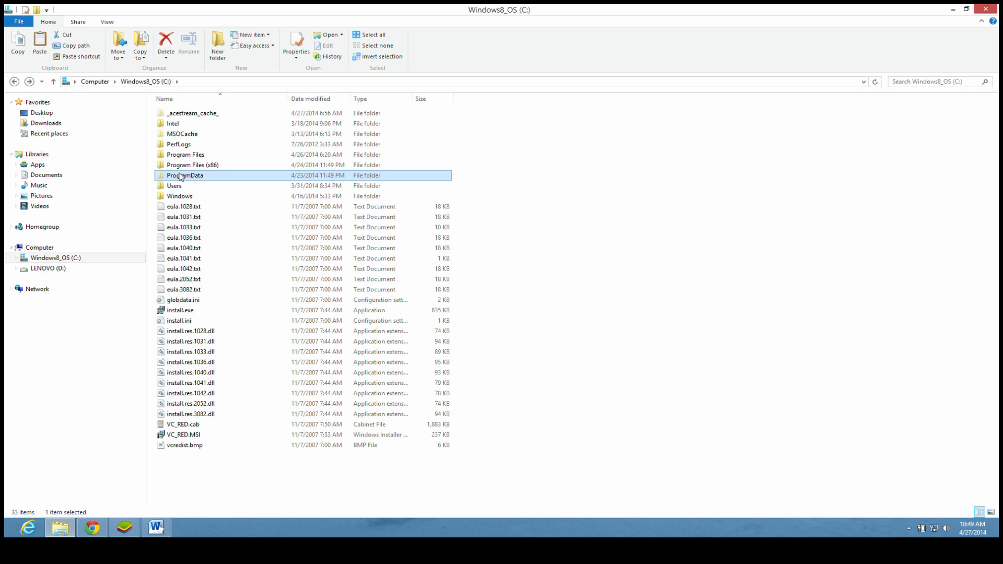
- Paste playercorefactory.xml into C:\ProgramData\BlueStacks\UserData\SharedFolder
{"action": "double_click", "coordinate": [186, 175]}
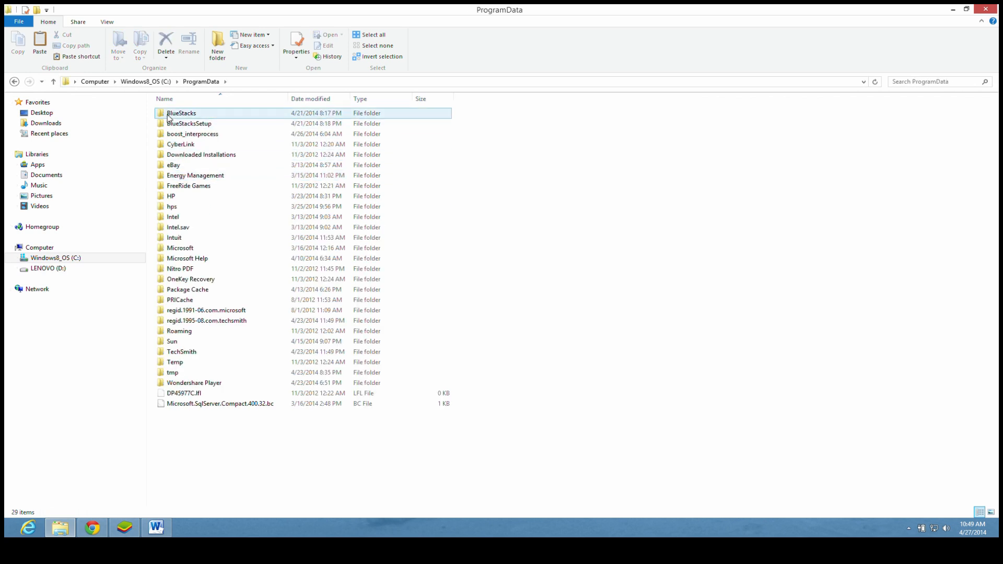
{"action": "double_click", "coordinate": [180, 112]}
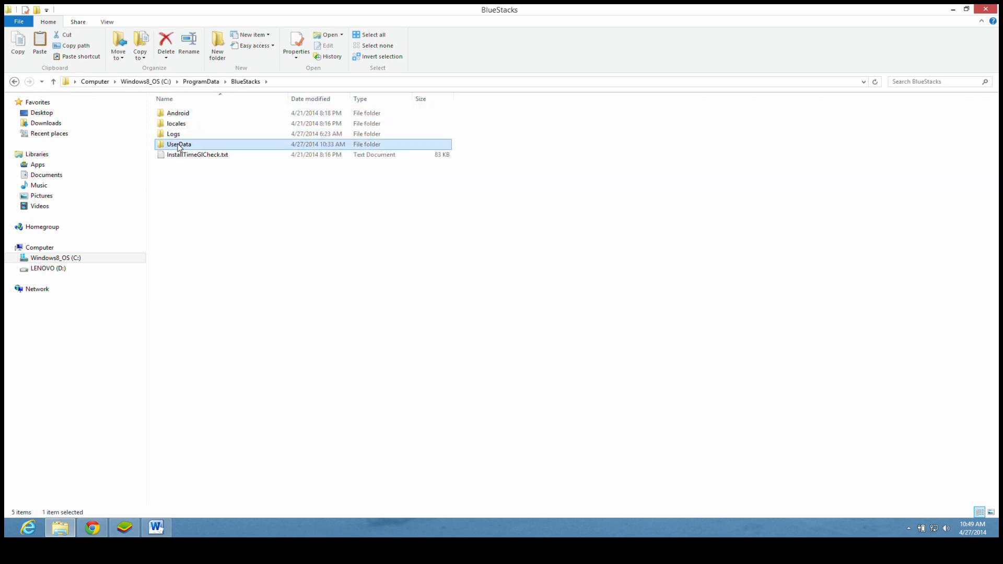
{"action": "double_click", "coordinate": [179, 144]}
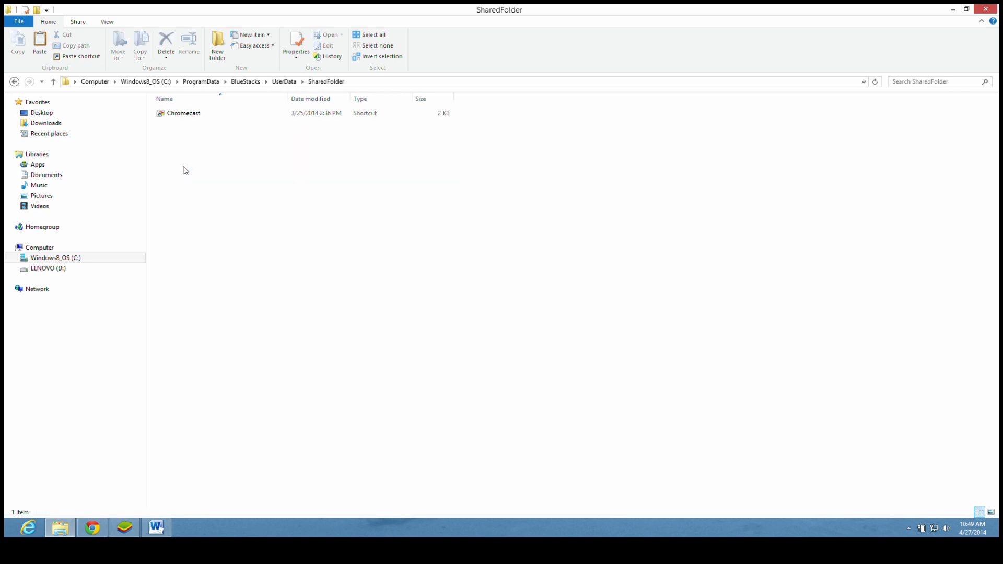
{"action": "right_click", "coordinate": [182, 170]}
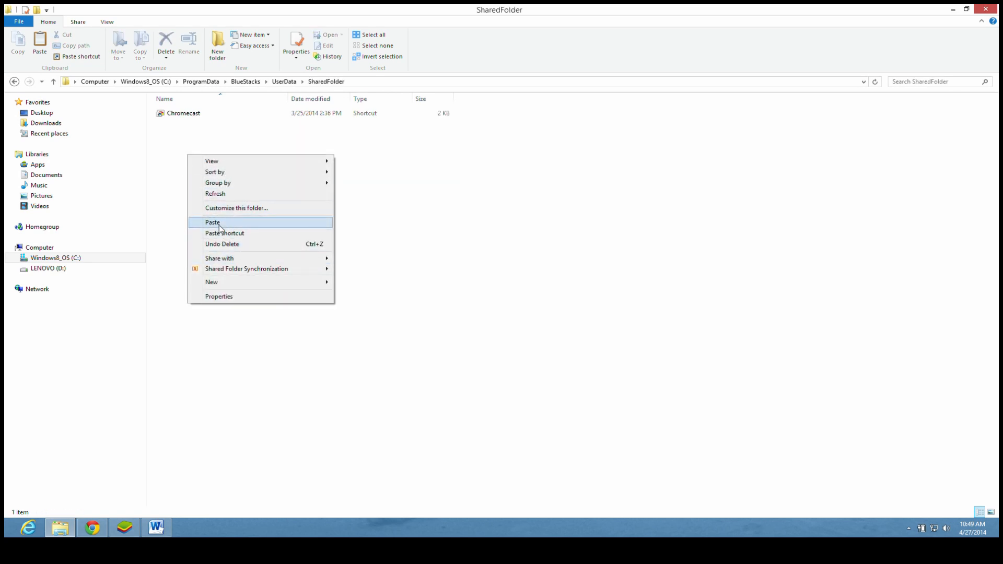
{"action": "left_click", "coordinate": [212, 221]}
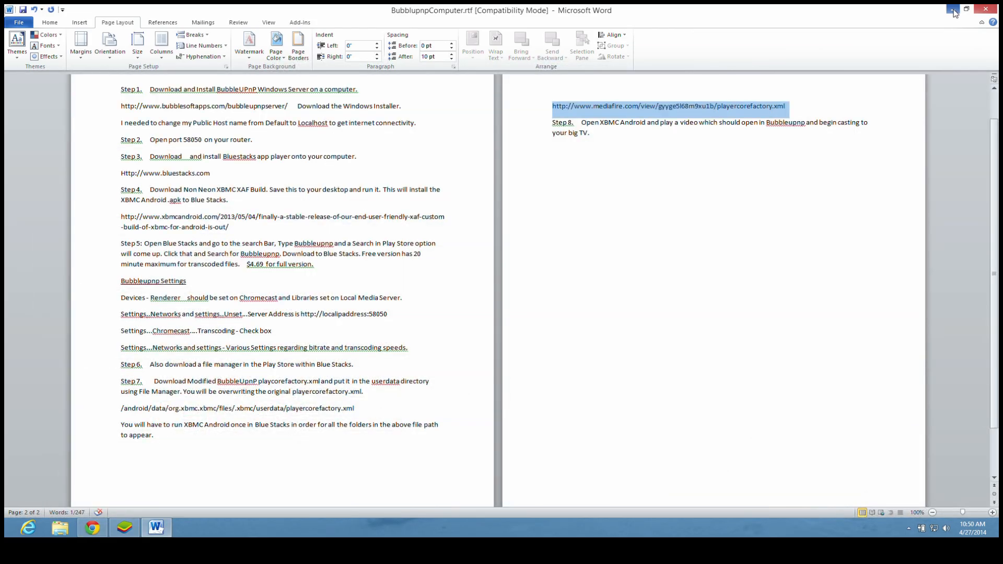
- In BlueStacks File Manager, browse bstfolder/BstSharedFolder and copy playercorefactory.xml
{"action": "left_click", "coordinate": [124, 527]}
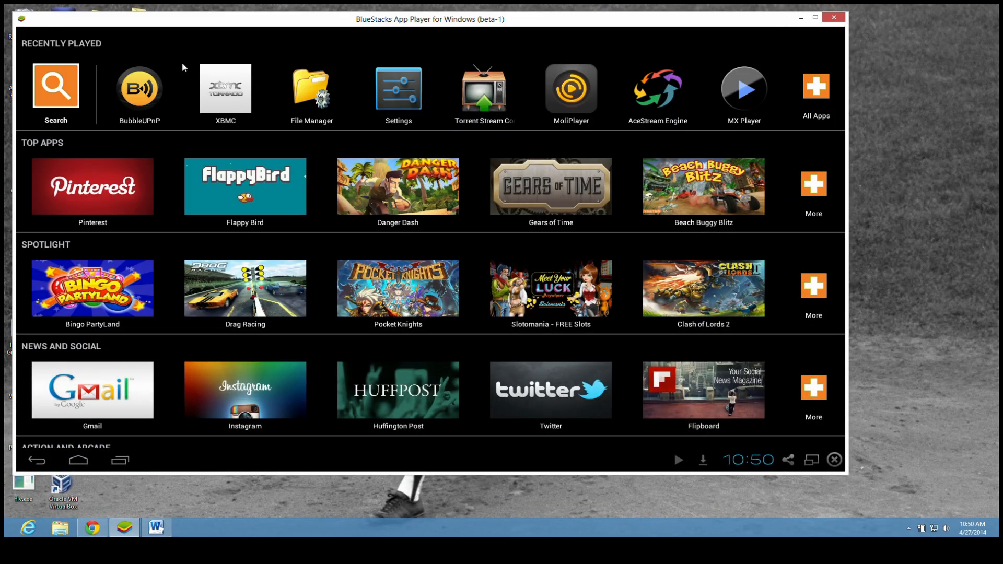
{"action": "mouse_move", "coordinate": [312, 90]}
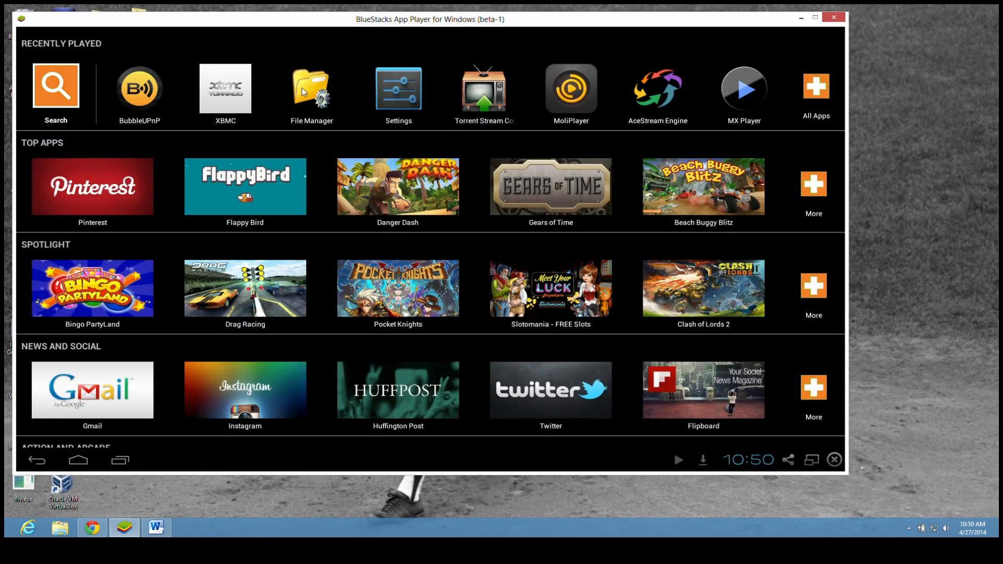
{"action": "left_click", "coordinate": [312, 87]}
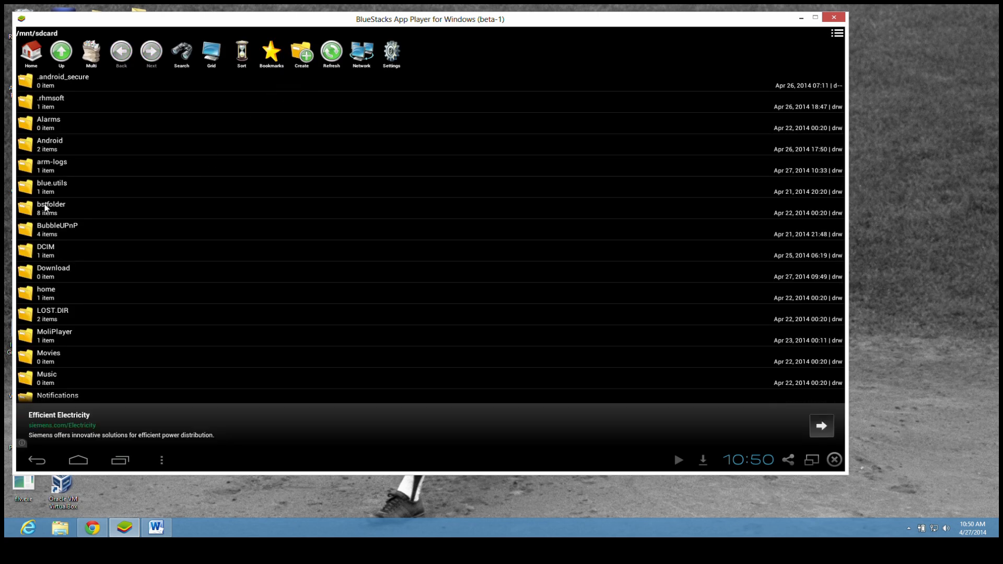
{"action": "double_click", "coordinate": [50, 208]}
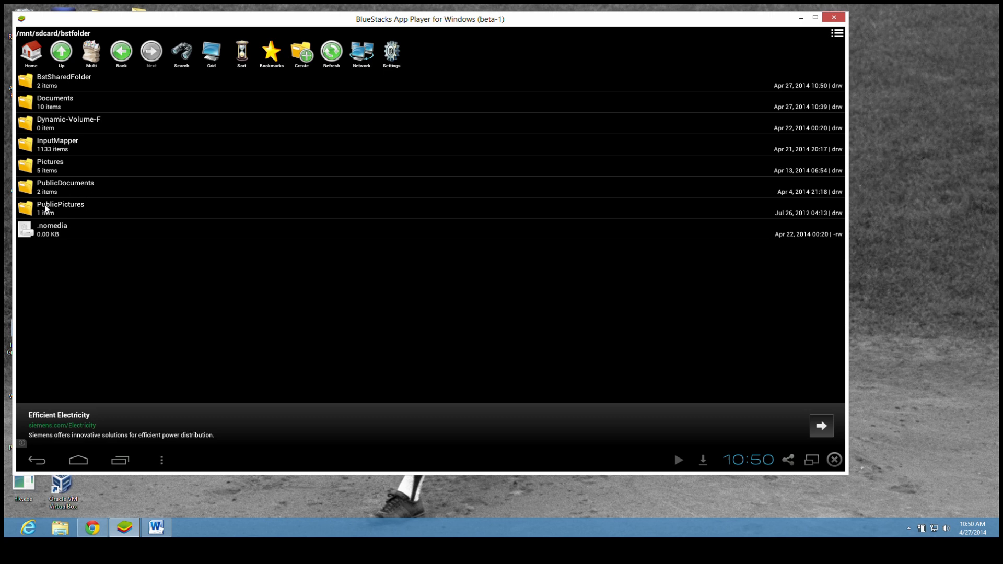
{"action": "double_click", "coordinate": [64, 81]}
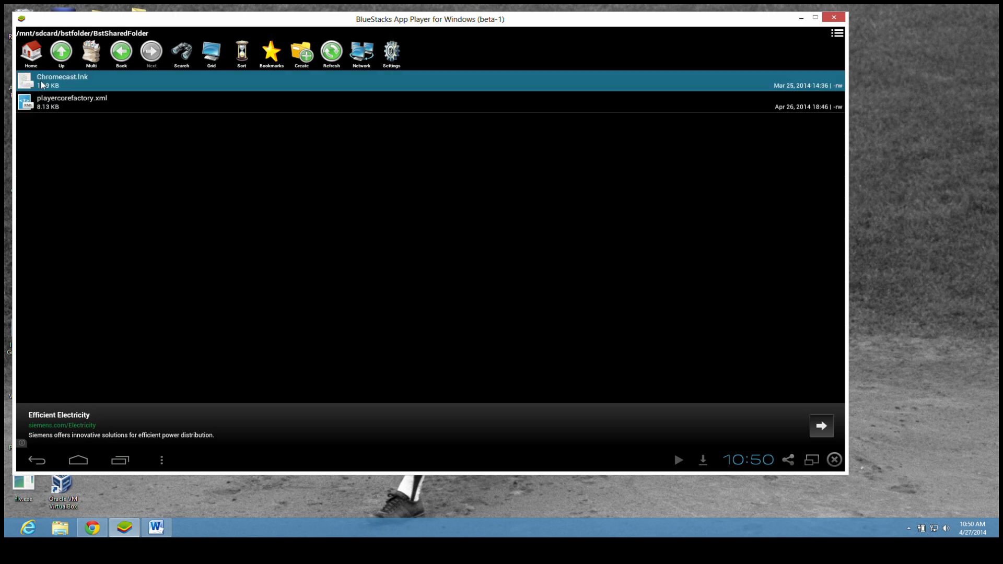
{"action": "left_click", "coordinate": [61, 81]}
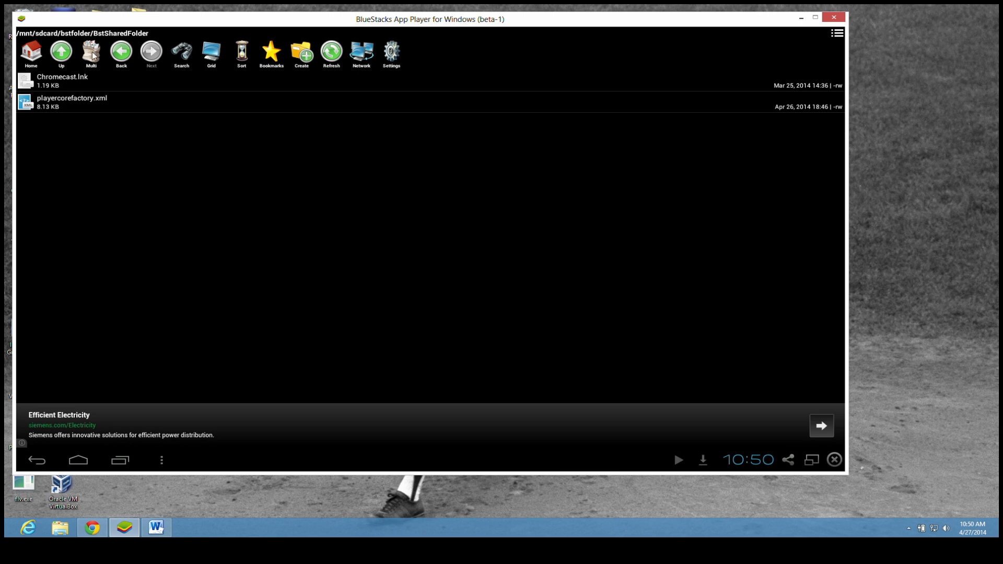
{"action": "left_click", "coordinate": [91, 52]}
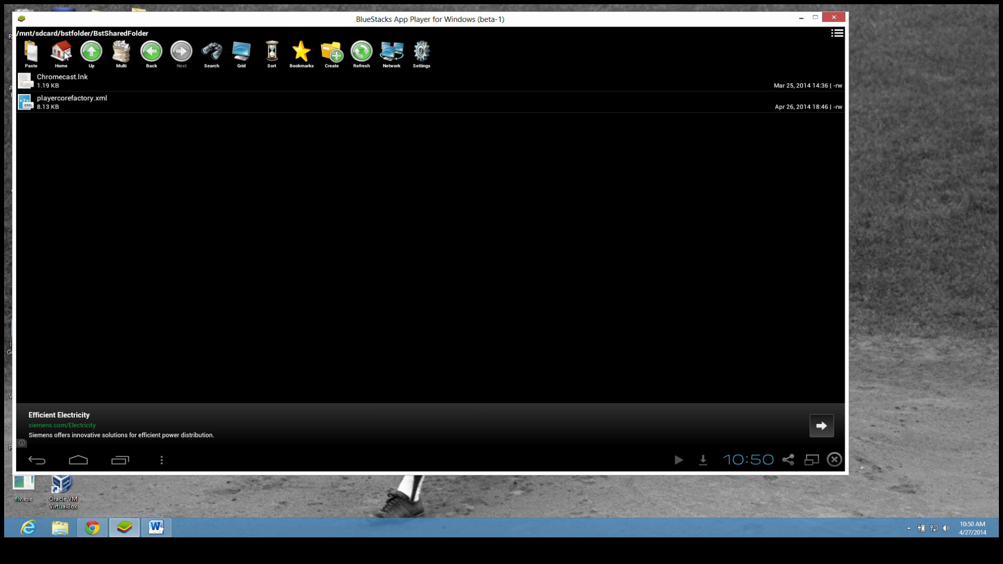
- Browse the SD card into Android/data/org.xbmc.xbmc/files
{"action": "left_click", "coordinate": [91, 53]}
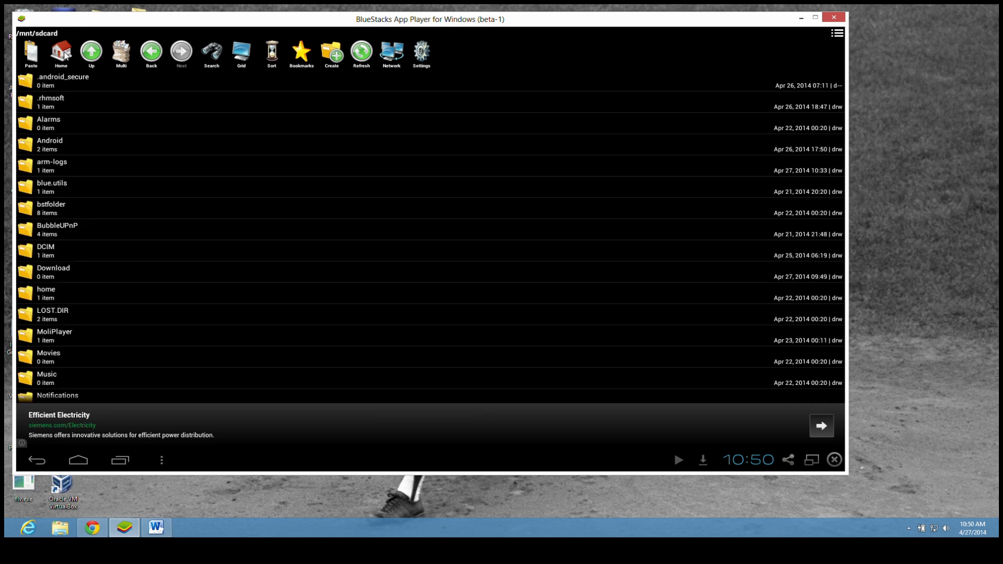
{"action": "mouse_move", "coordinate": [69, 147]}
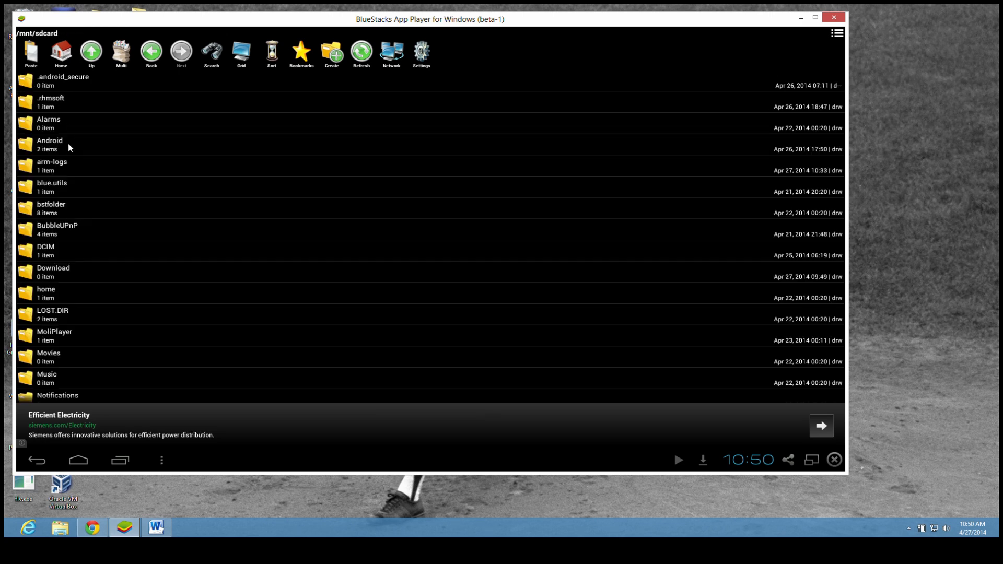
{"action": "double_click", "coordinate": [49, 140]}
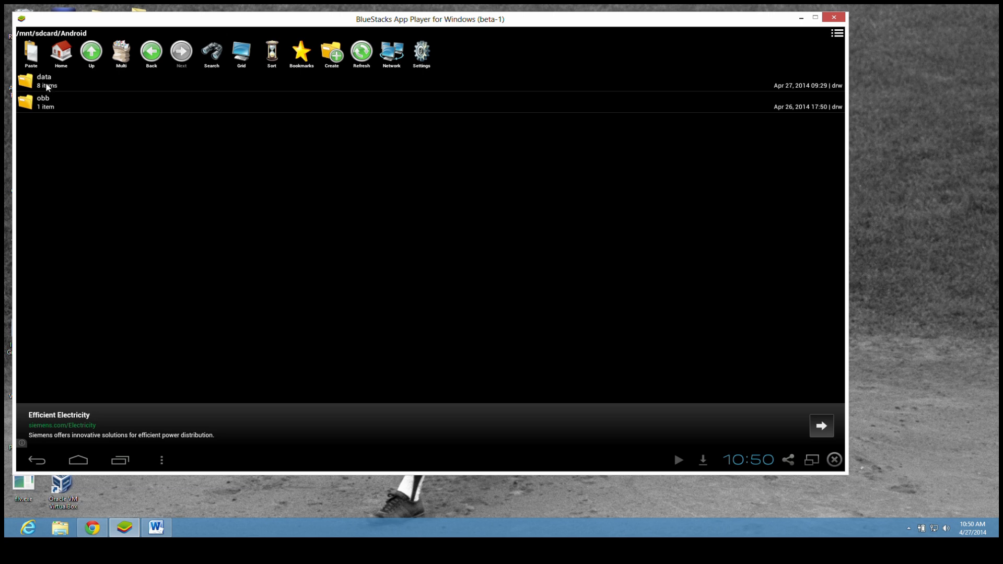
{"action": "double_click", "coordinate": [44, 80]}
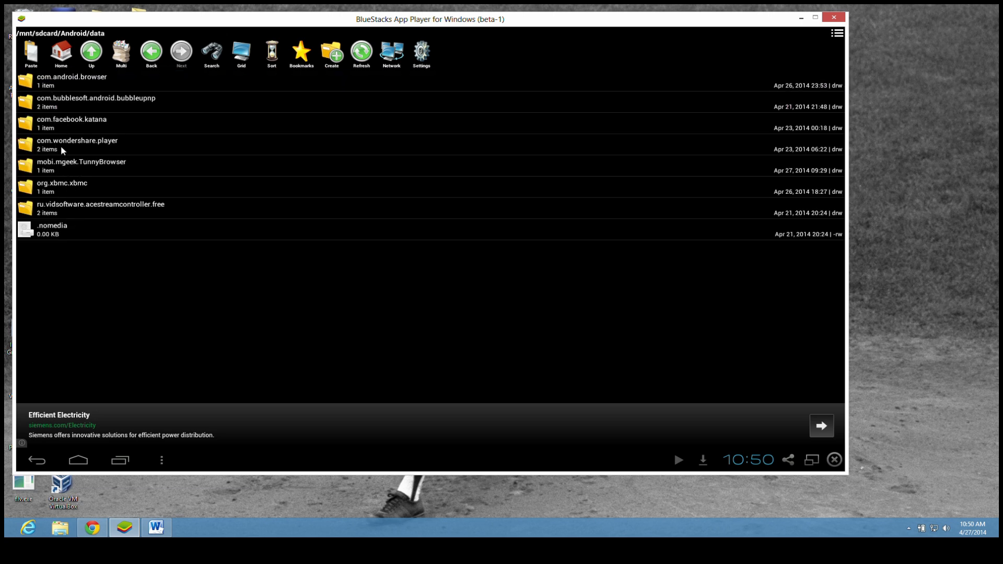
{"action": "left_click", "coordinate": [62, 187]}
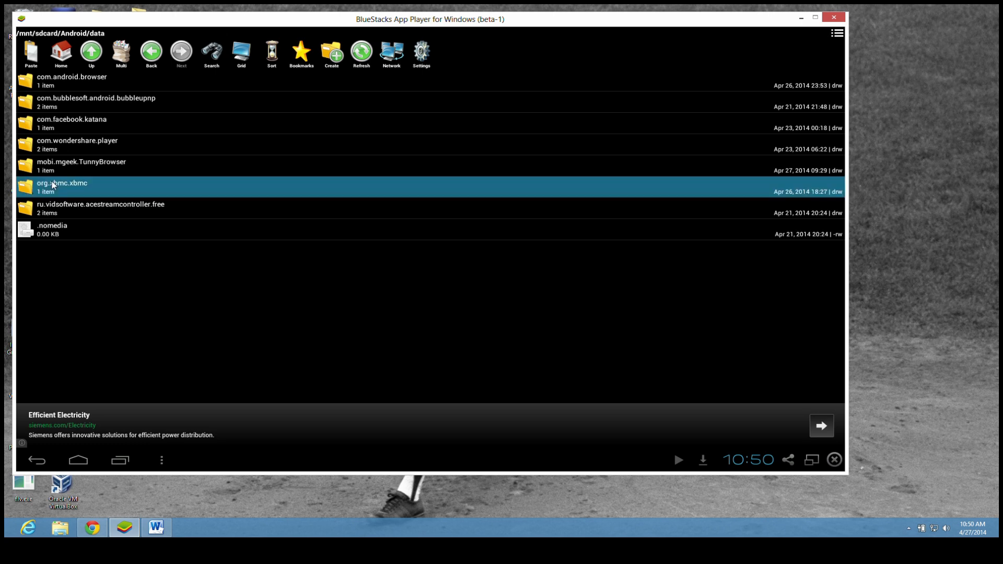
{"action": "double_click", "coordinate": [62, 187]}
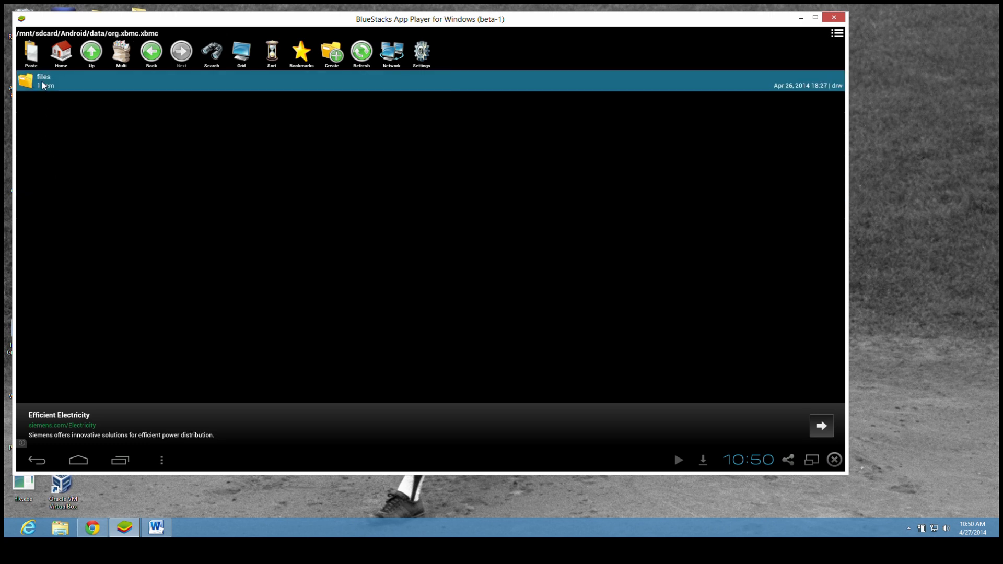
{"action": "double_click", "coordinate": [43, 80]}
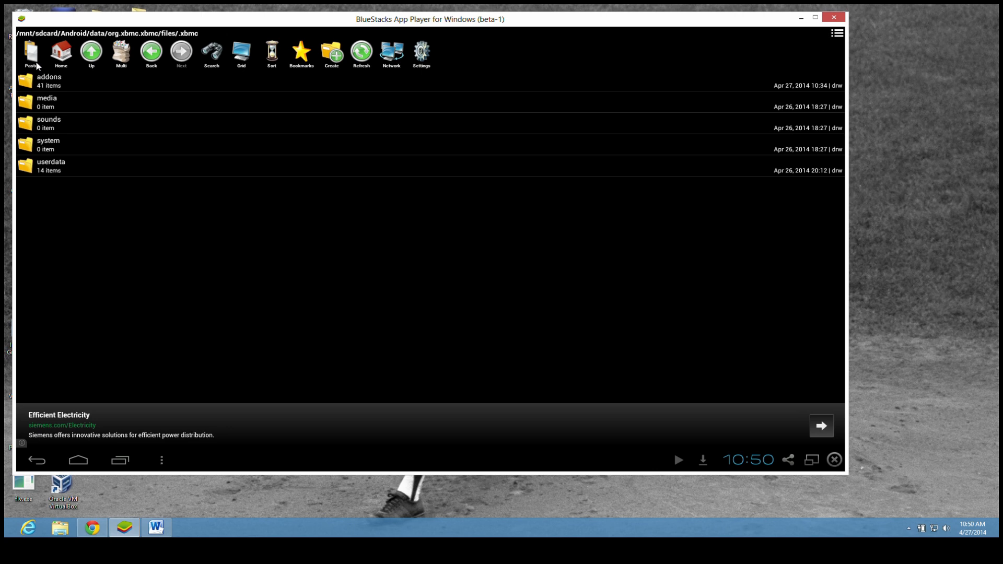
{"action": "mouse_move", "coordinate": [150, 61]}
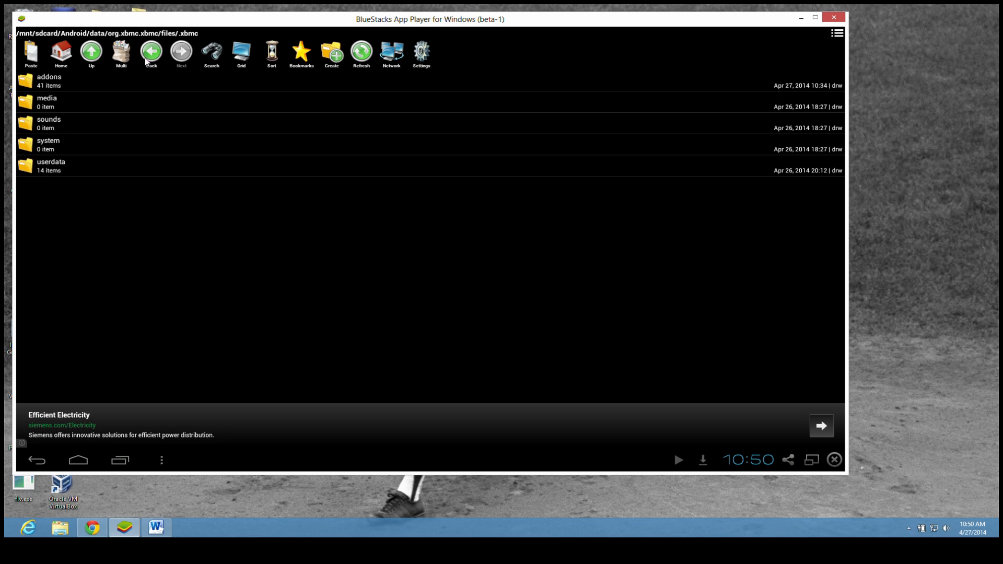
- Continue into .xbmc/userdata and paste playercorefactory.xml there
{"action": "left_click", "coordinate": [150, 51]}
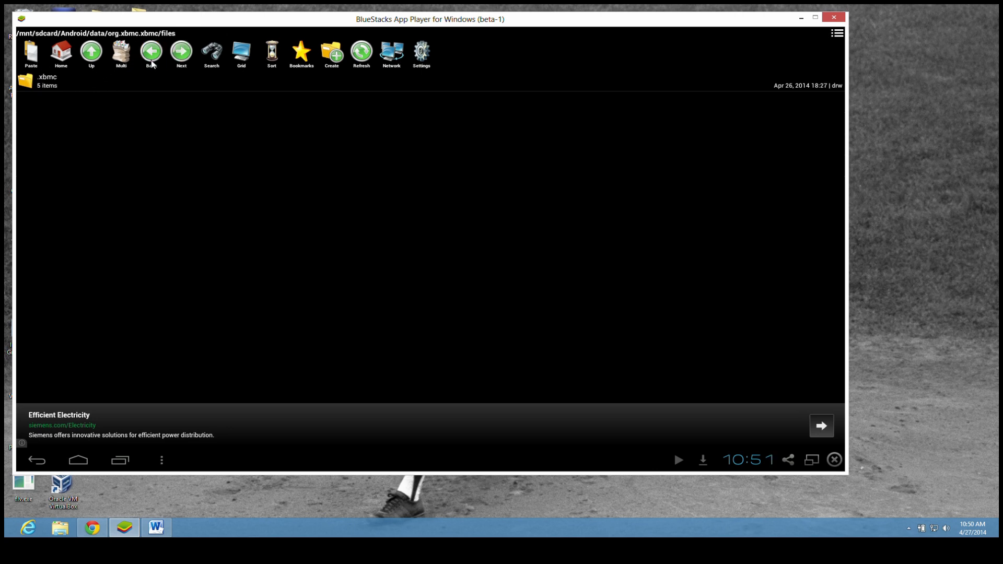
{"action": "left_click", "coordinate": [151, 51]}
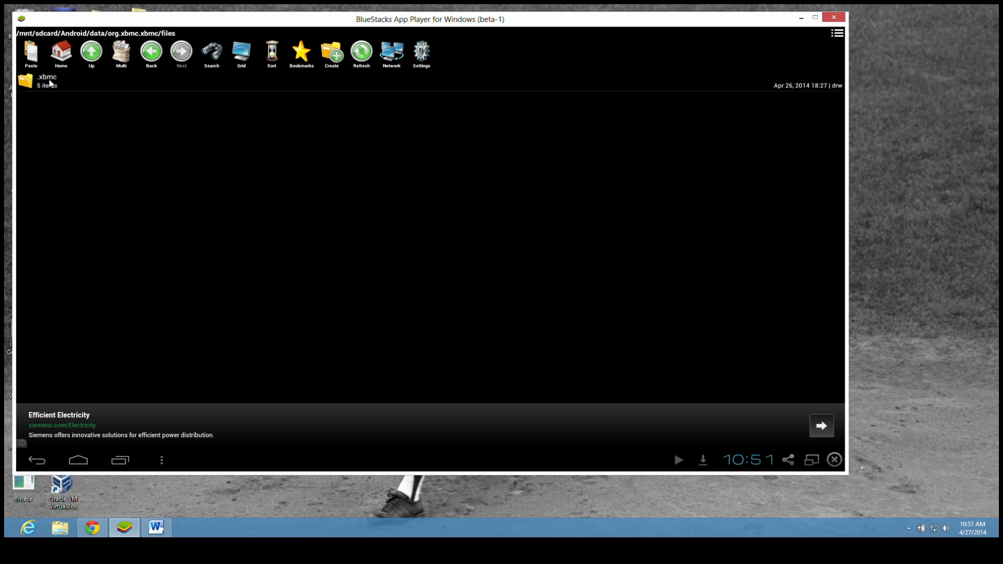
{"action": "mouse_move", "coordinate": [55, 85]}
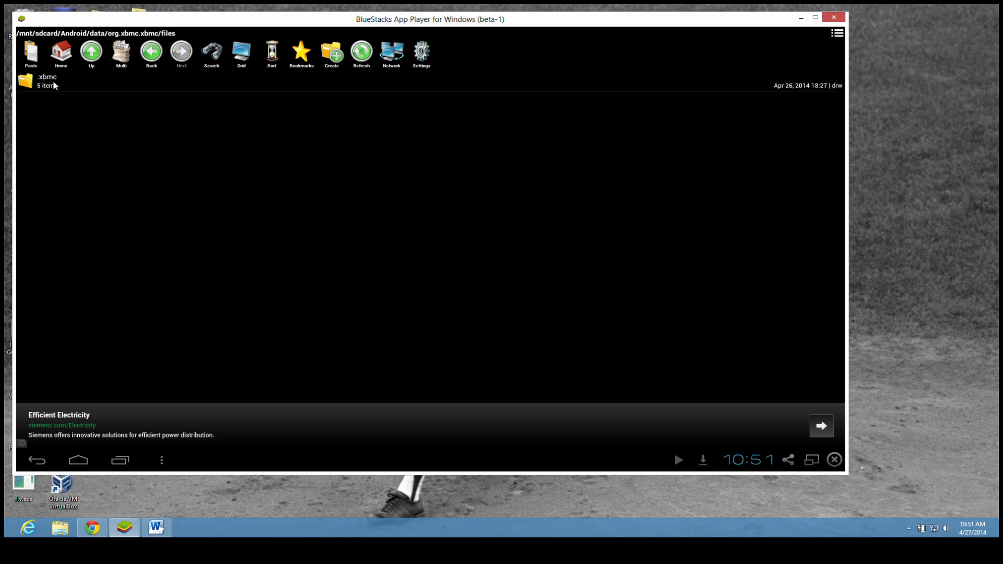
{"action": "double_click", "coordinate": [46, 76]}
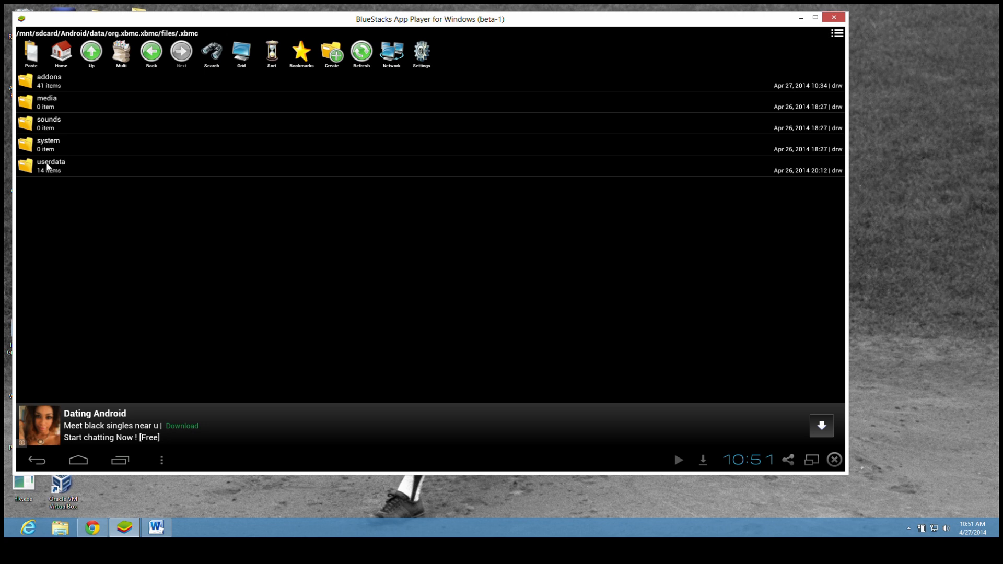
{"action": "double_click", "coordinate": [50, 161]}
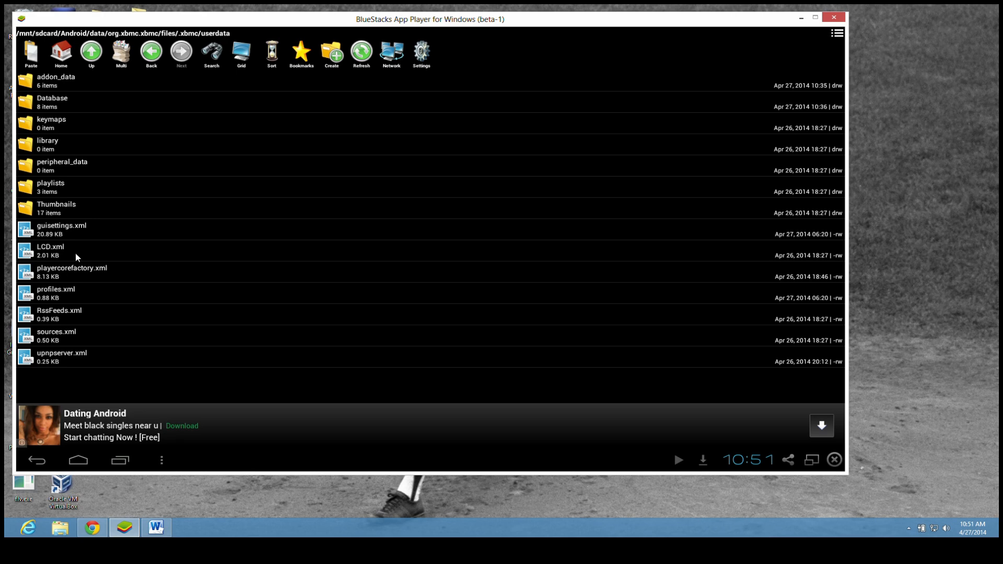
{"action": "left_click", "coordinate": [31, 53]}
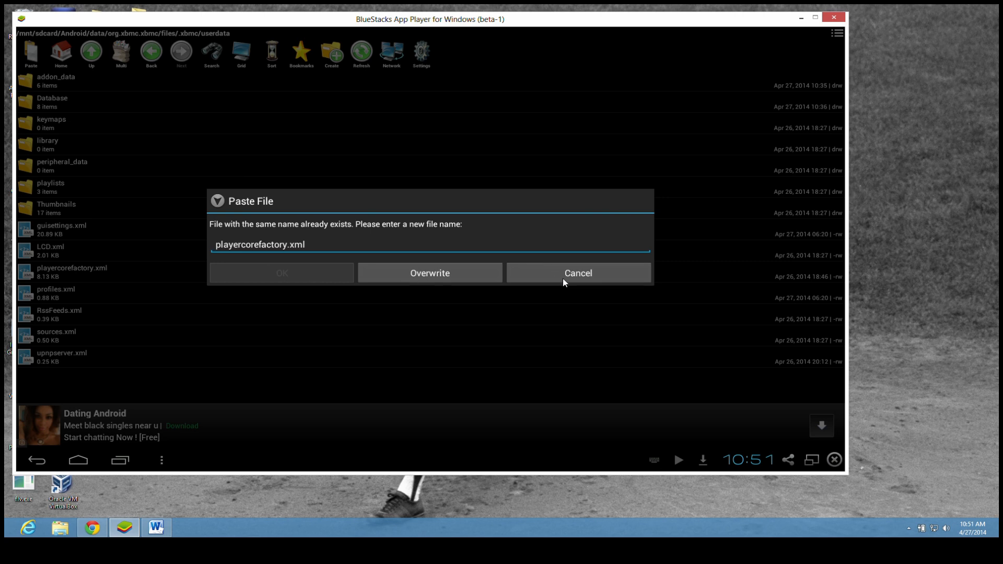
- Cancel the paste, keeping the existing playercorefactory.xml in userdata
{"action": "left_click", "coordinate": [577, 272]}
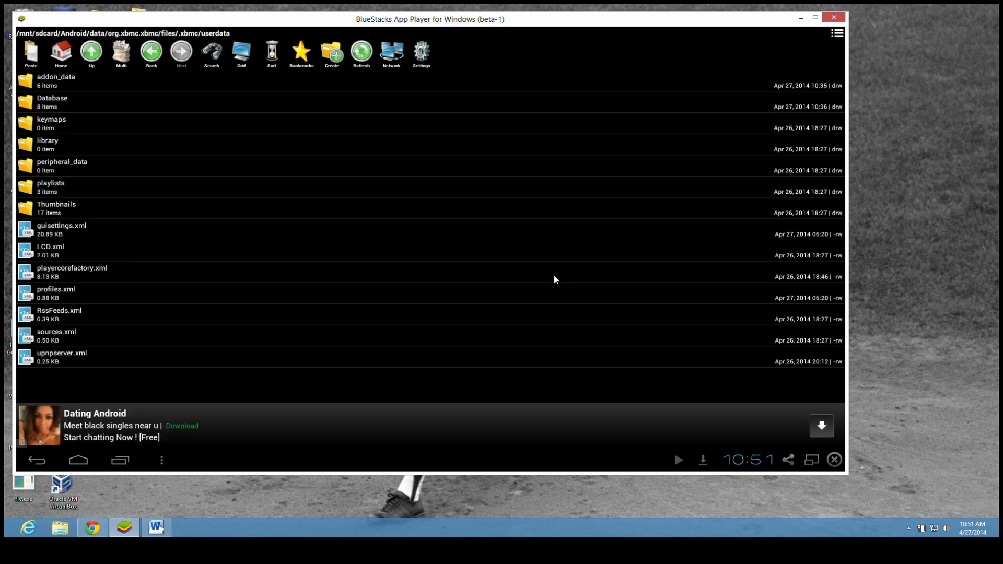
{"action": "mouse_move", "coordinate": [159, 333]}
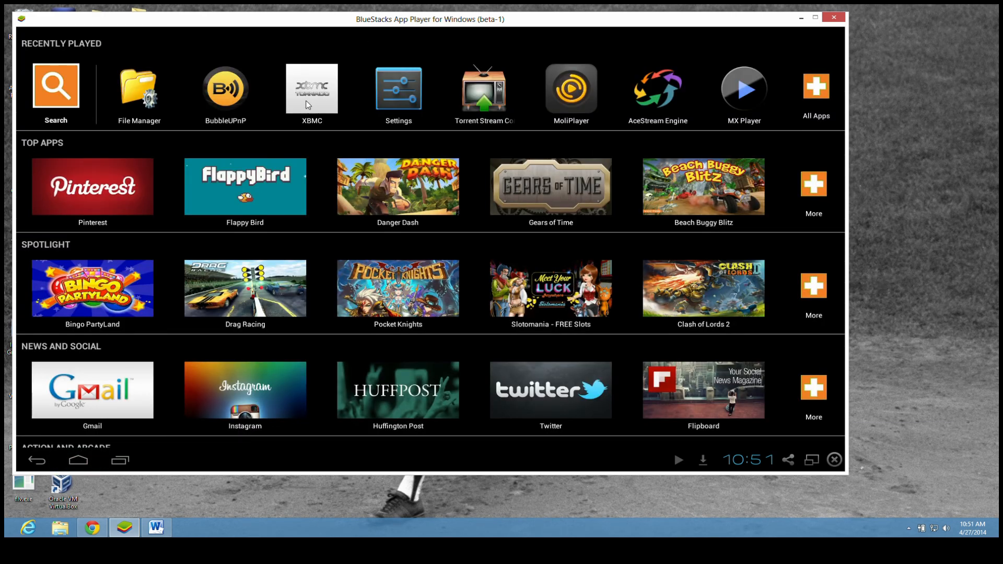
- Launch XBMC and browse the Metacafe add-on's Travel & Outdoors videos
{"action": "left_click", "coordinate": [311, 88]}
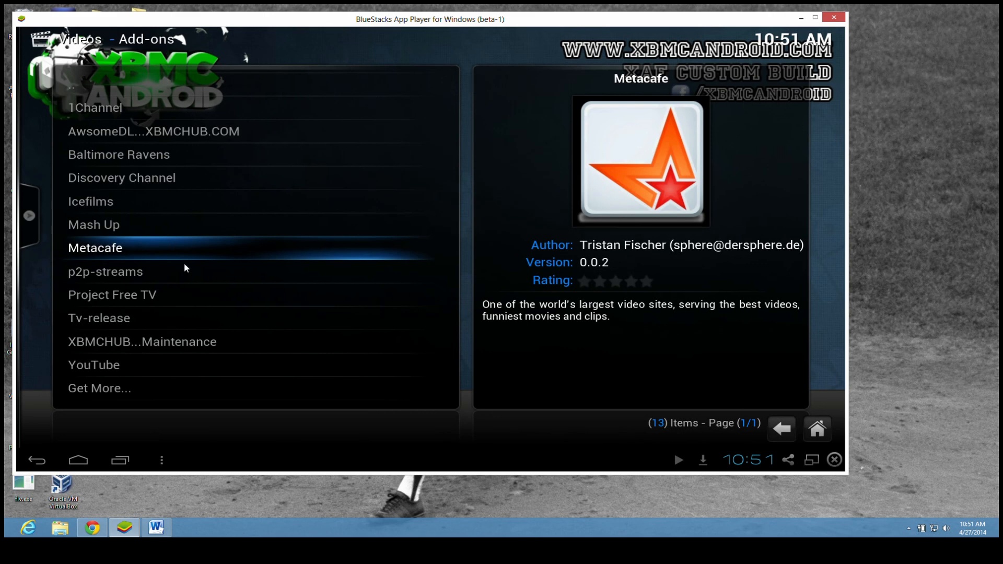
{"action": "left_click", "coordinate": [95, 247]}
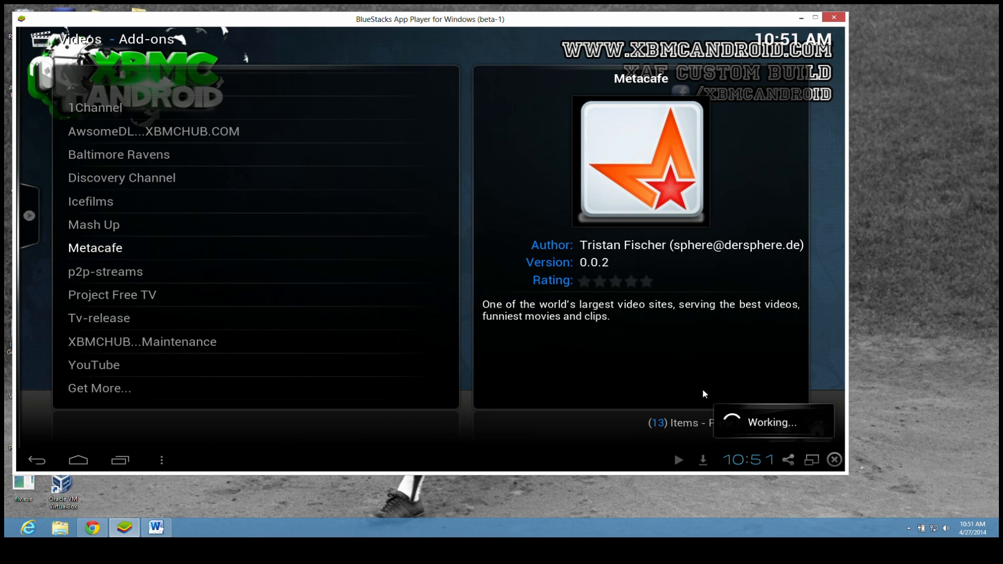
{"action": "left_click", "coordinate": [95, 248]}
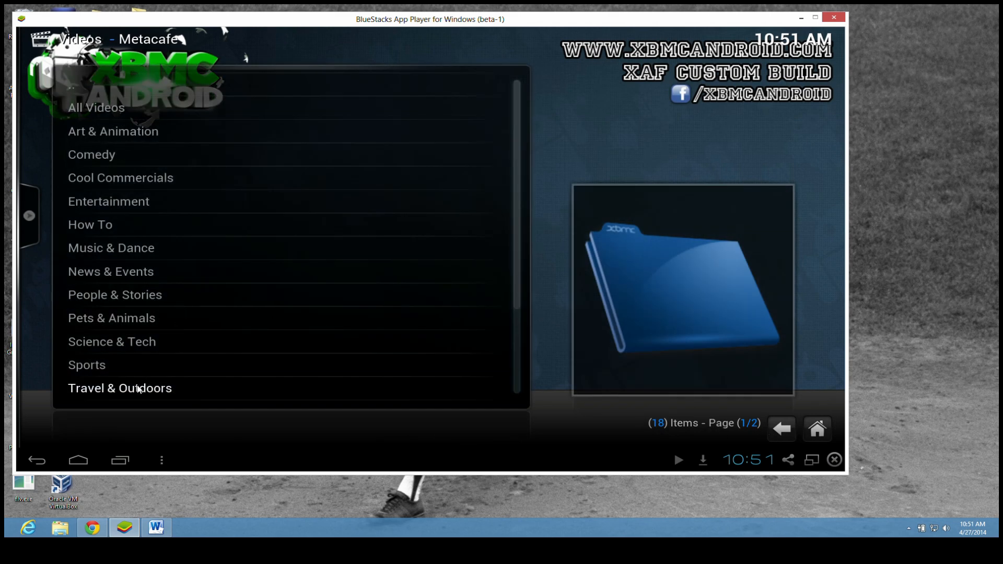
{"action": "left_click", "coordinate": [119, 388]}
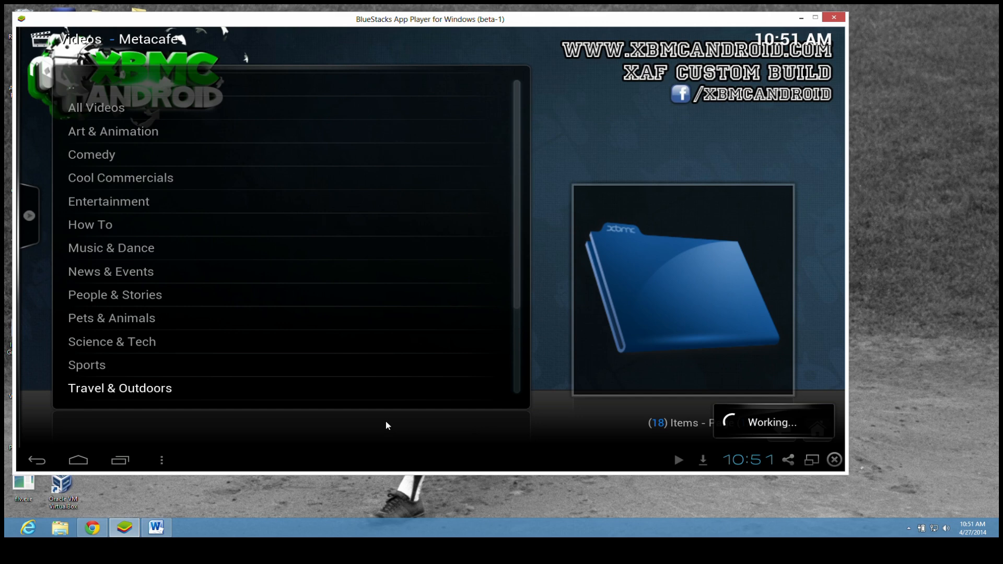
{"action": "left_click", "coordinate": [119, 388]}
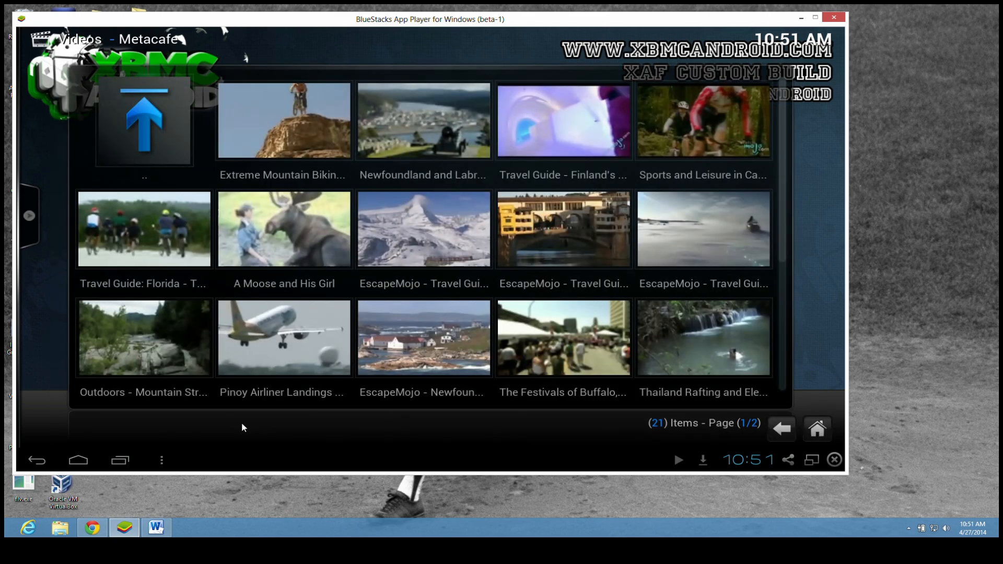
{"action": "mouse_move", "coordinate": [126, 255]}
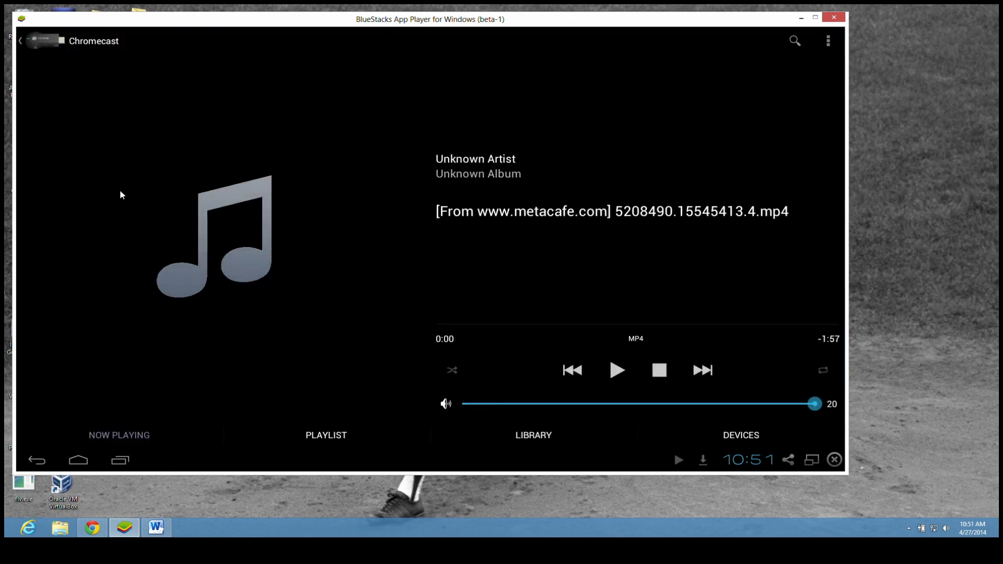
{"action": "mouse_move", "coordinate": [110, 51]}
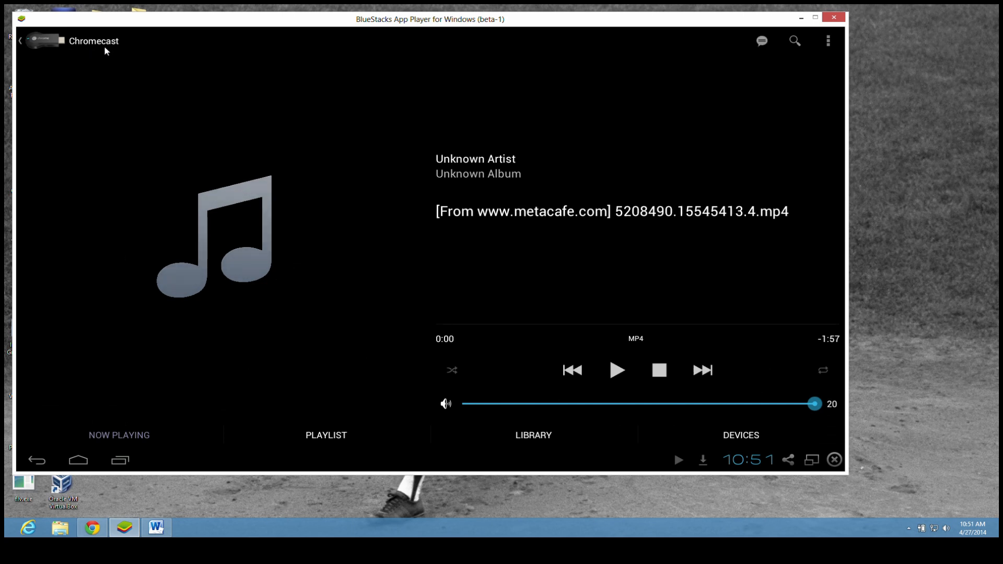
- Play the Metacafe mp4 on the Chromecast from BubbleUPnP's Now Playing screen
{"action": "left_click", "coordinate": [616, 369]}
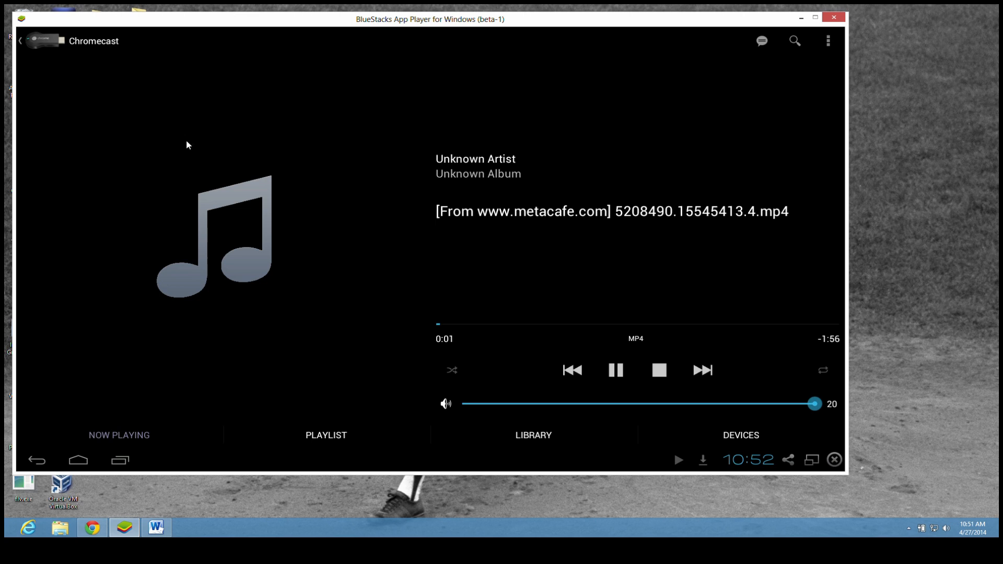
{"action": "mouse_move", "coordinate": [458, 286]}
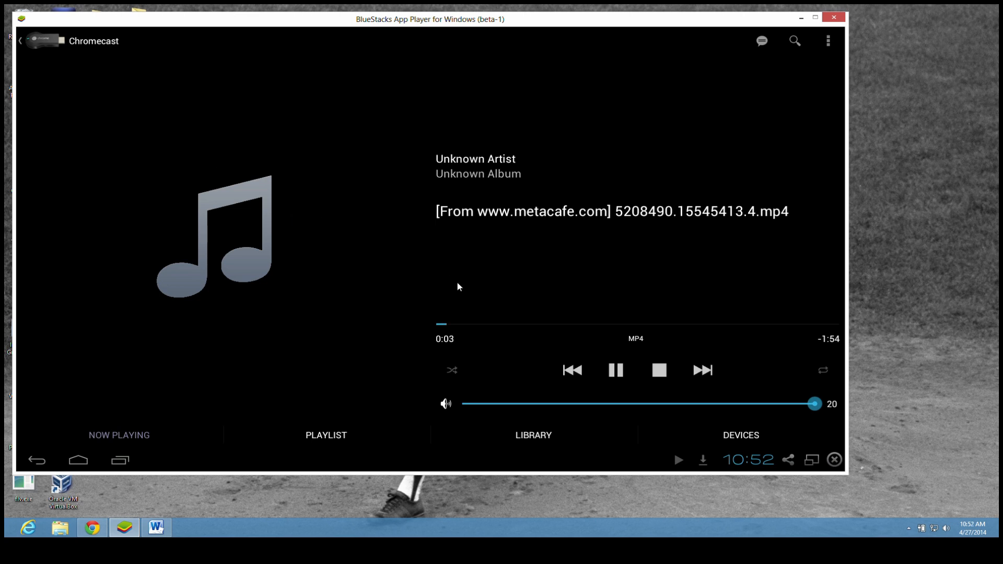